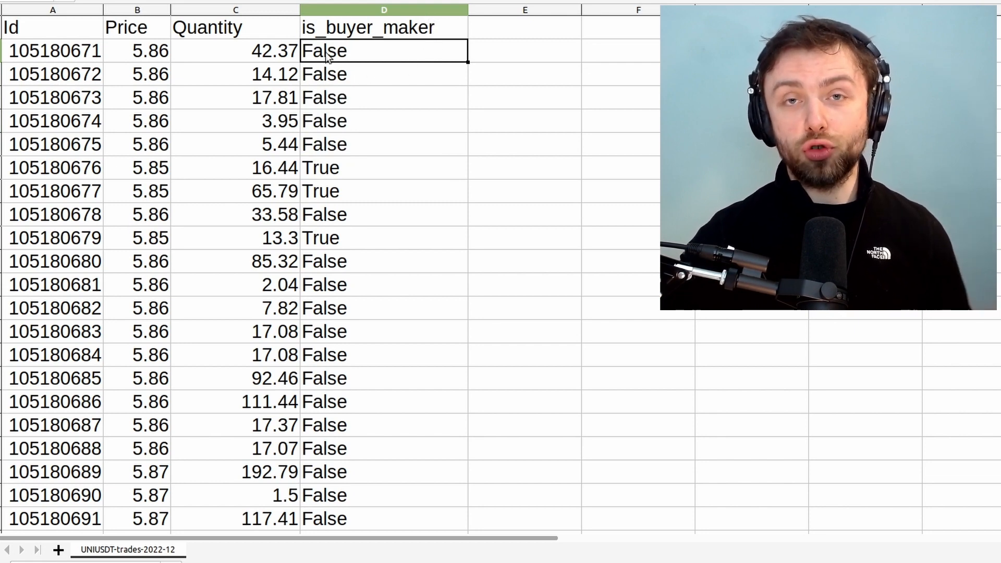
Highlight a run of False values in the is_buyer_maker column of the trades table
click(383, 27)
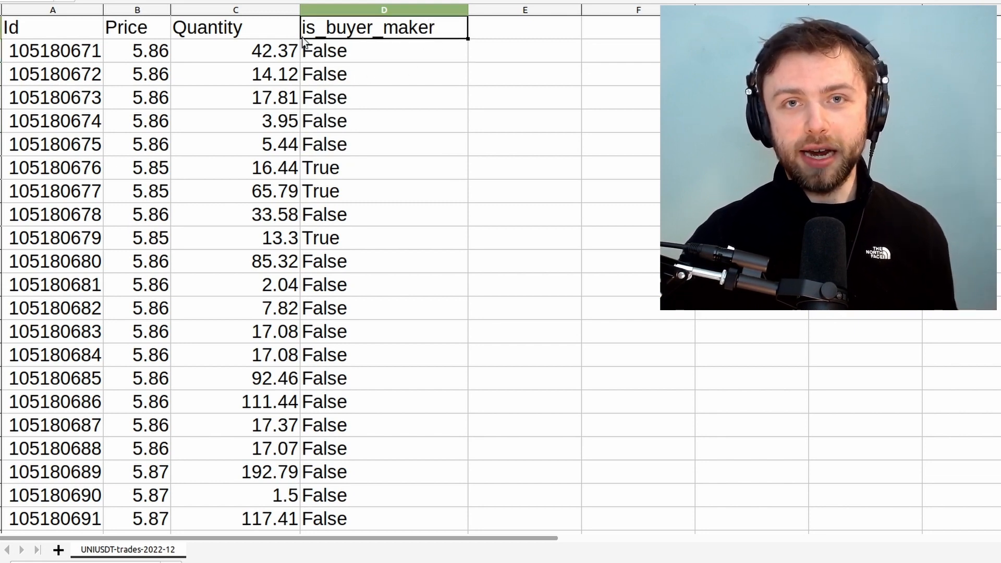
mouse_move(429, 7)
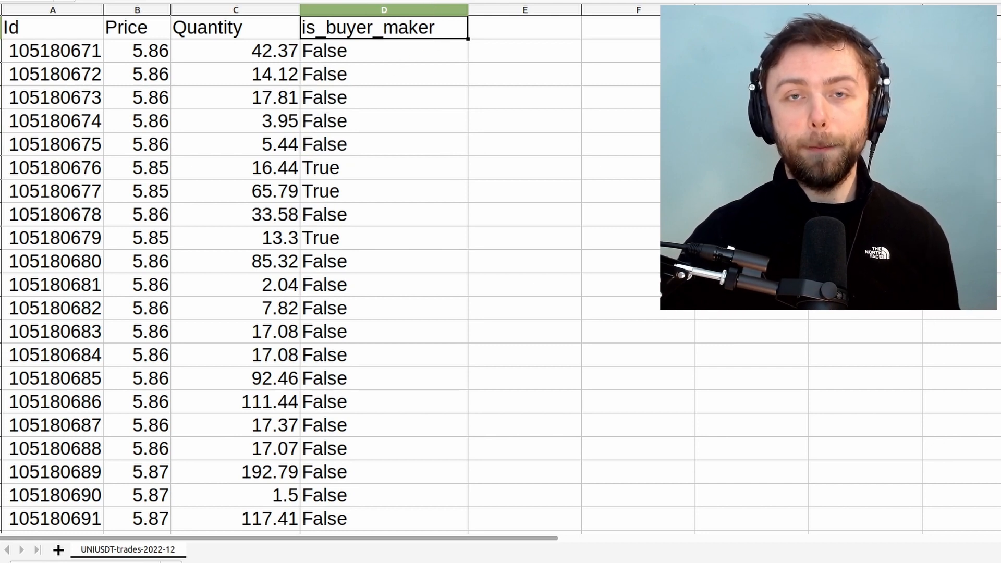
mouse_move(274, 76)
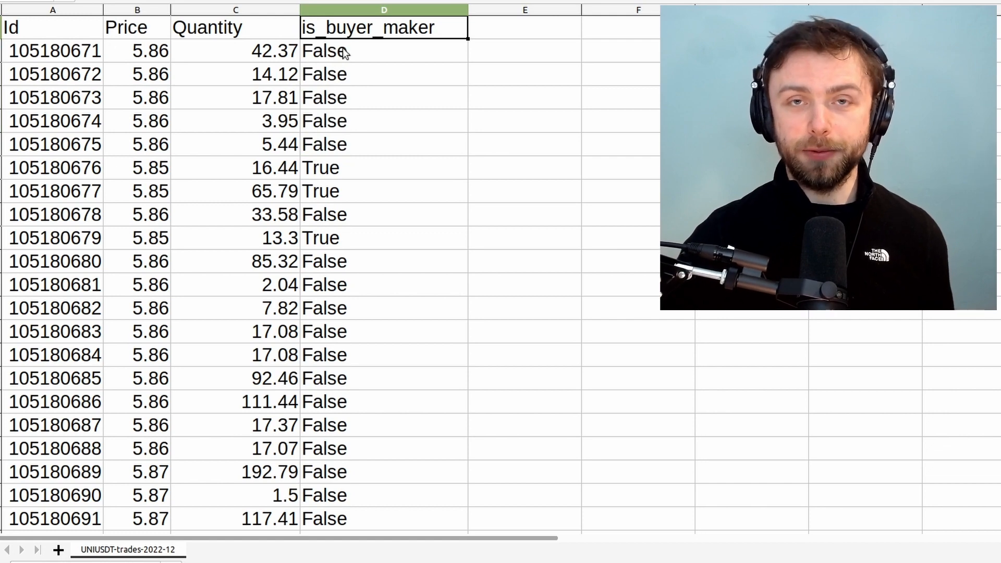
mouse_move(355, 53)
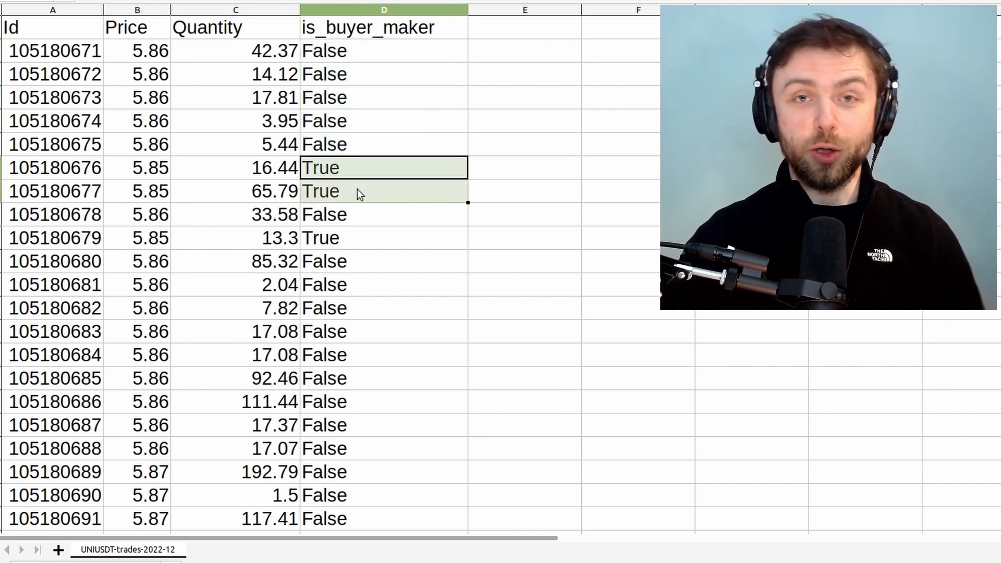
mouse_move(350, 218)
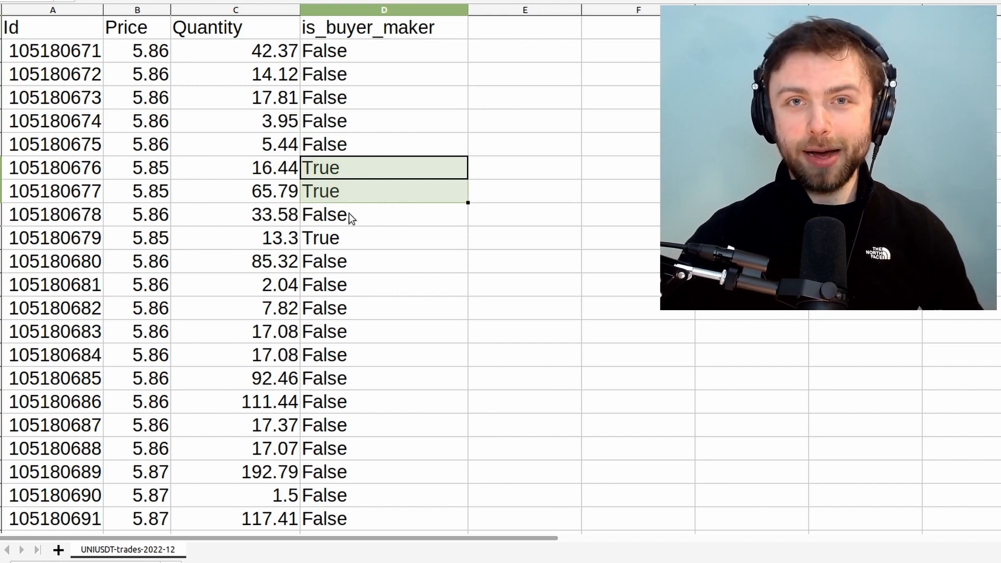
click(384, 238)
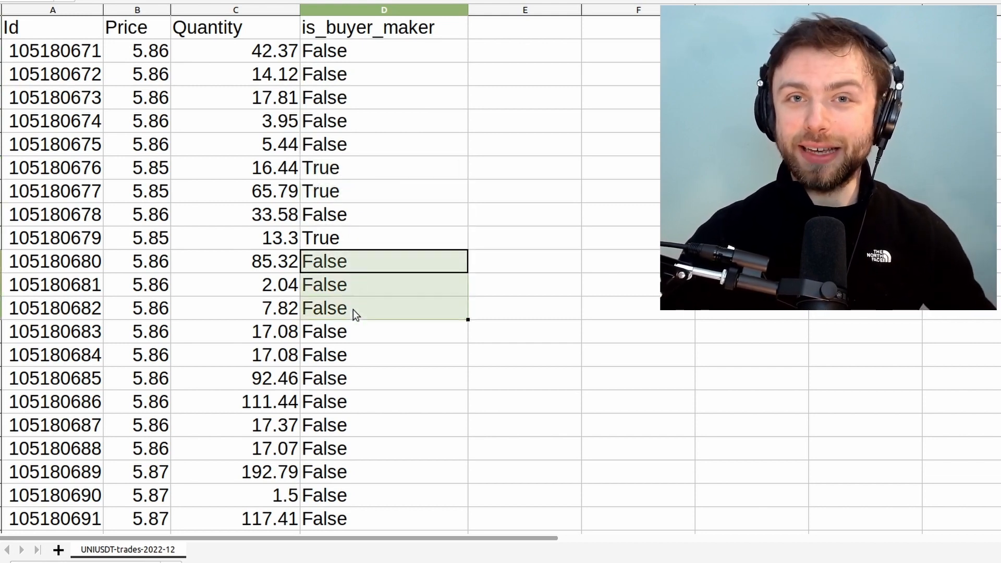
drag(354, 308, 355, 471)
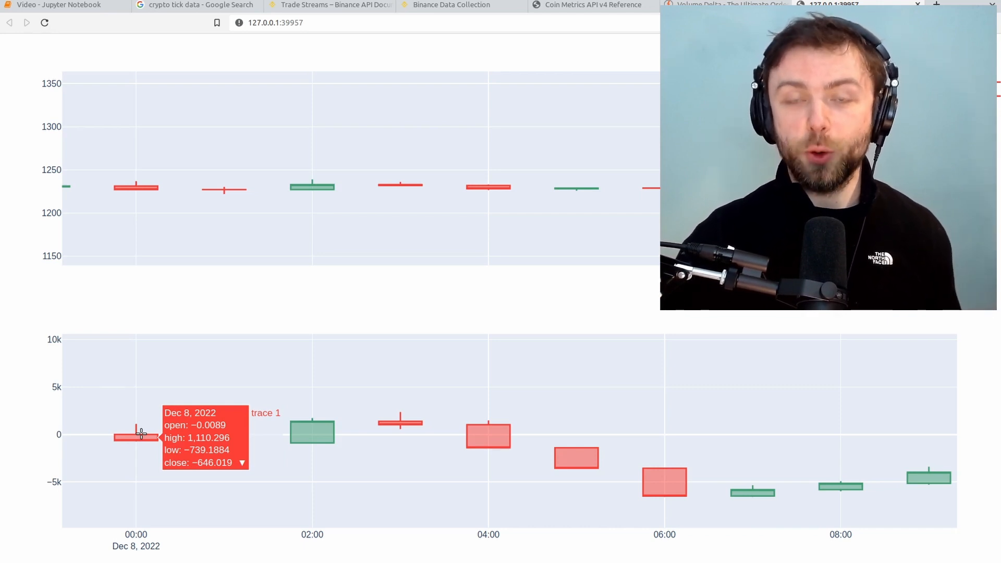
mouse_move(223, 445)
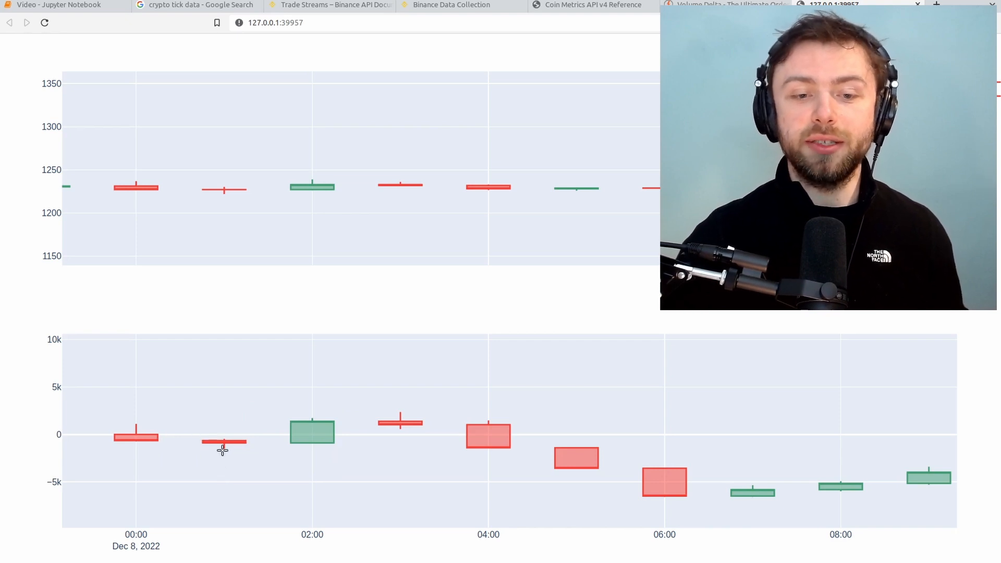
mouse_move(223, 444)
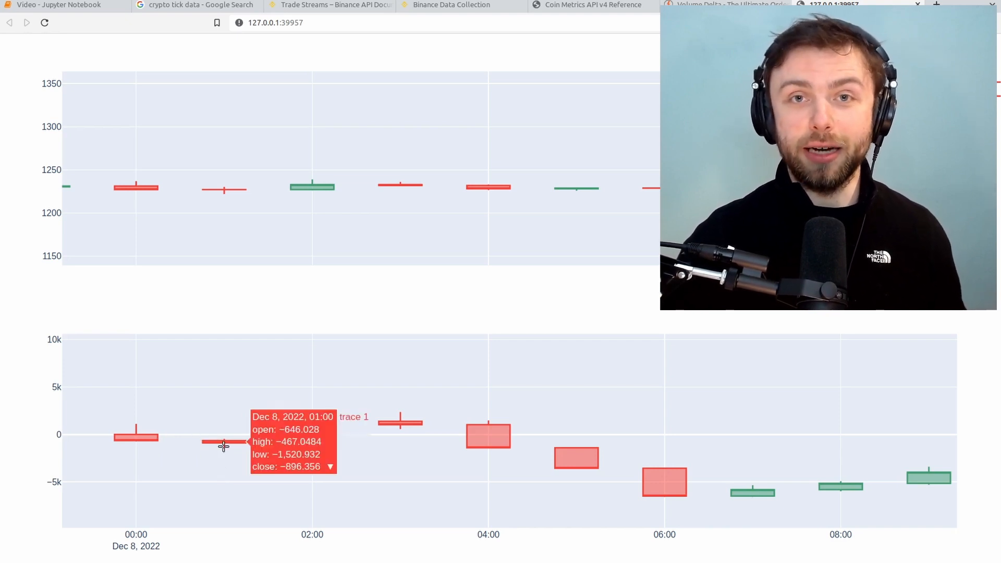
mouse_move(325, 442)
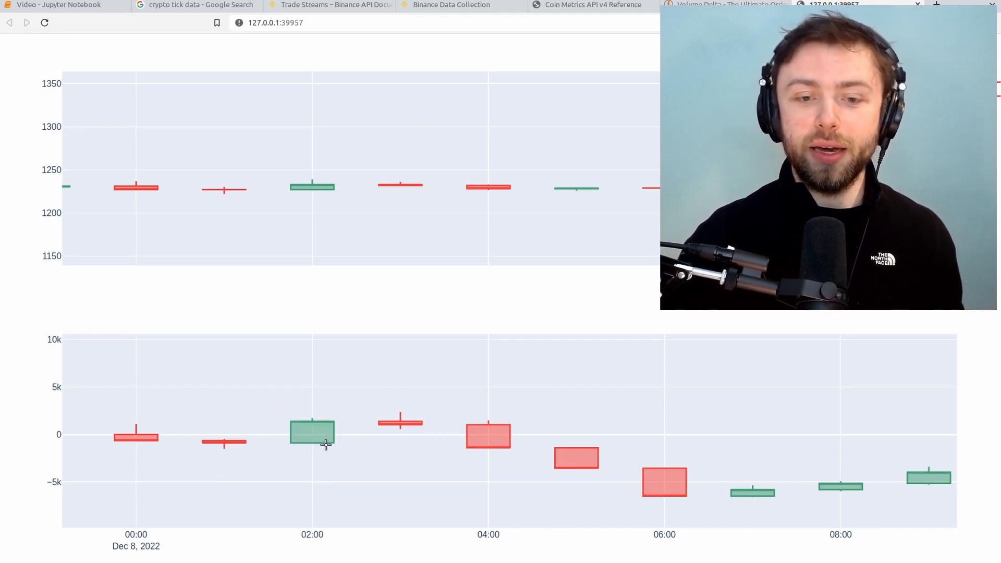
mouse_move(324, 439)
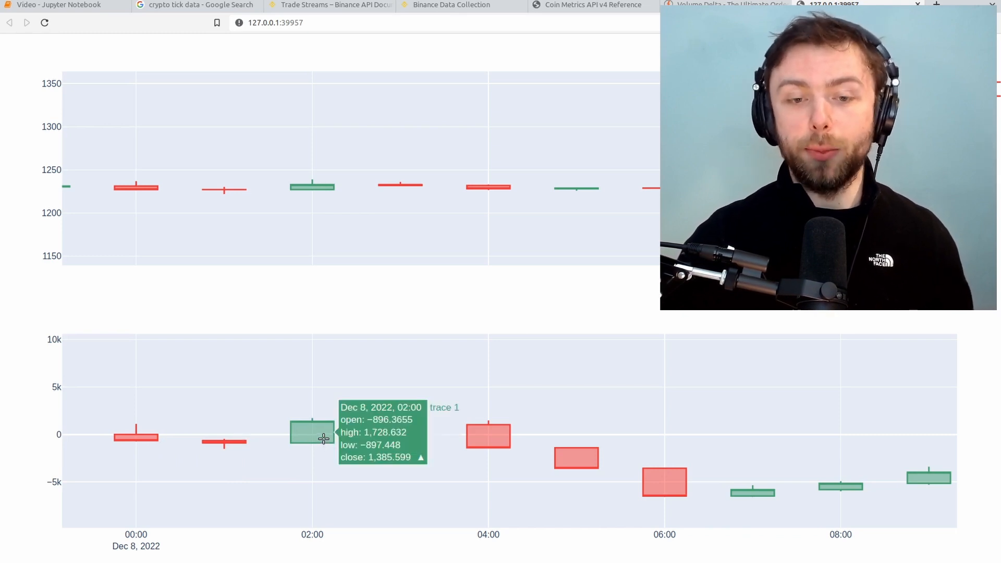
mouse_move(330, 464)
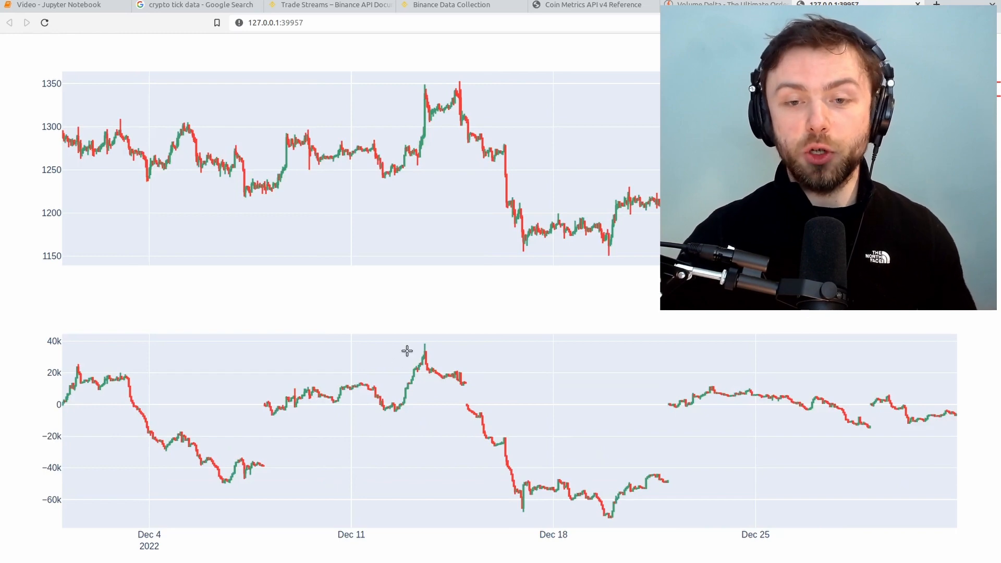
mouse_move(463, 376)
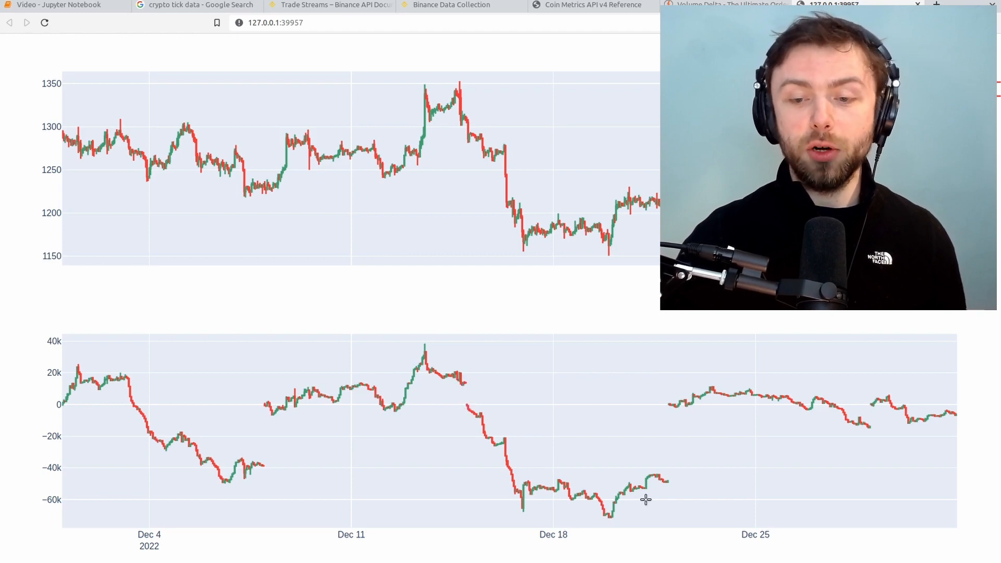
mouse_move(283, 403)
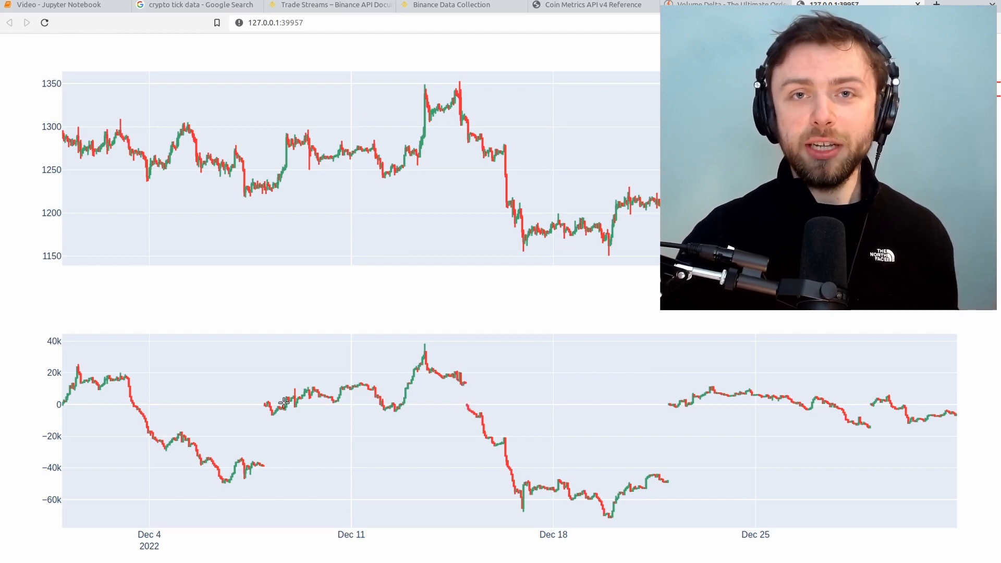
mouse_move(305, 447)
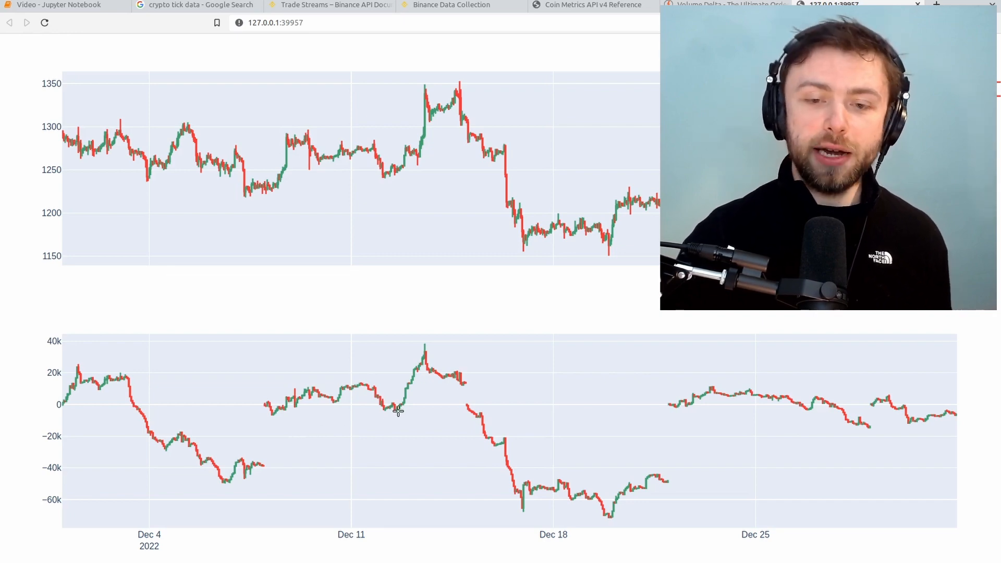
mouse_move(415, 354)
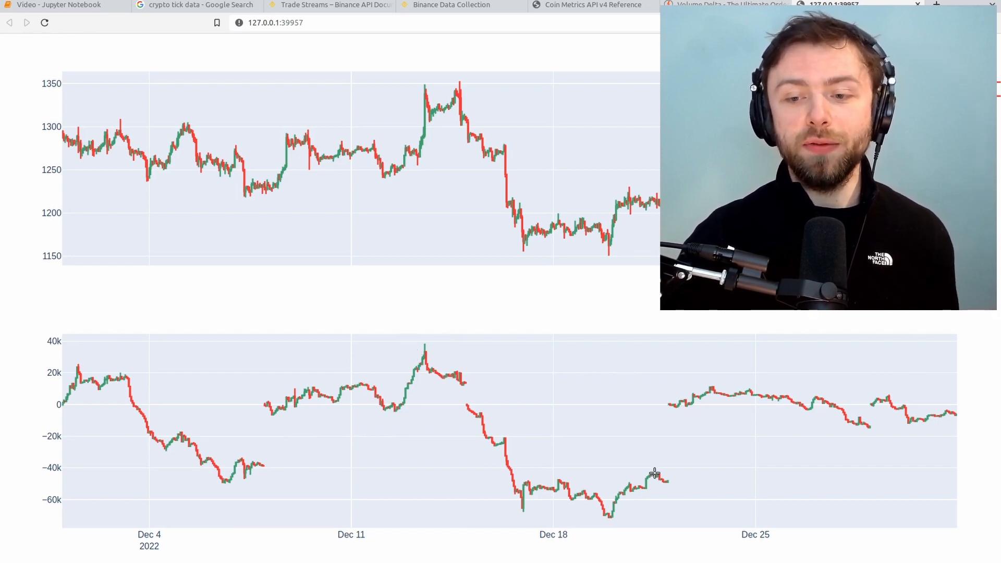
mouse_move(669, 411)
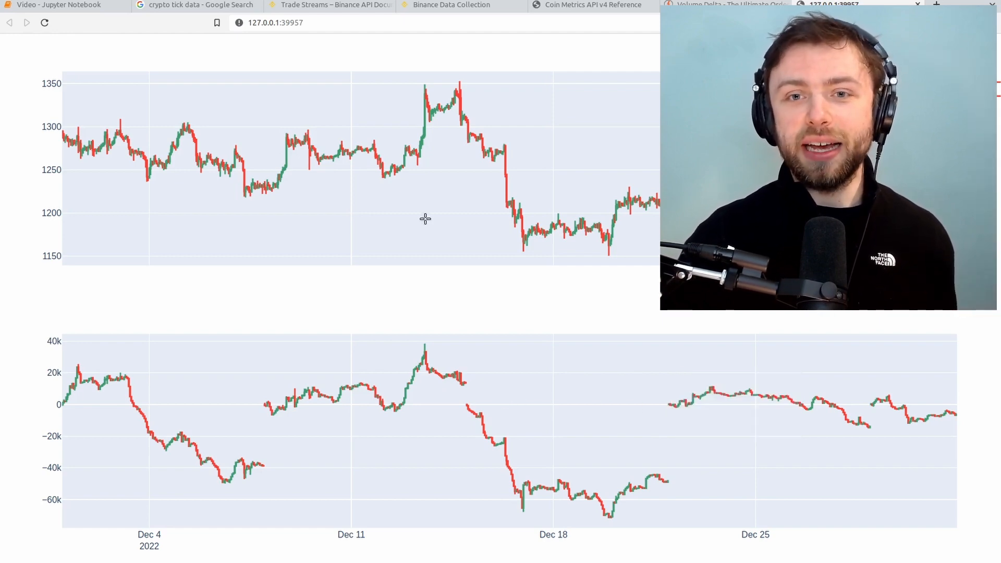
mouse_move(455, 95)
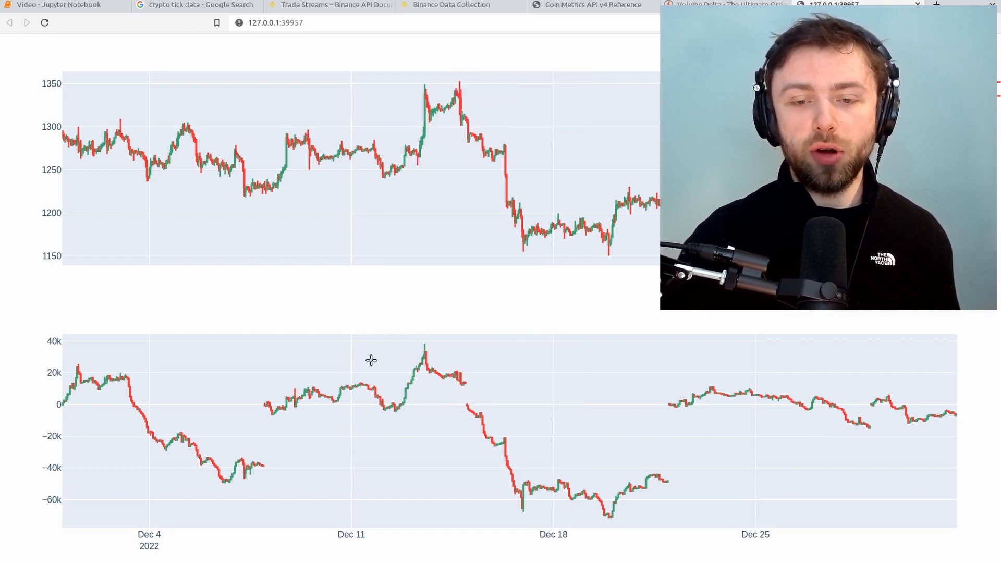
mouse_move(415, 391)
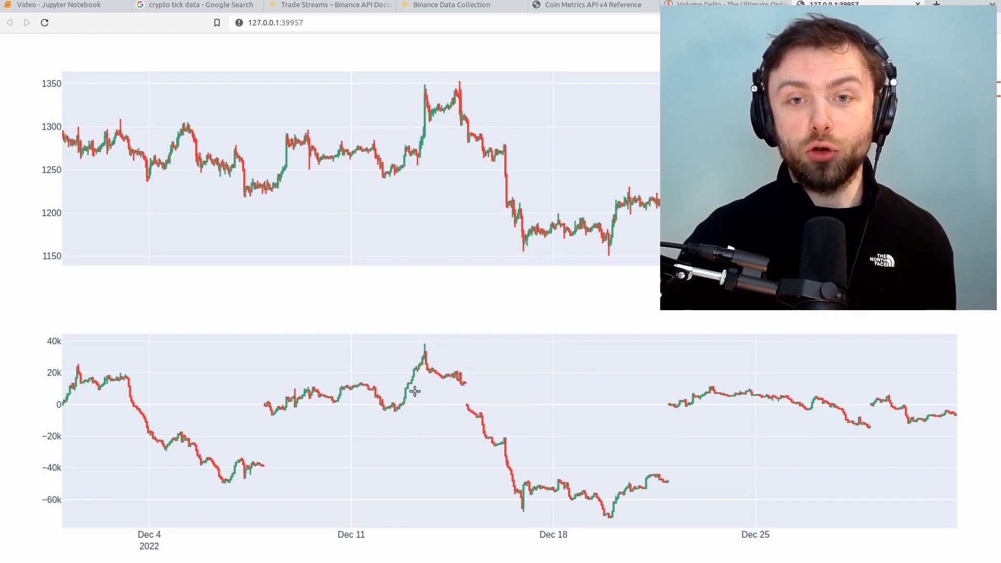
mouse_move(406, 161)
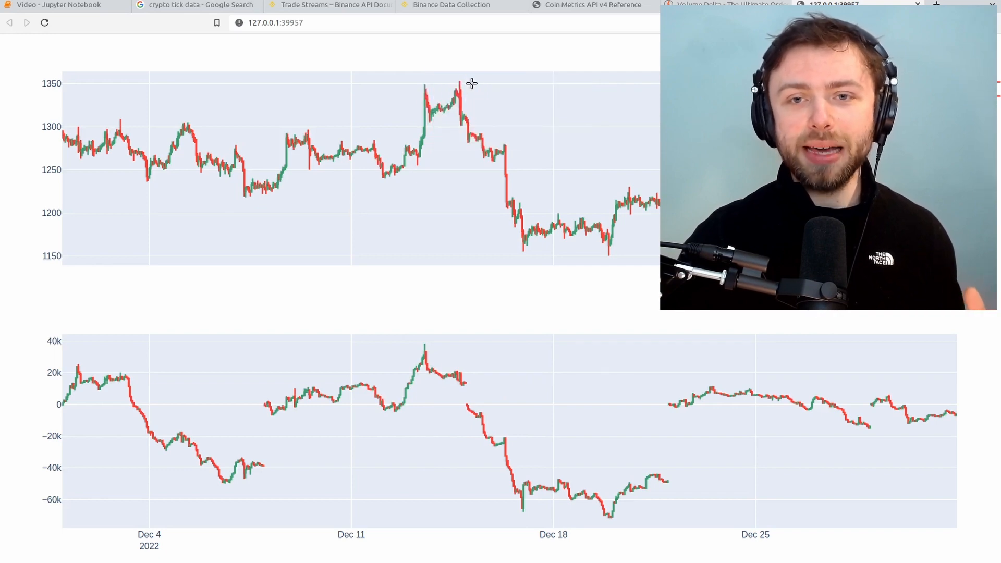
mouse_move(427, 124)
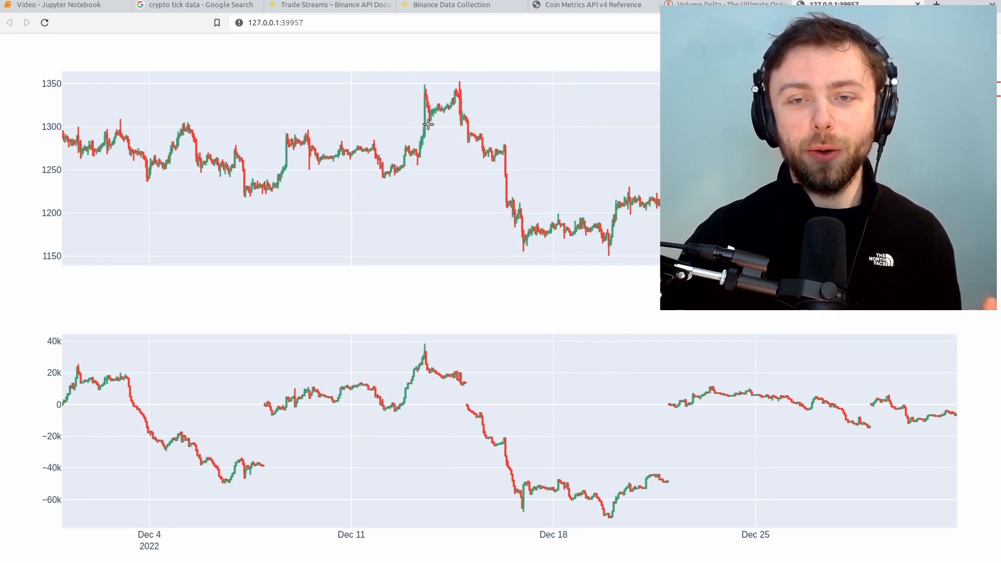
mouse_move(437, 112)
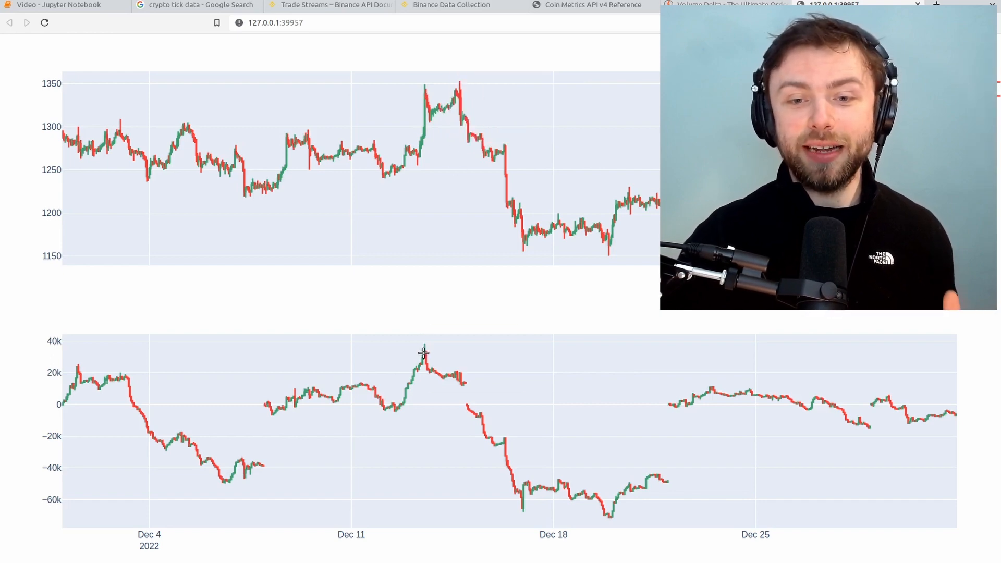
mouse_move(426, 366)
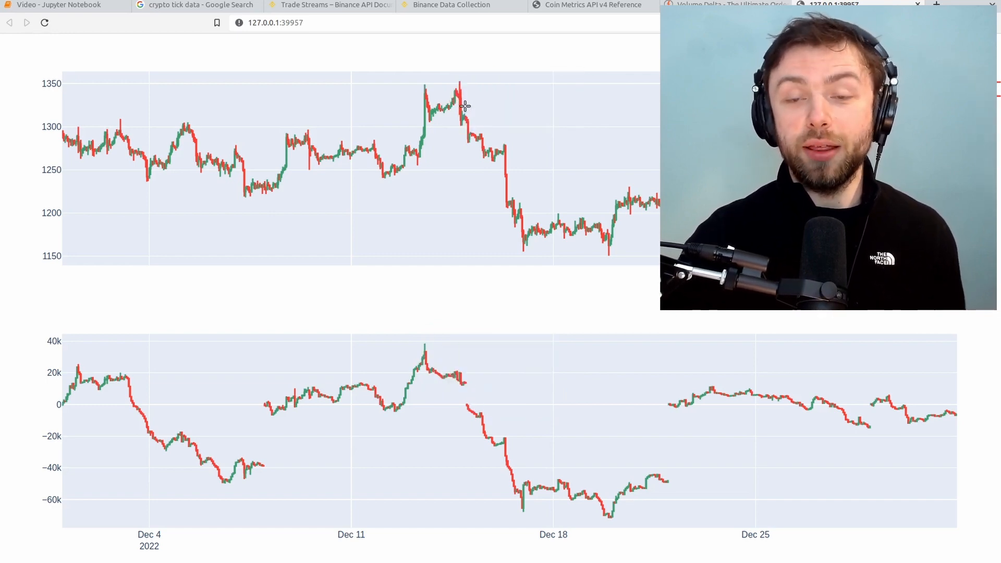
mouse_move(457, 96)
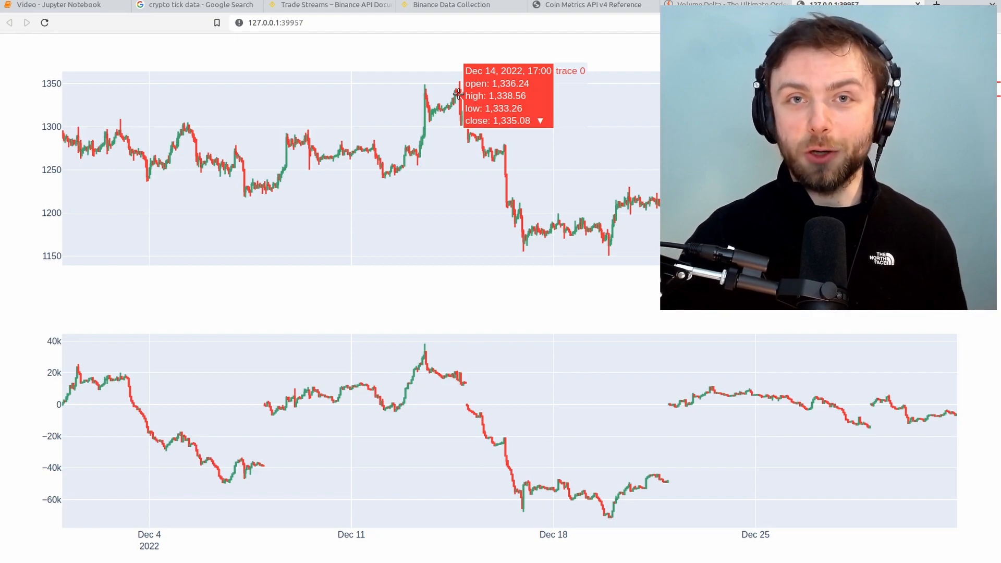
Switch to the browser tab showing the December Plotly chart
click(61, 5)
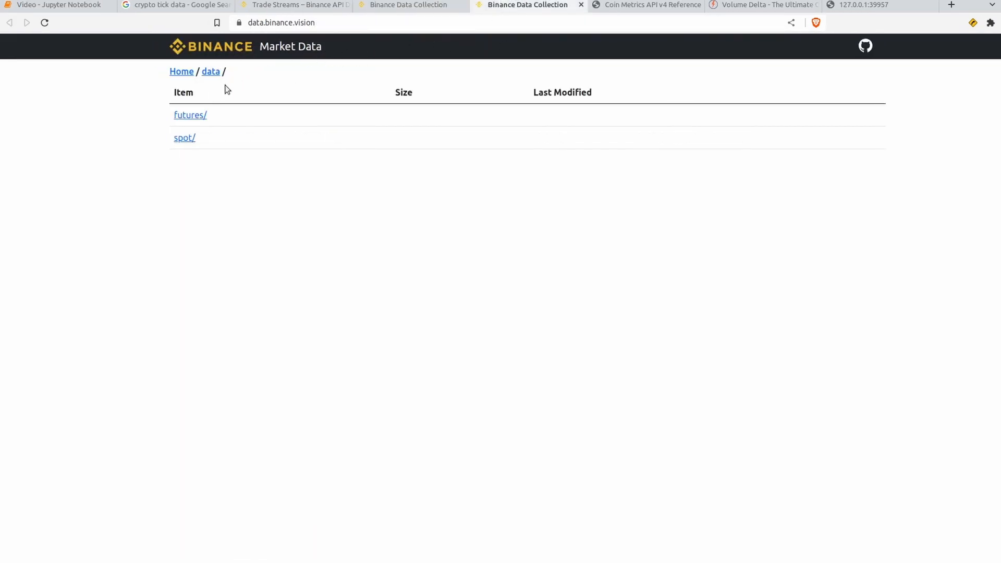
mouse_move(184, 137)
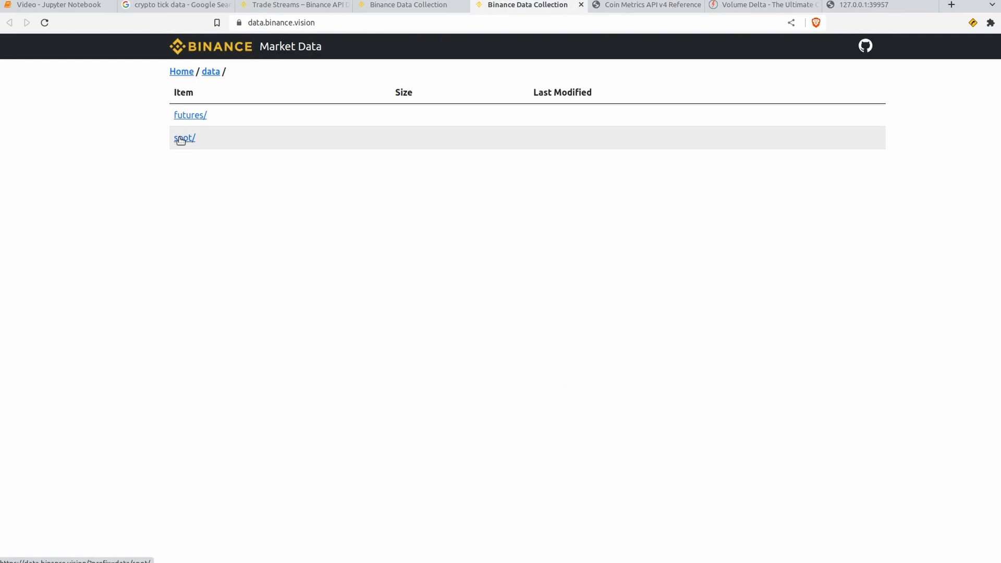
mouse_move(185, 143)
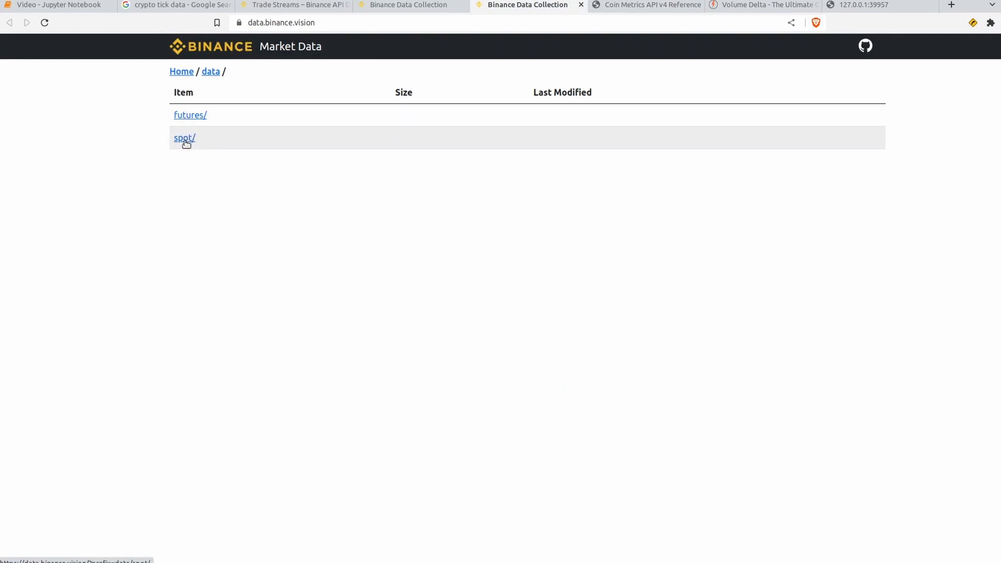
Navigate spot > monthly trades, search UNIUSDT and enter its archive folder
click(184, 138)
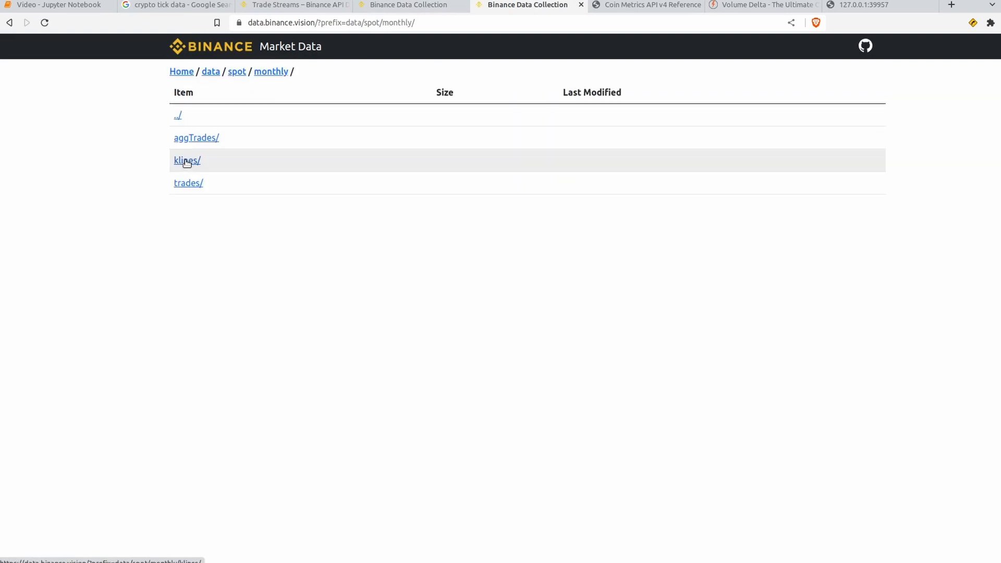
click(188, 183)
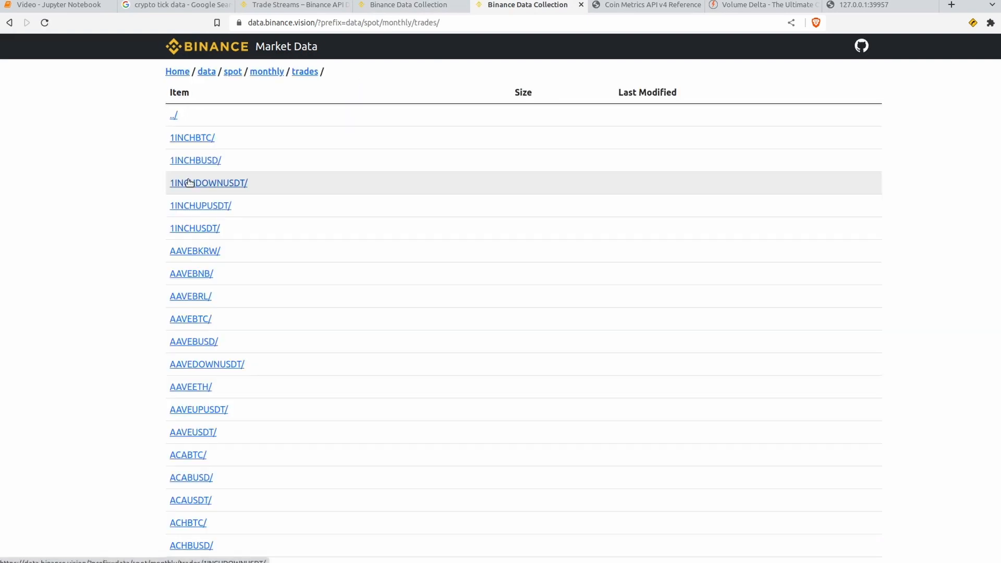
mouse_move(140, 309)
text(u)
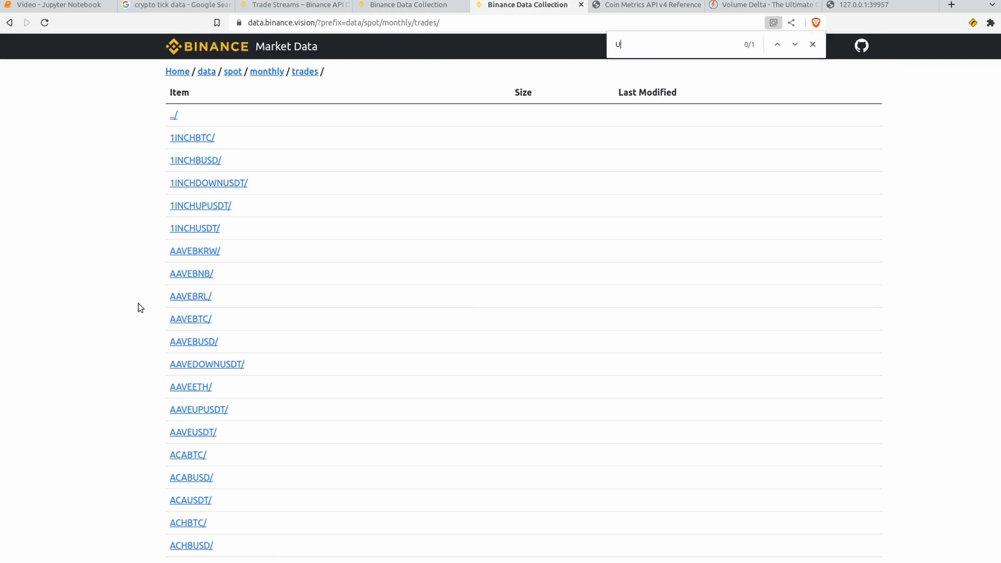
text(NIUSDT)
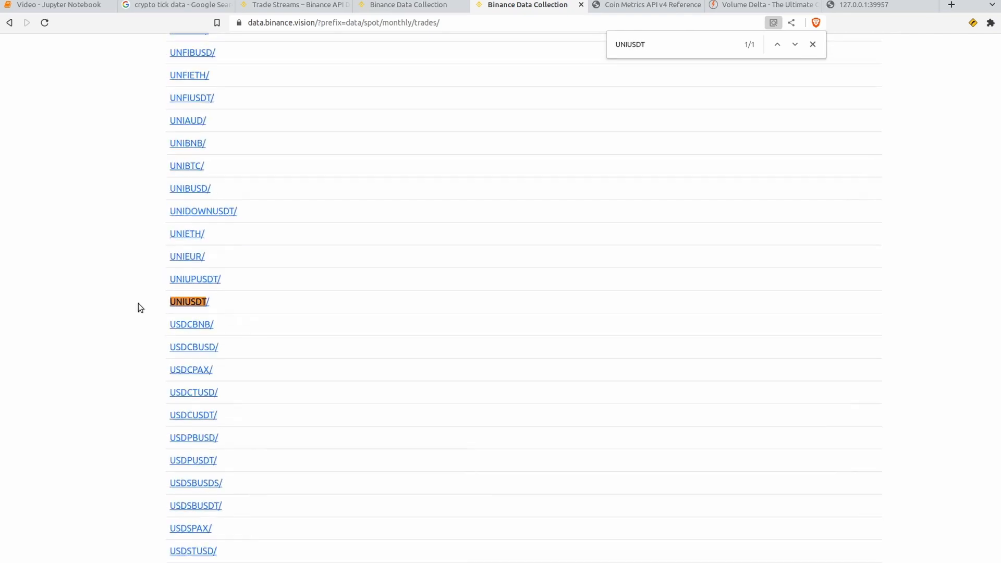
click(188, 301)
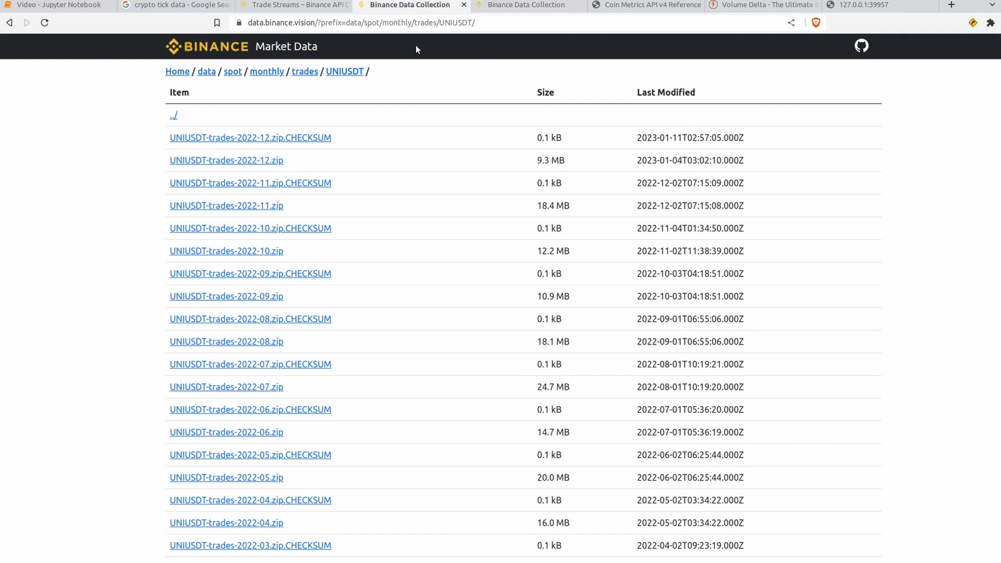
Review the Trade Streams docs tab, then move to the cvd-plot folder view
click(291, 5)
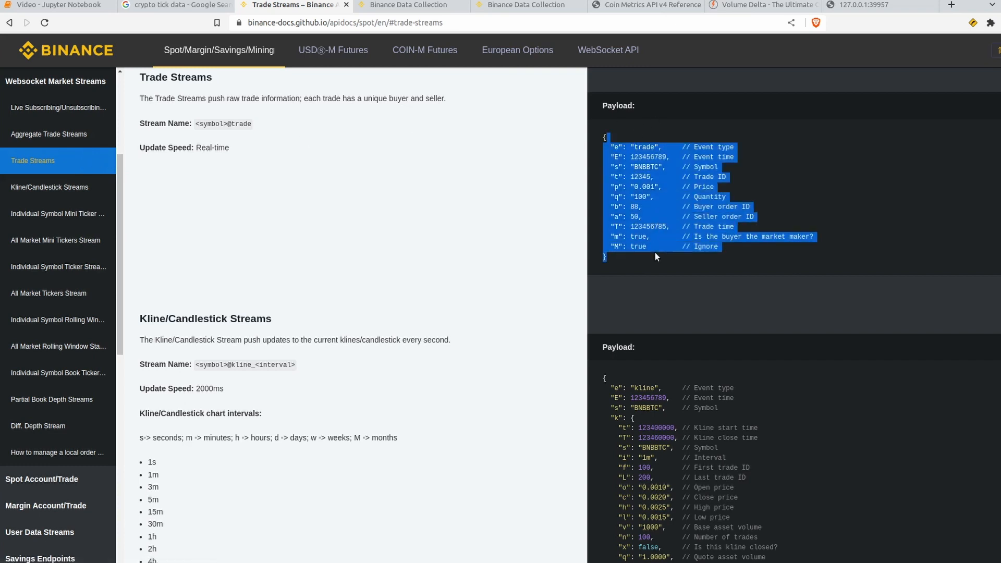
click(409, 6)
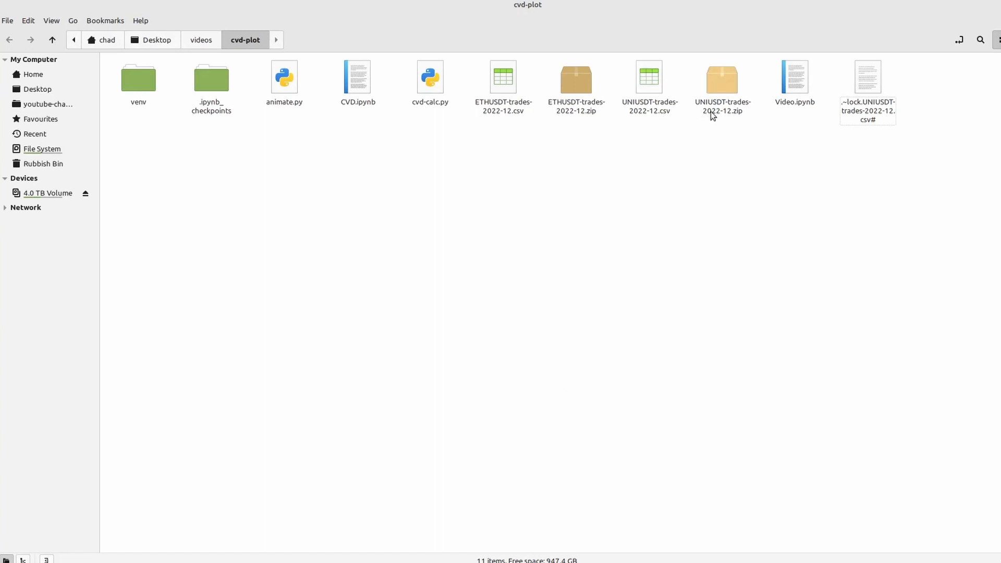
Select the UNIUSDT trades zip and open UNIUSDT-trades-2022-12.csv as a spreadsheet
click(721, 83)
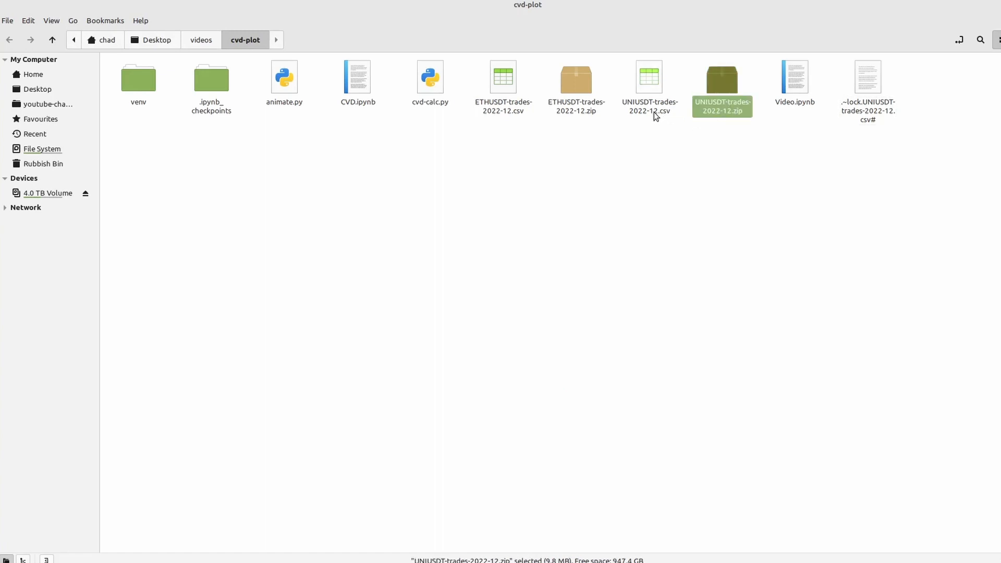
double_click(648, 76)
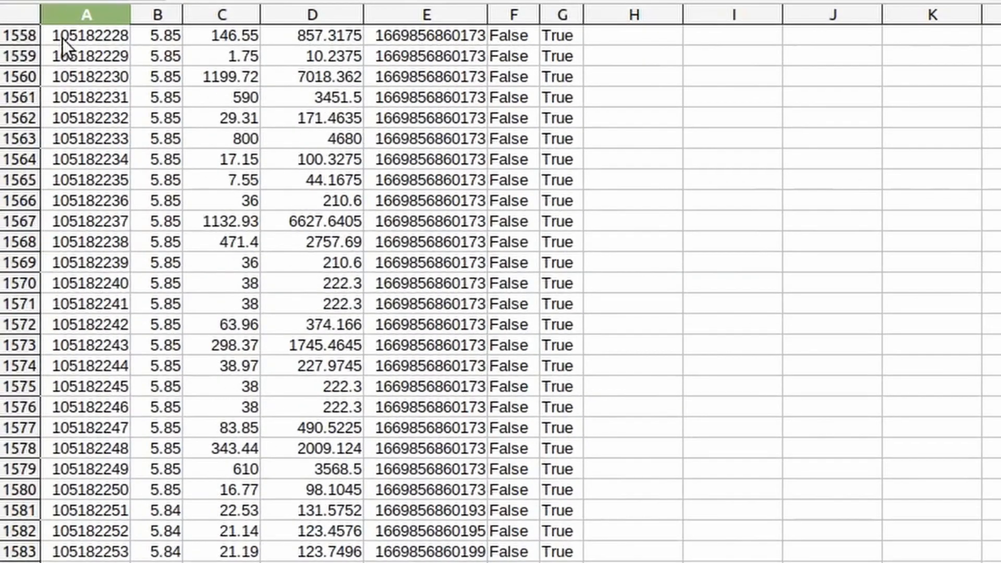
click(155, 36)
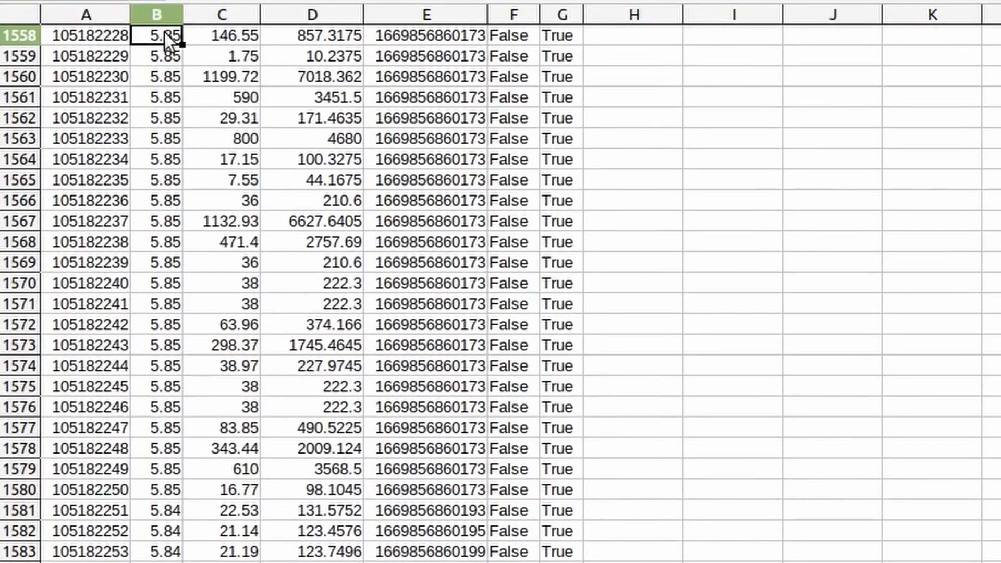
click(222, 35)
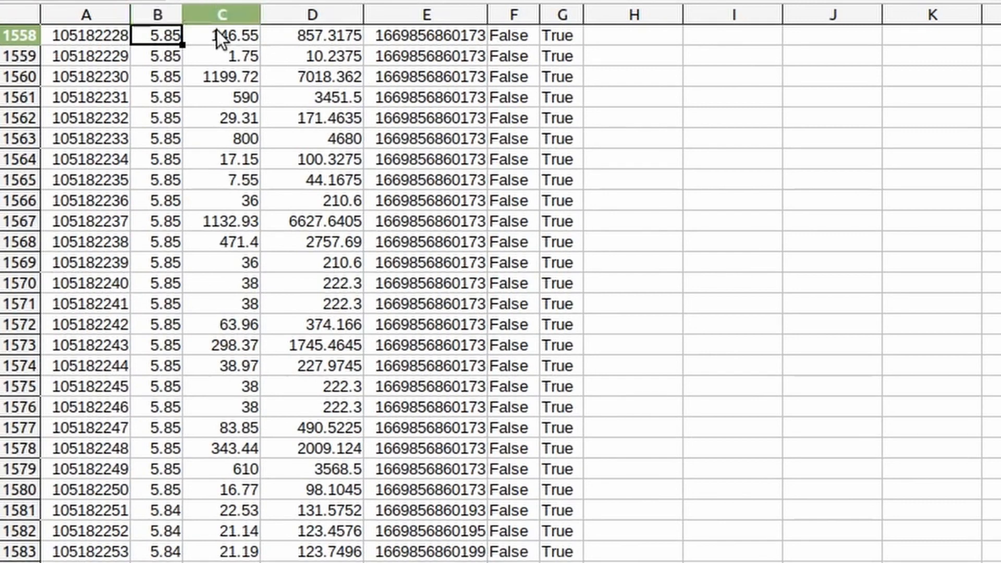
click(221, 36)
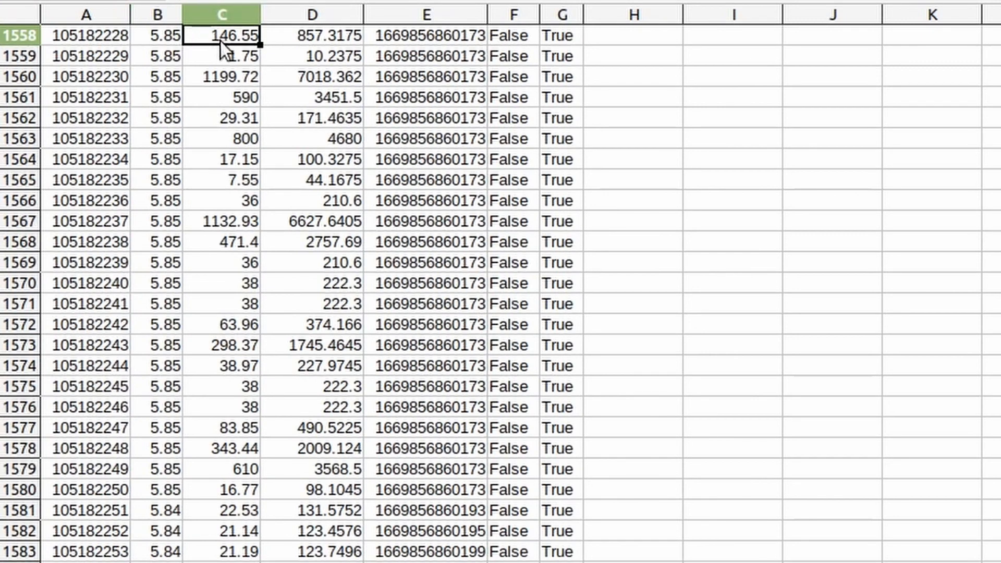
click(312, 35)
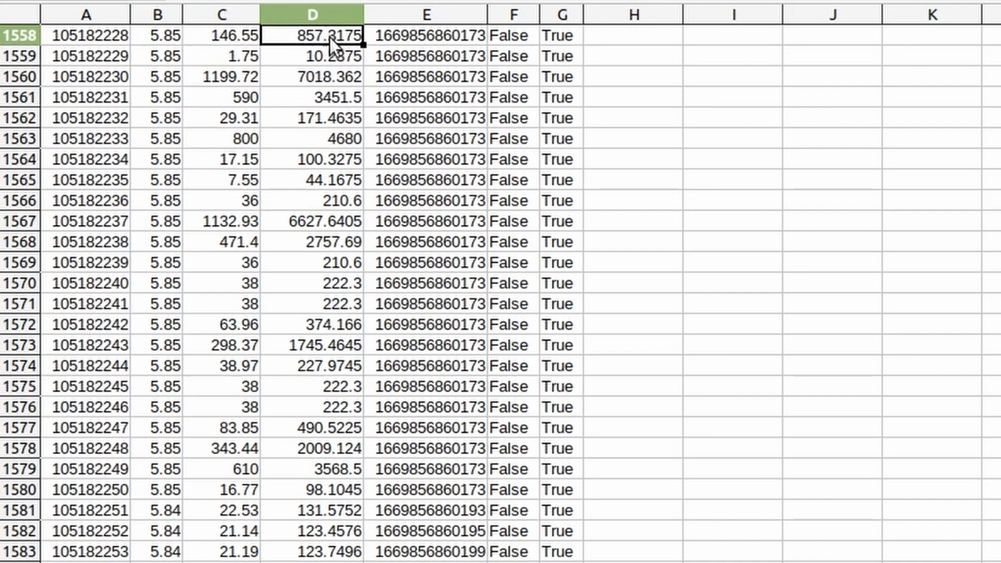
click(425, 35)
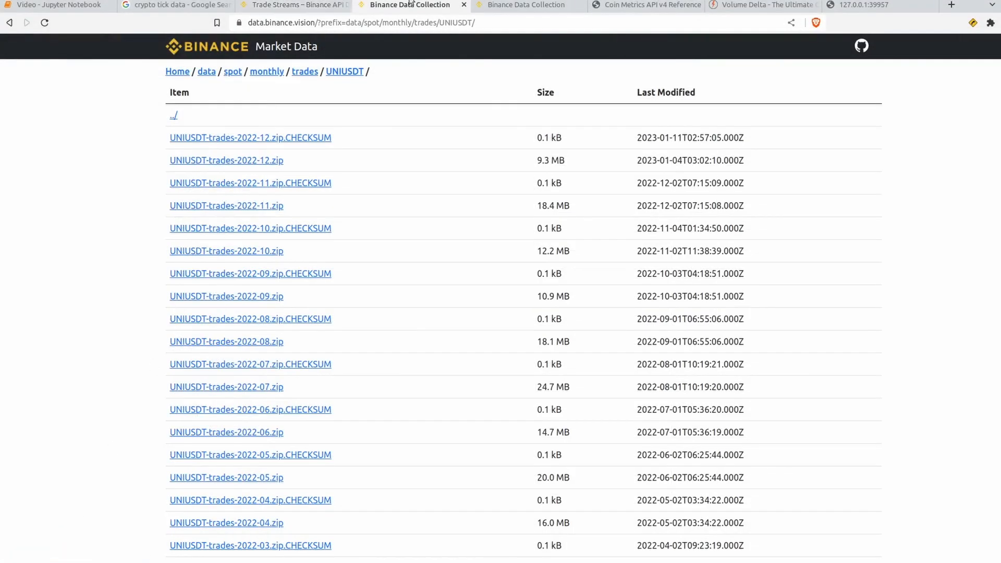
Glance at the Trade Streams payload fields, then bring up the empty Video notebook
click(291, 5)
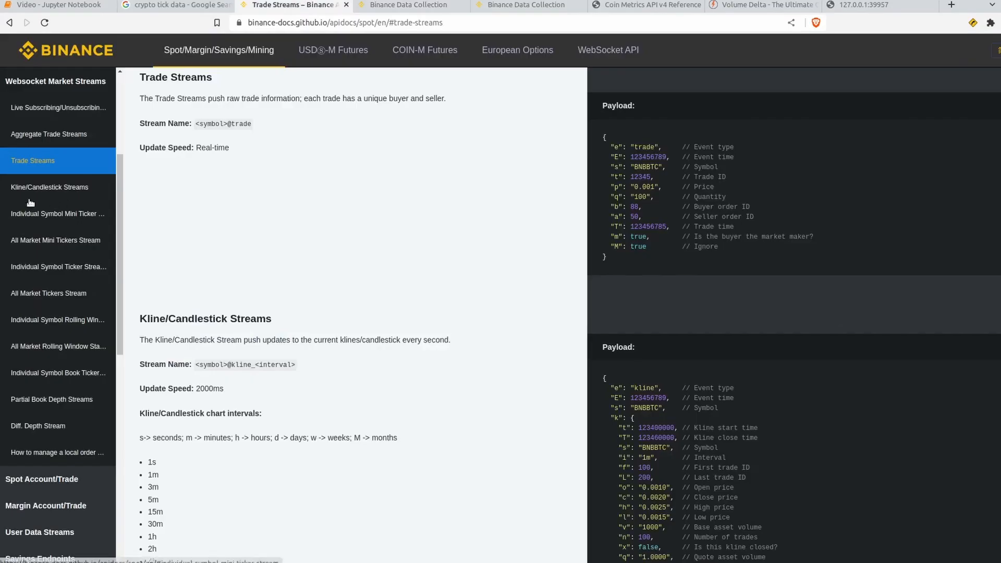
click(57, 5)
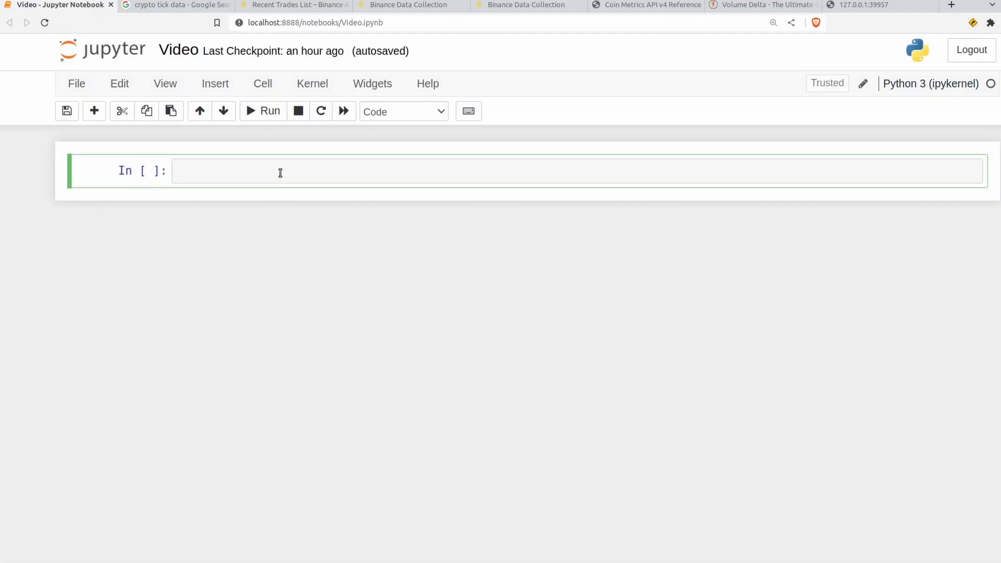
Import pandas and load UNIUSDT-trades-2022-12.csv into df, yielding 725181 rows × 7 columns
text(import)
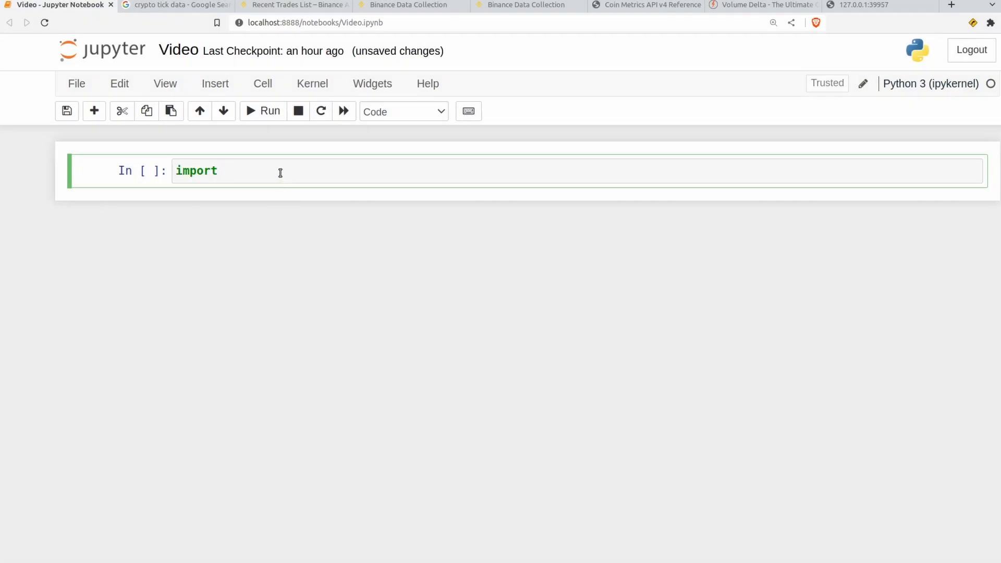
text(pandas pd)
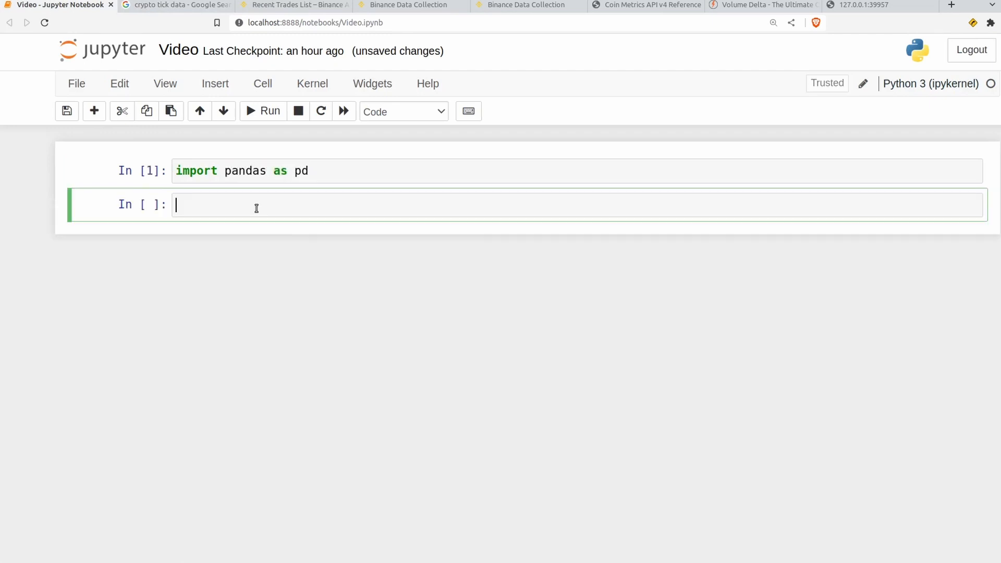
text(df)
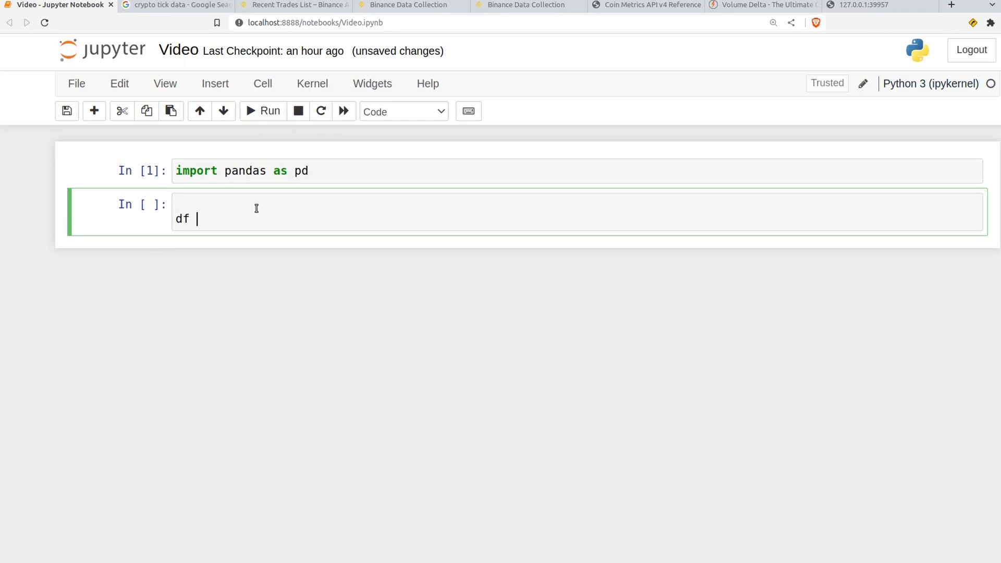
text(= pd)
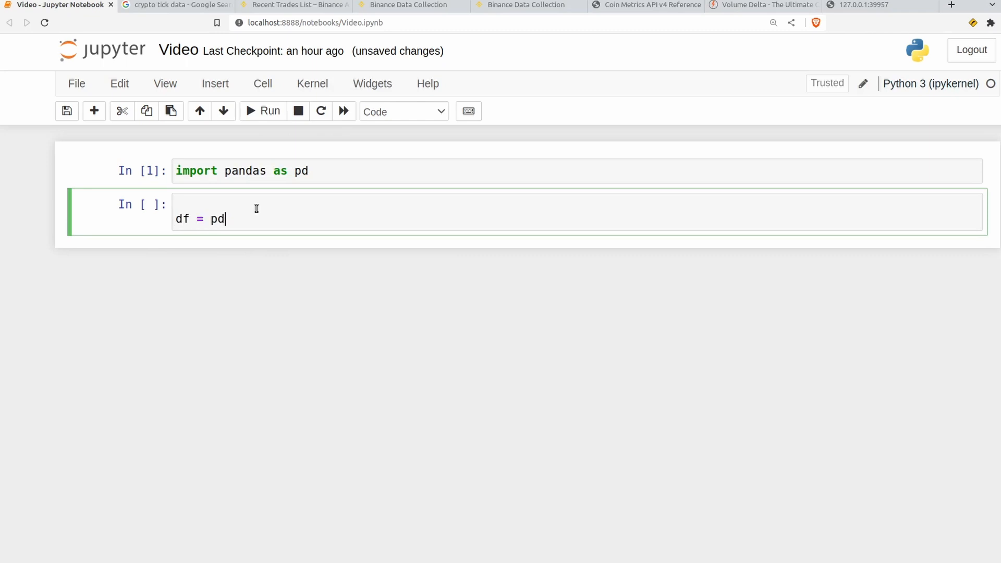
text(.read_csv(""))
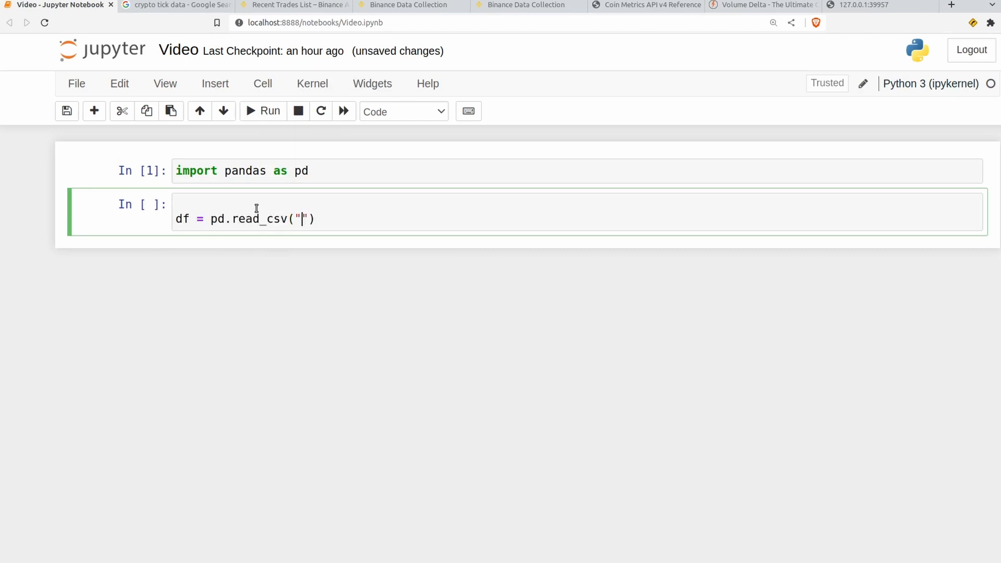
text(UNIUSDT-trades-2022-12.csv)
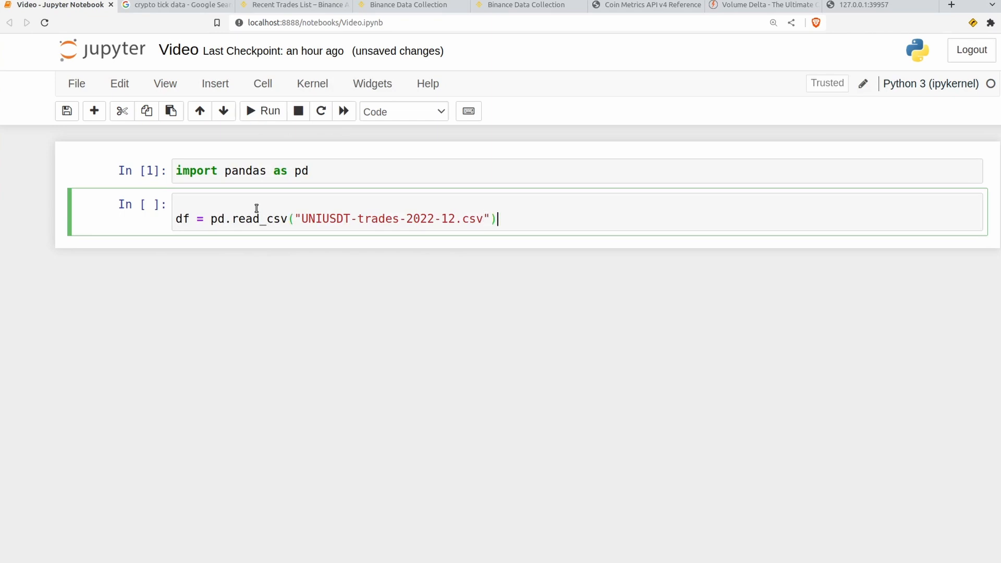
click(263, 112)
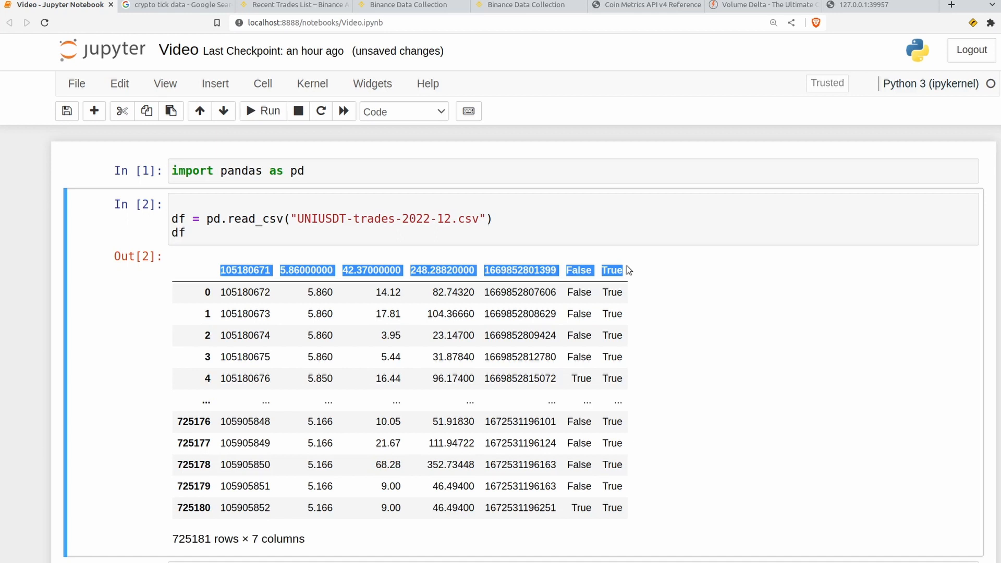
Note the first trade id misused as header and return to the read_csv call to fix it
click(494, 219)
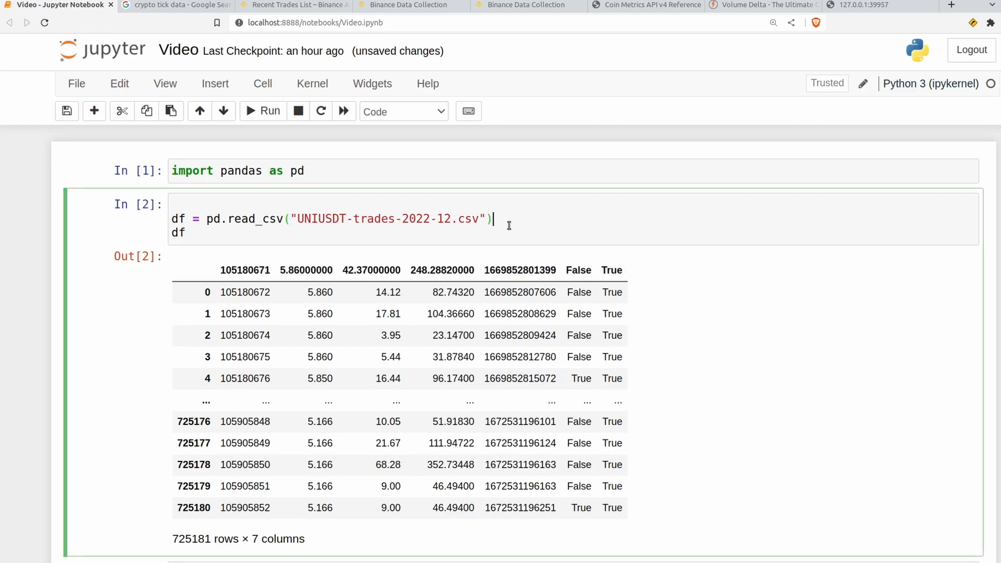
double_click(236, 270)
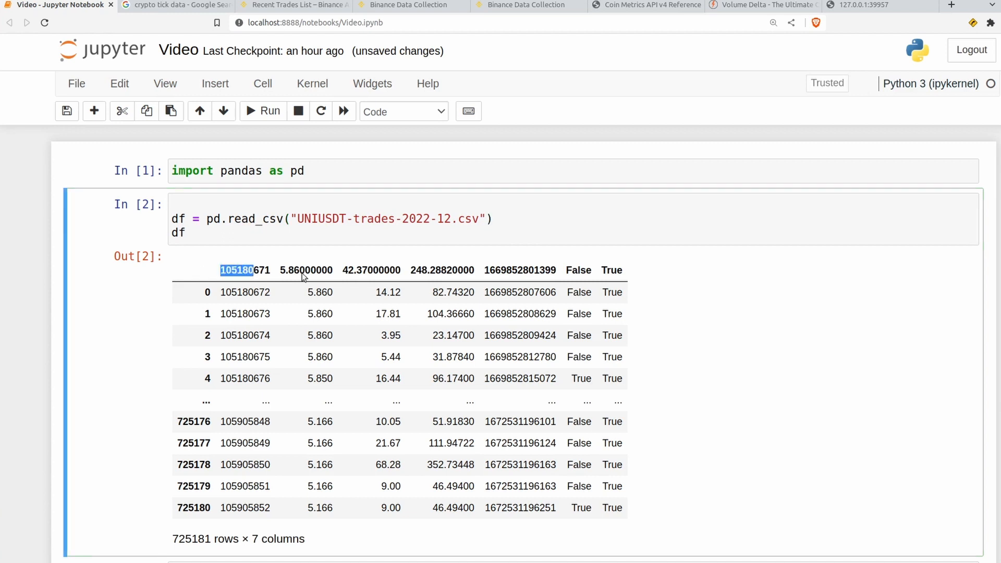
click(487, 218)
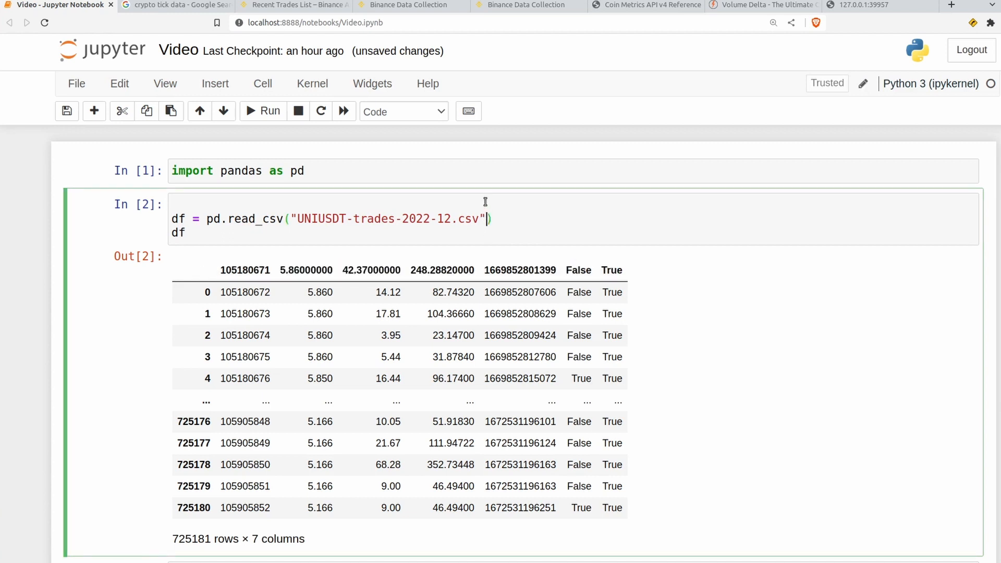
Add names id, price, qty, quote_qty, time, is_buyer_maker, is_best_match to read_csv and rerun for 725182 rows
text(,)
text(names = ))
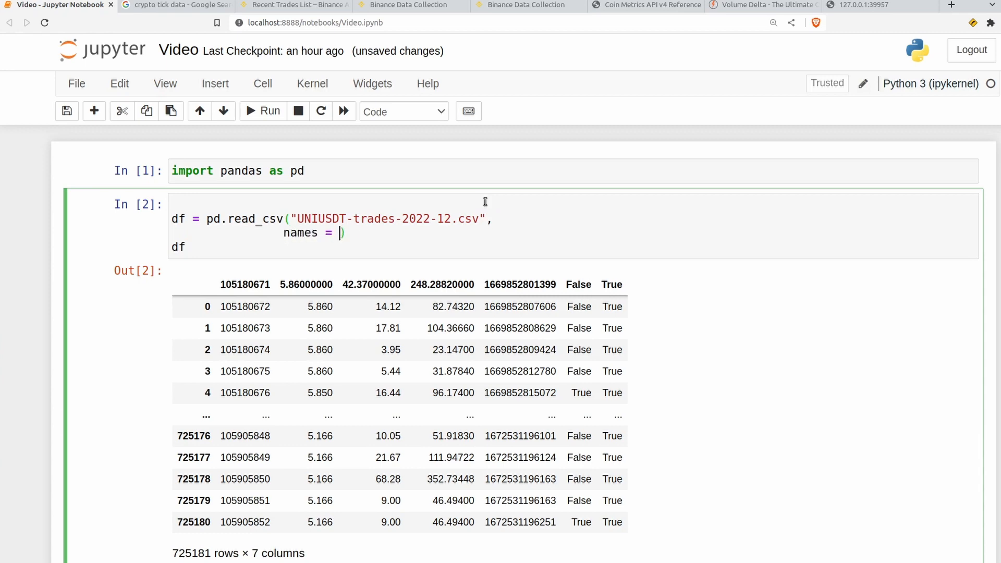
text(["id")
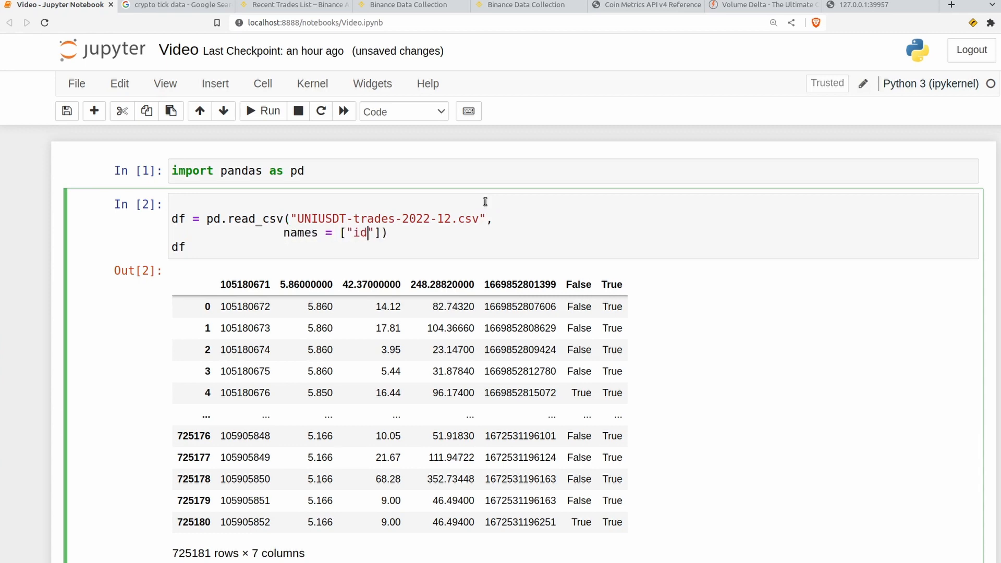
text(,"")
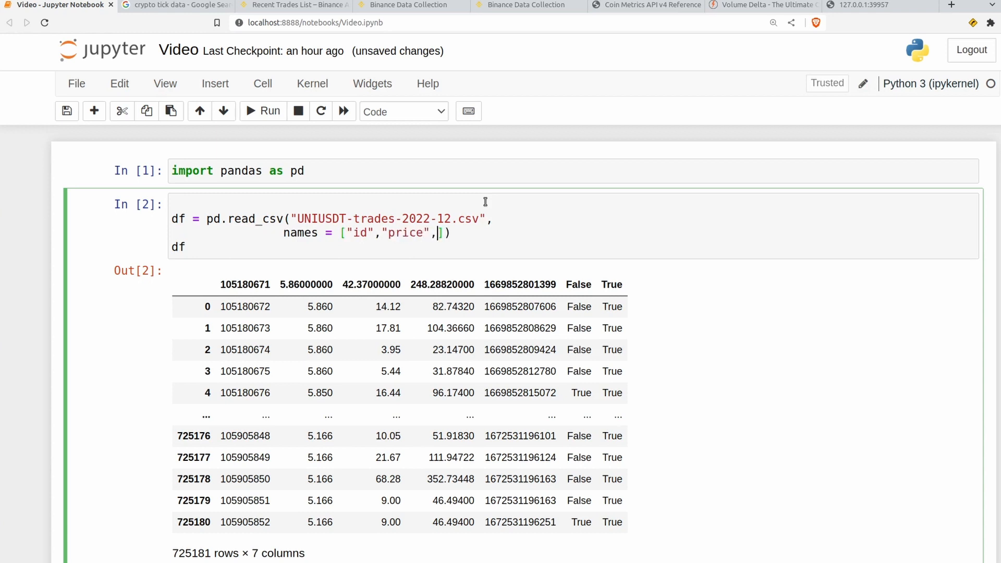
text("qty","q)
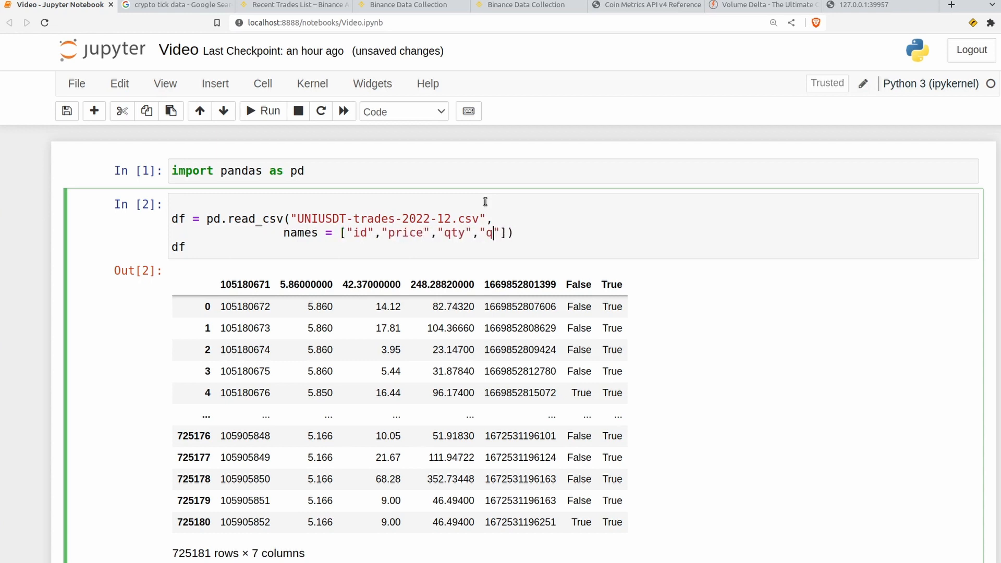
click(263, 112)
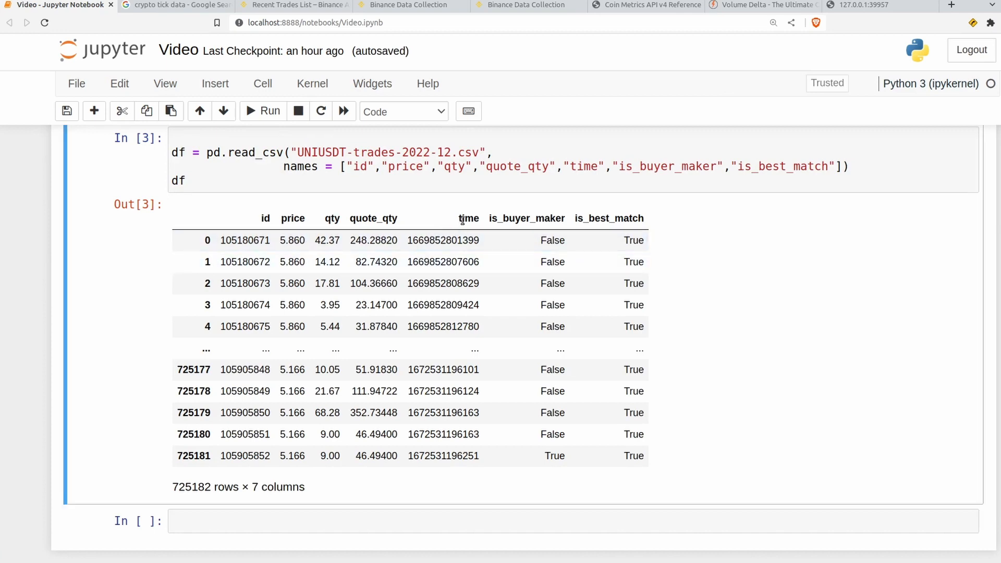
click(442, 434)
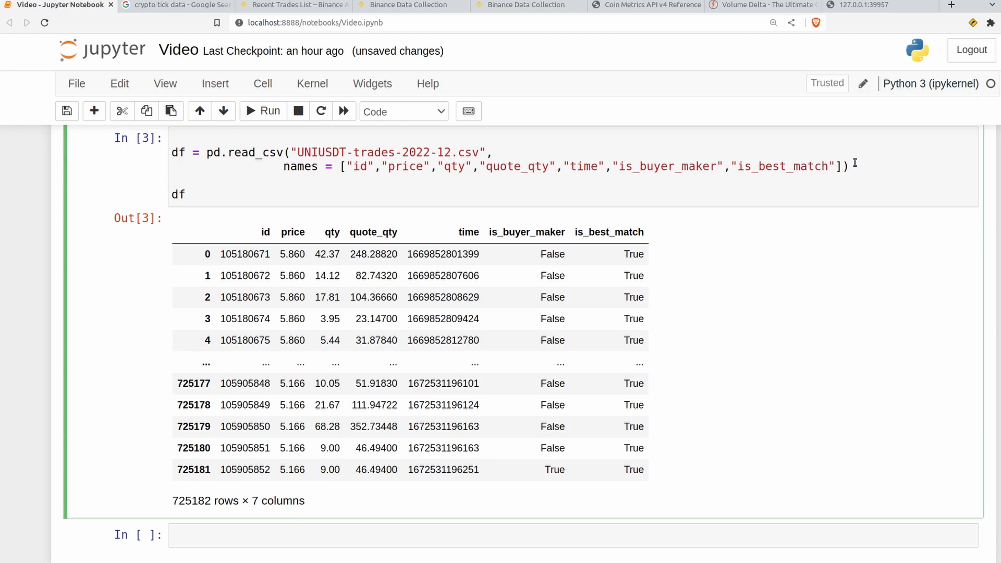
Convert df.time with pd.to_datetime(unit="ms") and rerun so trades show 2022-12-01 datetimes
click(172, 180)
text(df.time = pd.to)
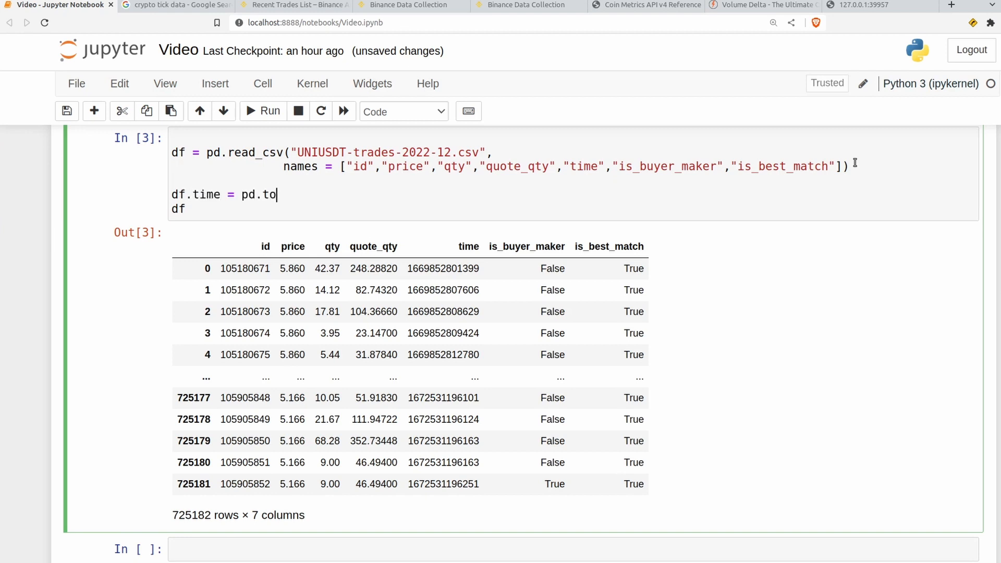
text(_datetime())
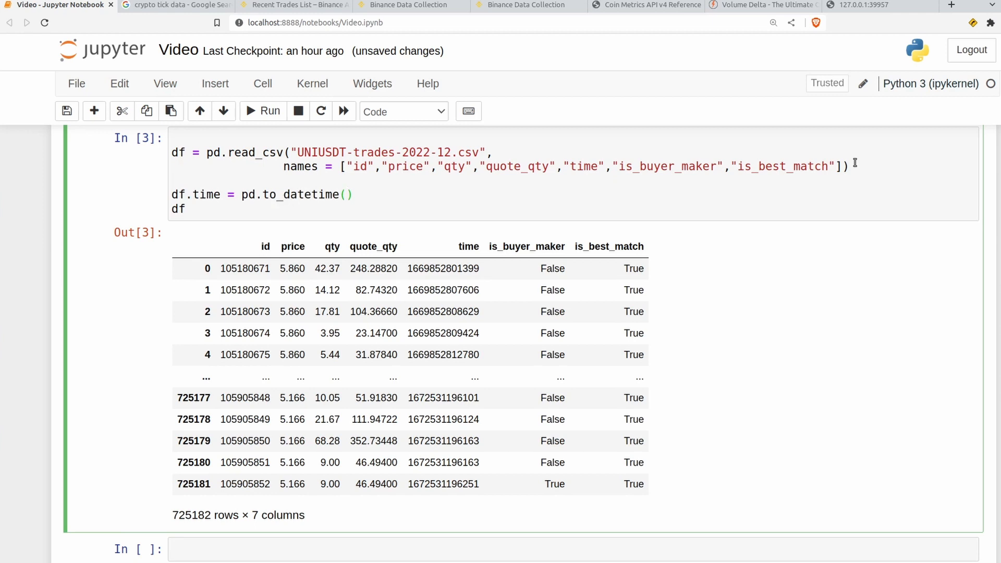
text(df.time, unit="ms)
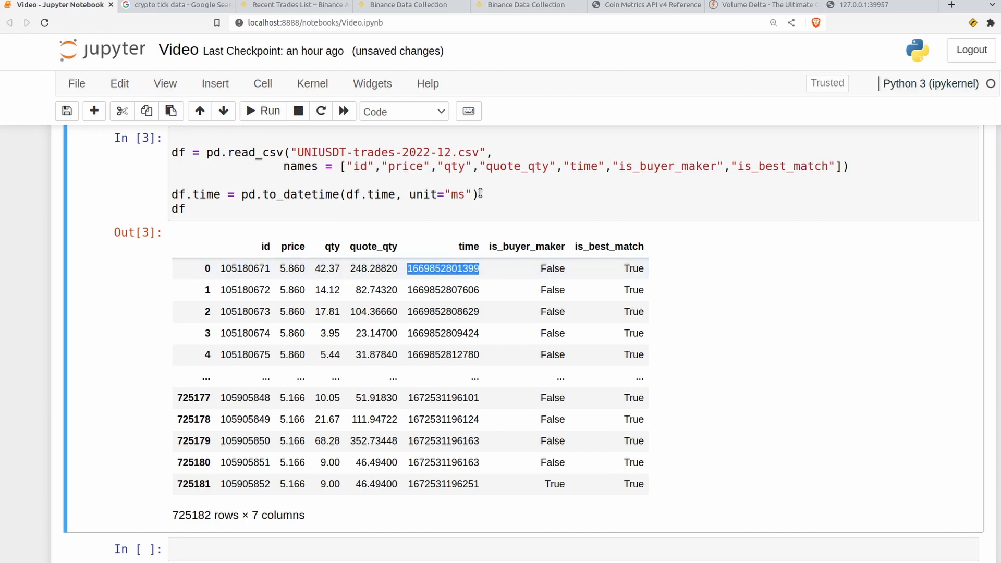
click(523, 179)
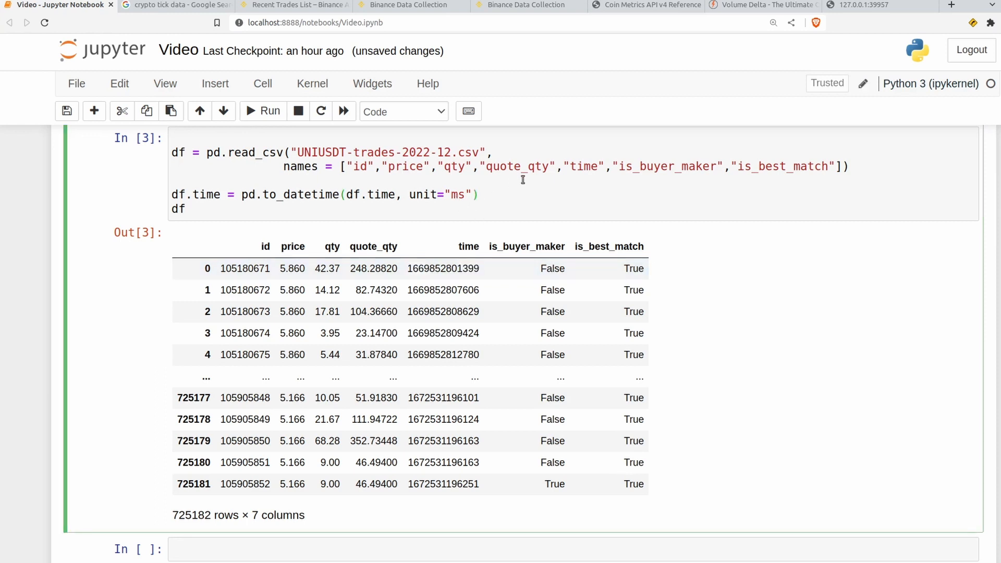
click(262, 110)
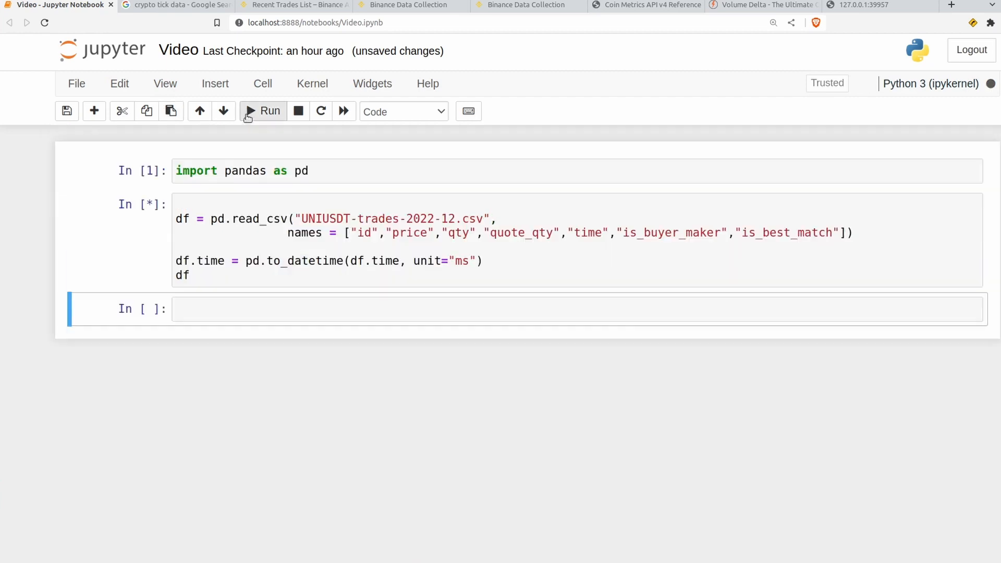
click(263, 112)
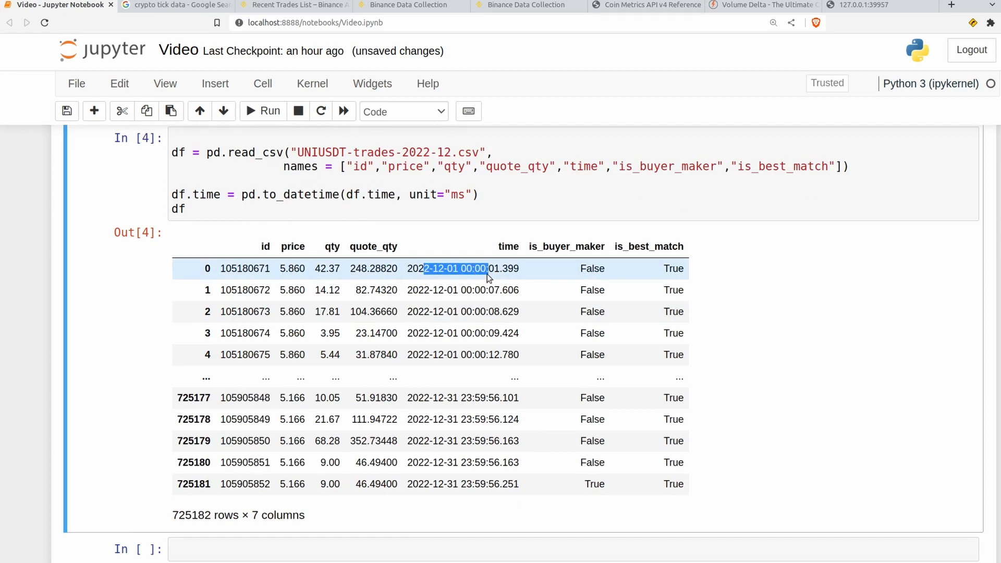
mouse_move(433, 265)
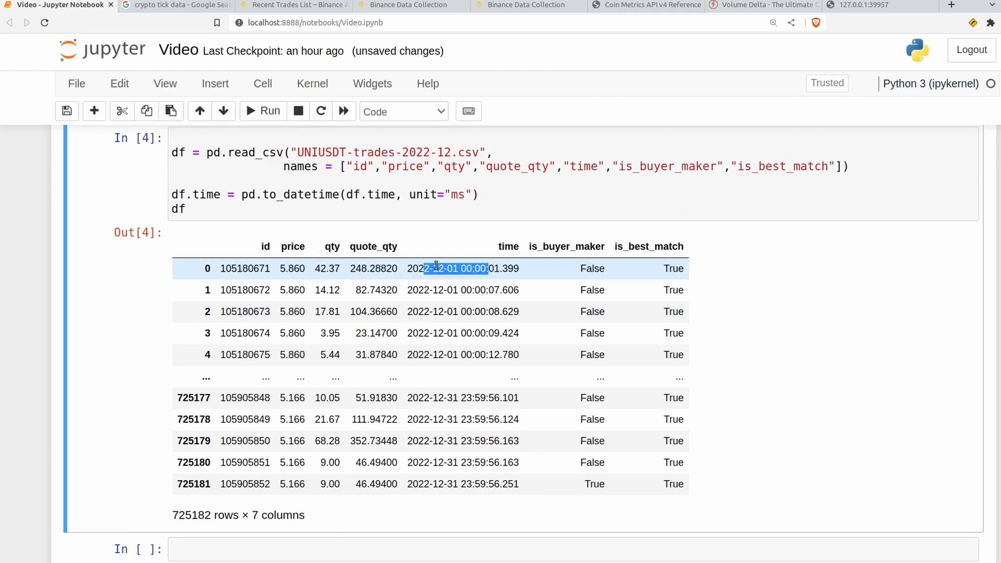
mouse_move(345, 276)
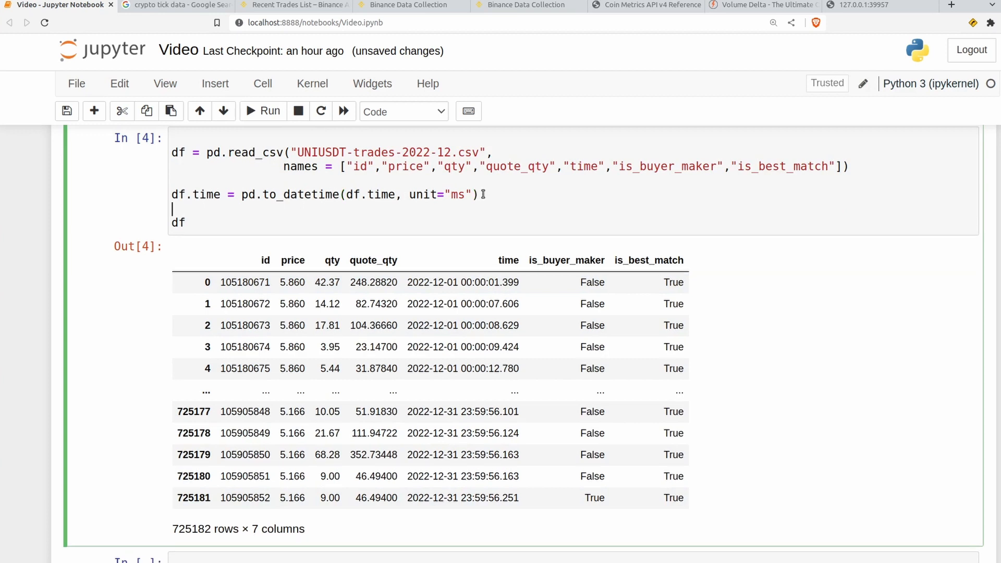
Add df.set_index("time", inplace=True) and run, leaving 725182 rows × 6 columns
text(df)
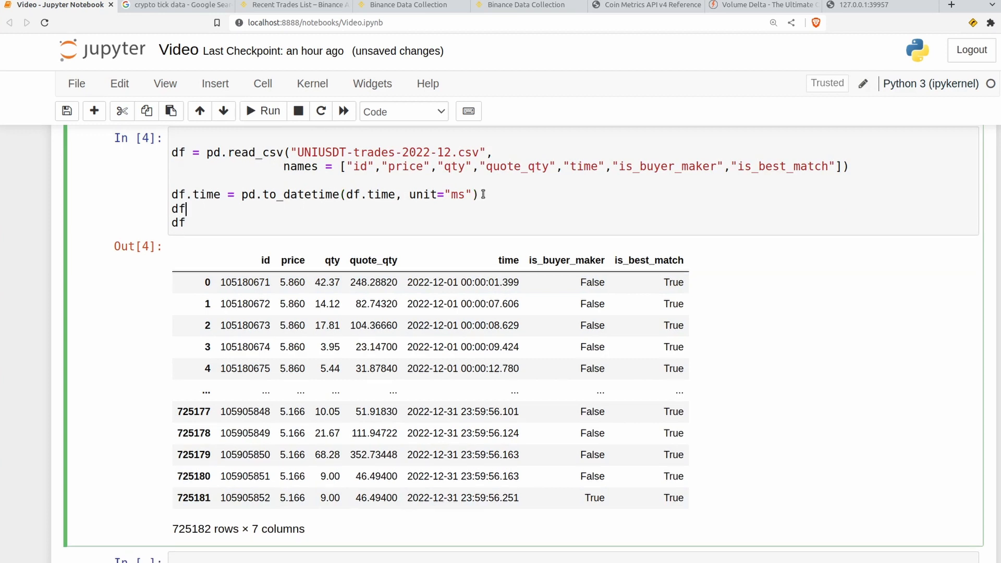
text(.set_index()
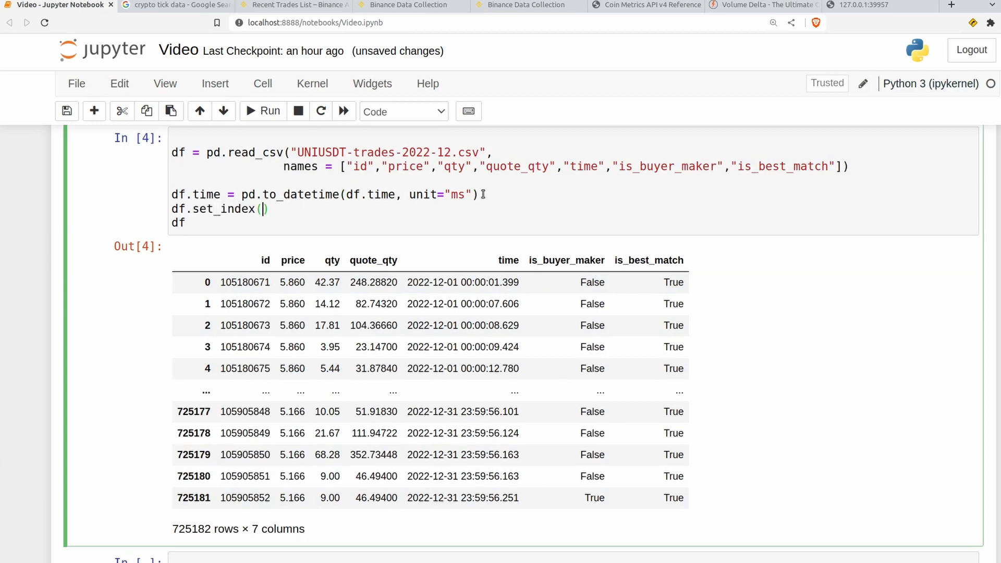
text("time",)
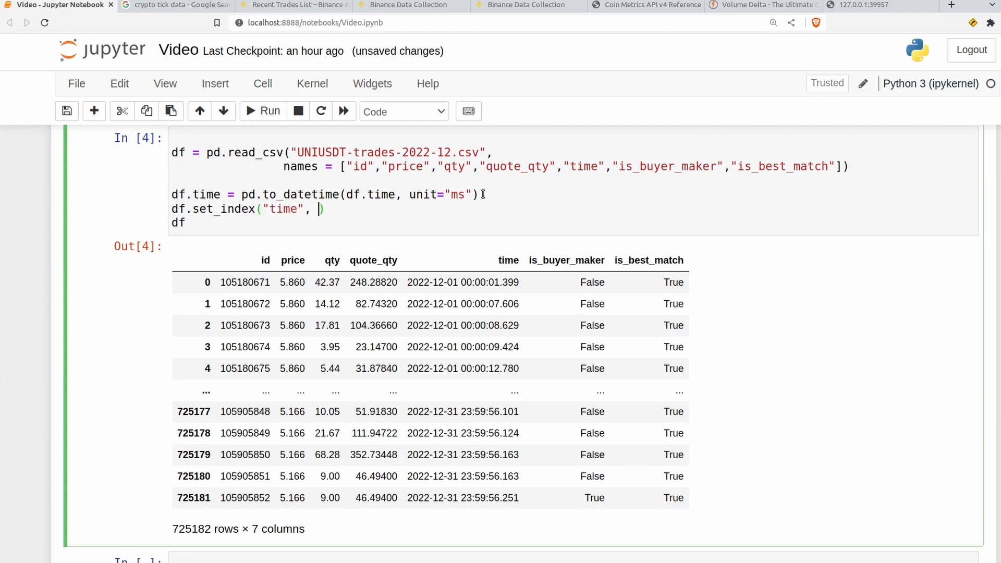
text(inplace)
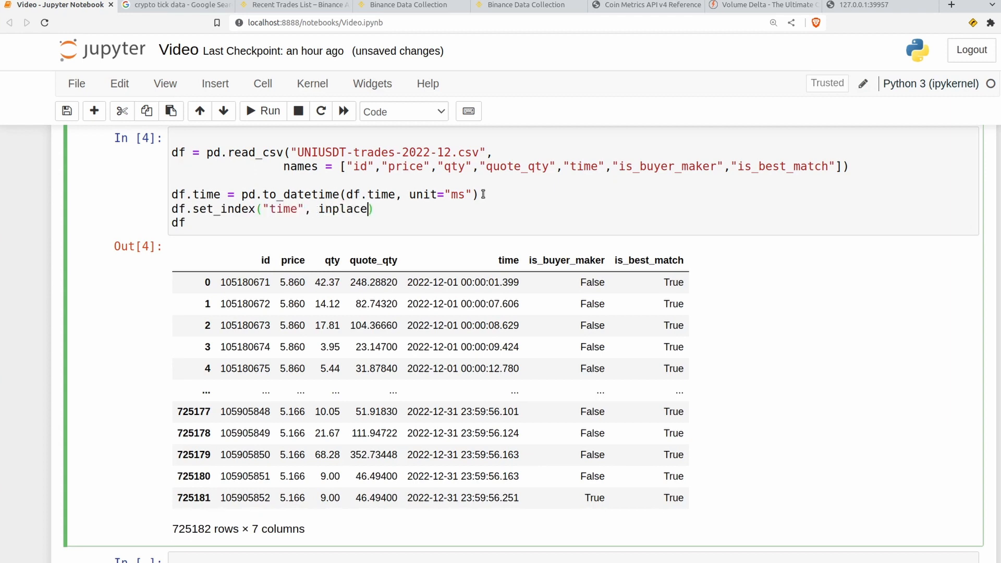
text(= True)
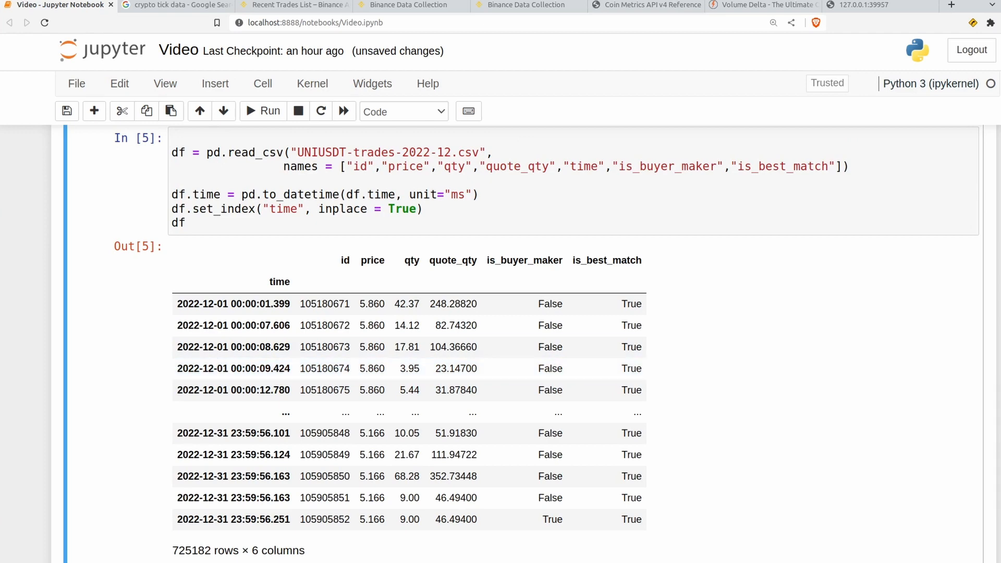
mouse_move(378, 319)
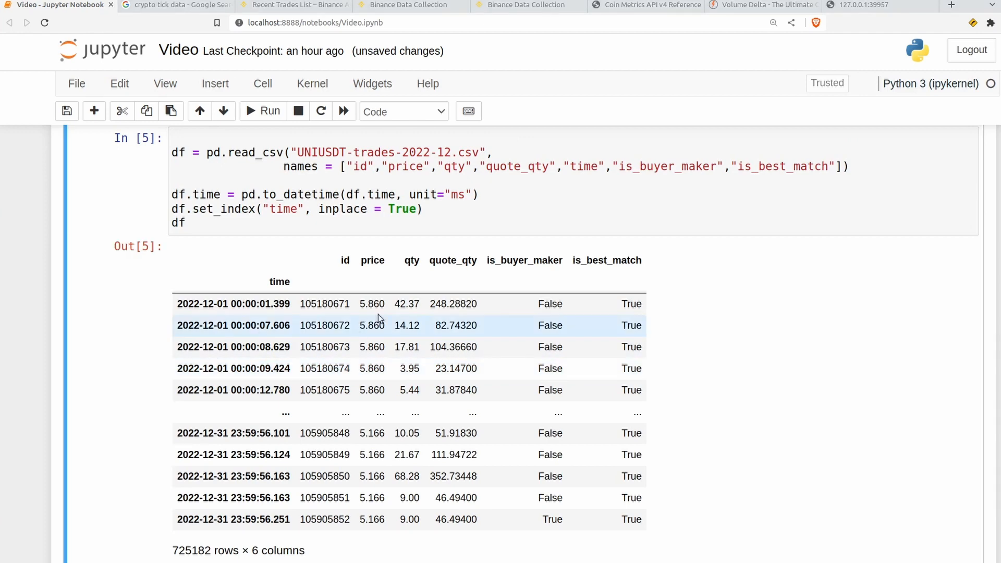
mouse_move(684, 295)
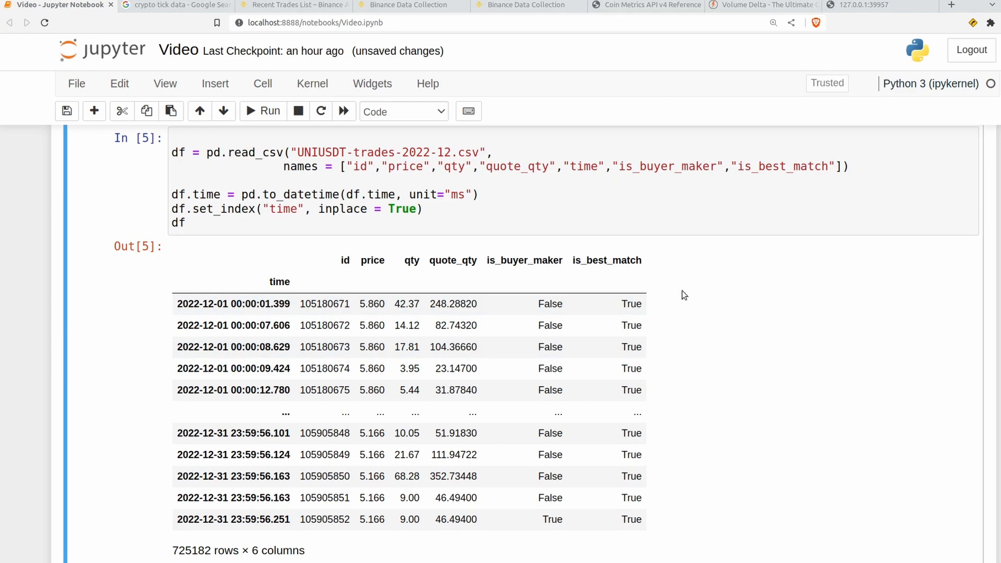
mouse_move(685, 322)
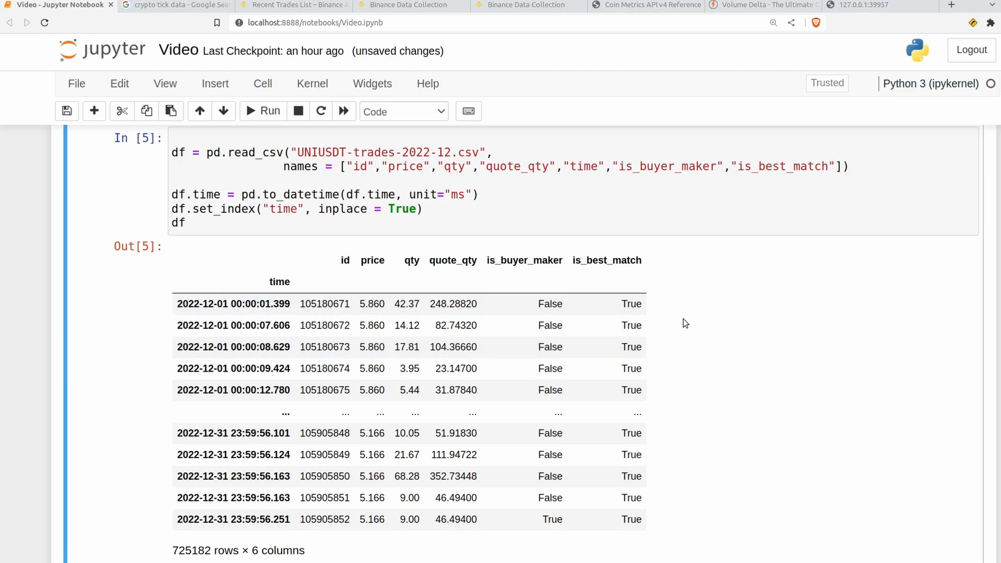
scroll(down, 3)
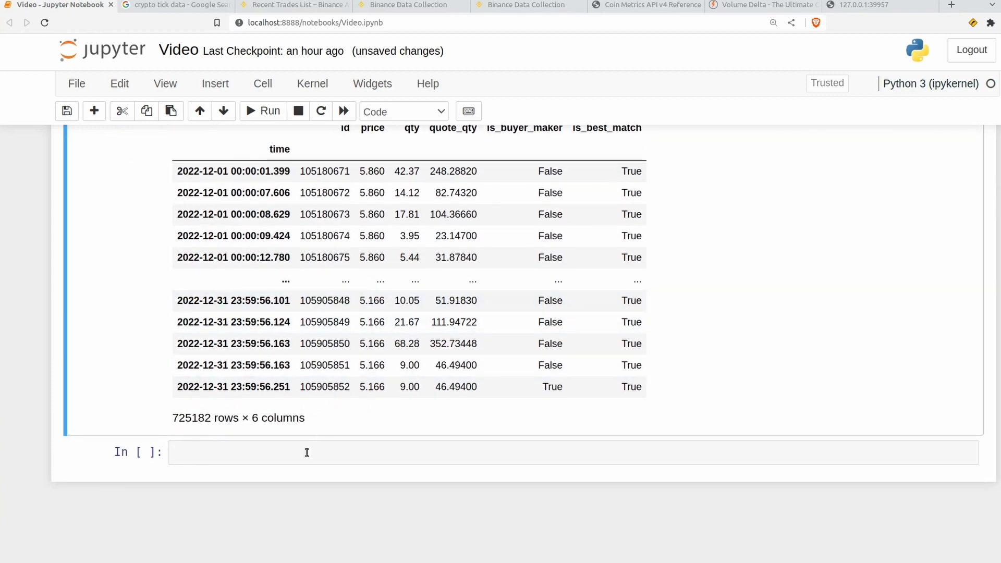
Start the assignment df["buy_vol"] = in the new cell
text(df[""])
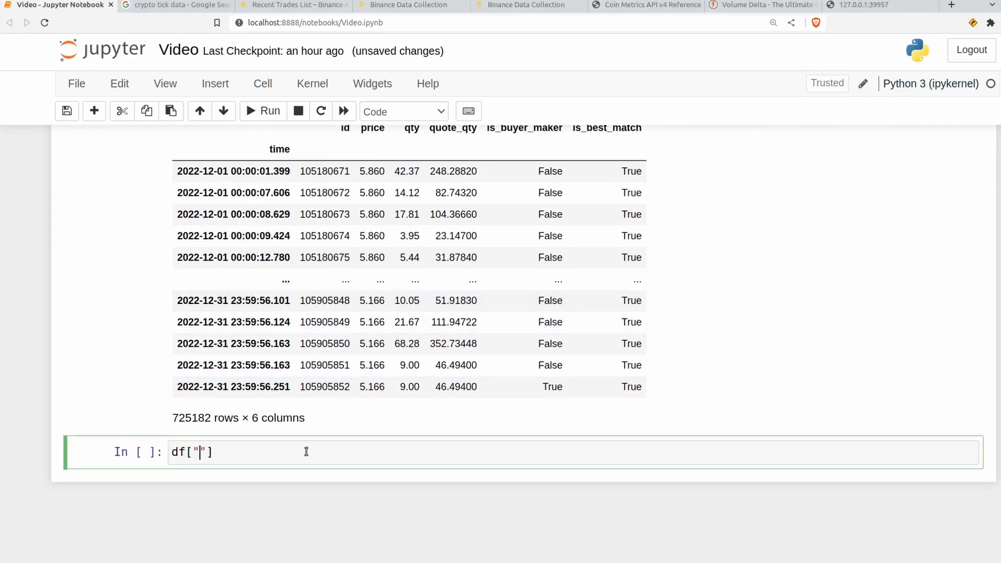
text(buy_vol)
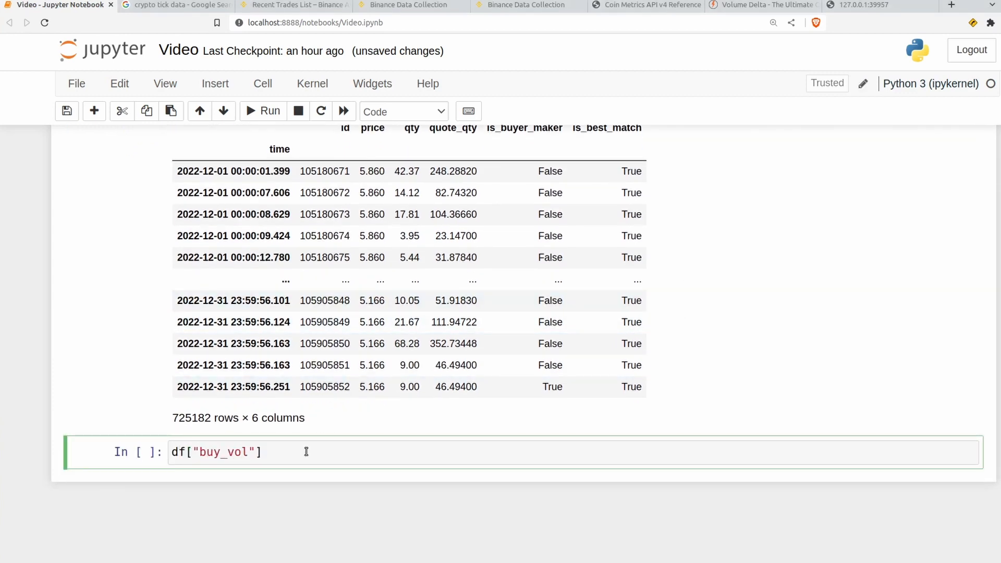
text(=)
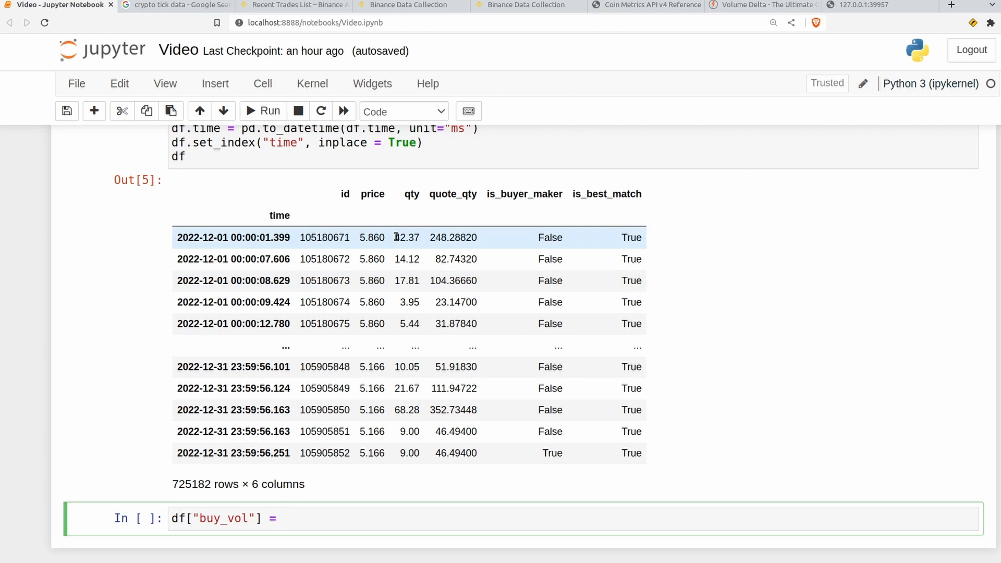
mouse_move(536, 241)
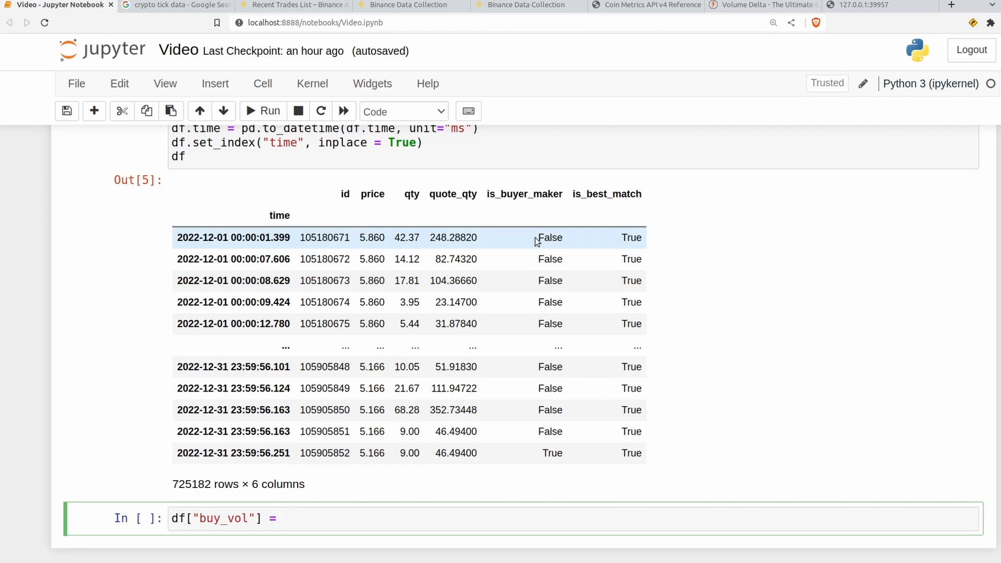
Check in a python3 shell that int(False) and int(True) give 0 and 1, then exit
double_click(550, 238)
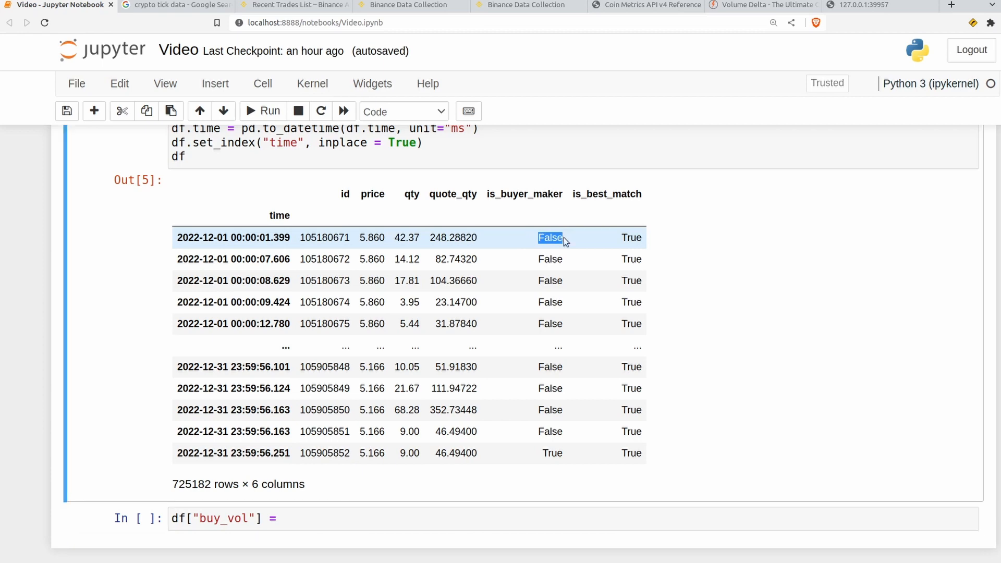
click(549, 237)
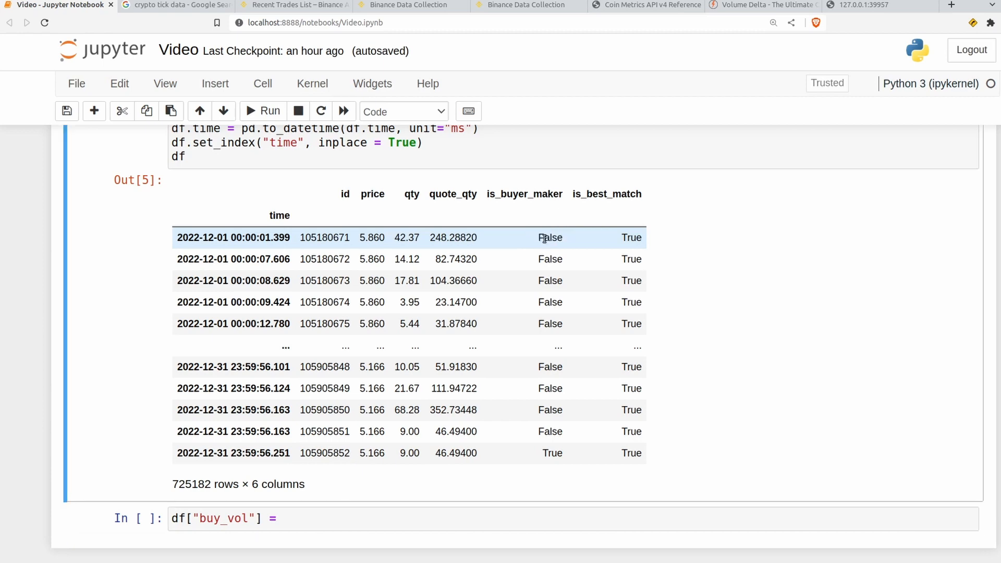
text(python3)
text(int()
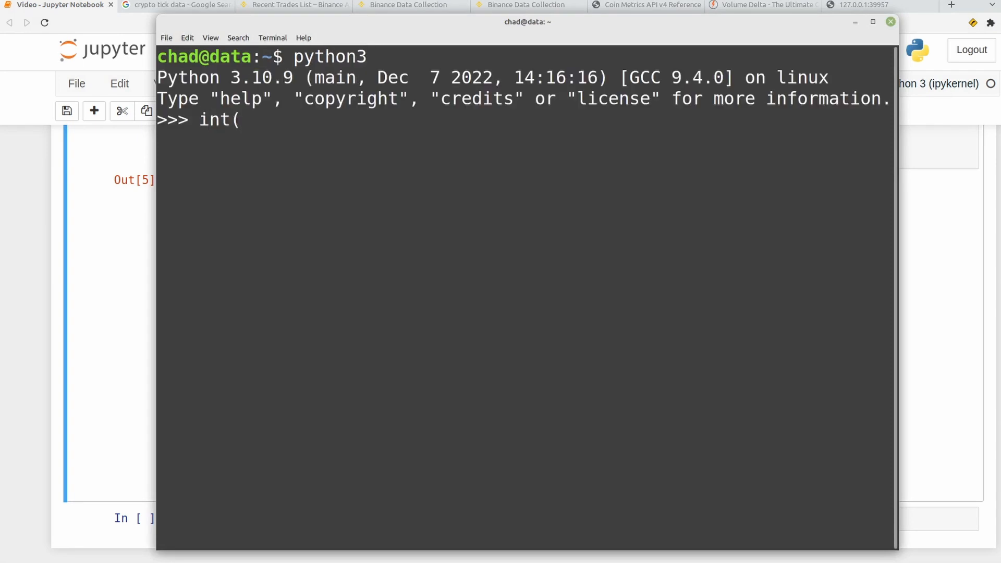
text(False))
text(float(True)
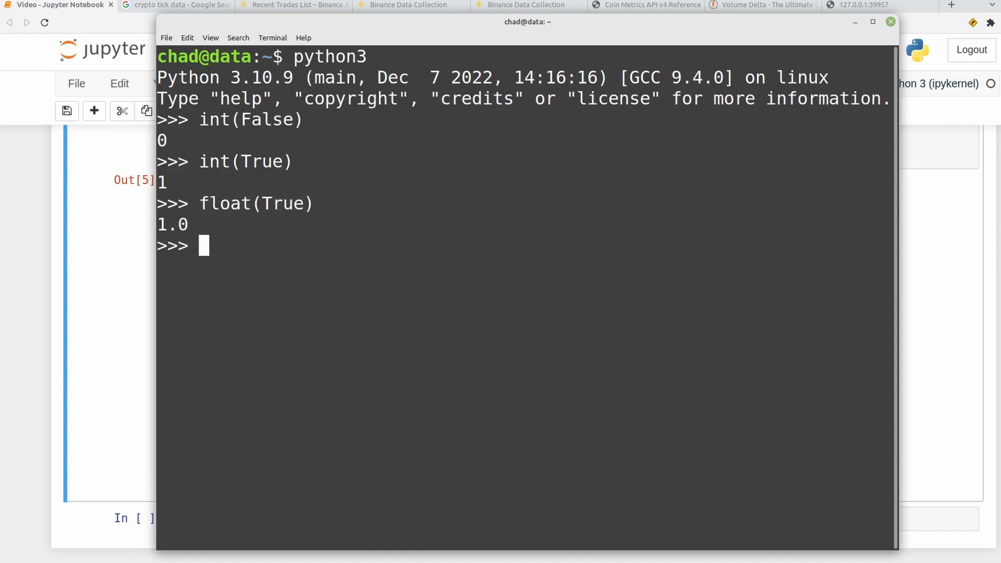
text(exit())
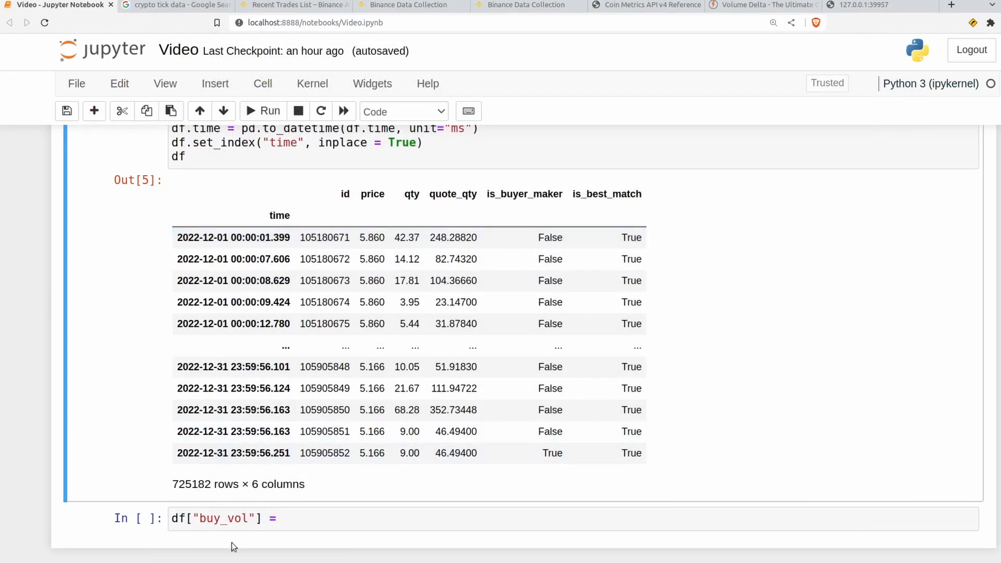
Complete buy_vol as df.qty * (1 - df["is_buyer_maker"])
click(303, 518)
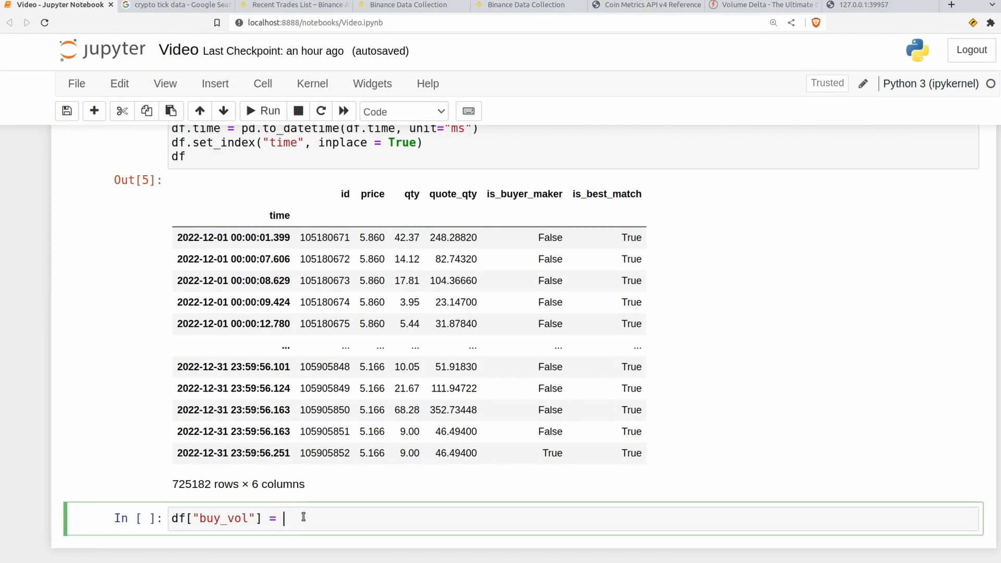
text(df.qr)
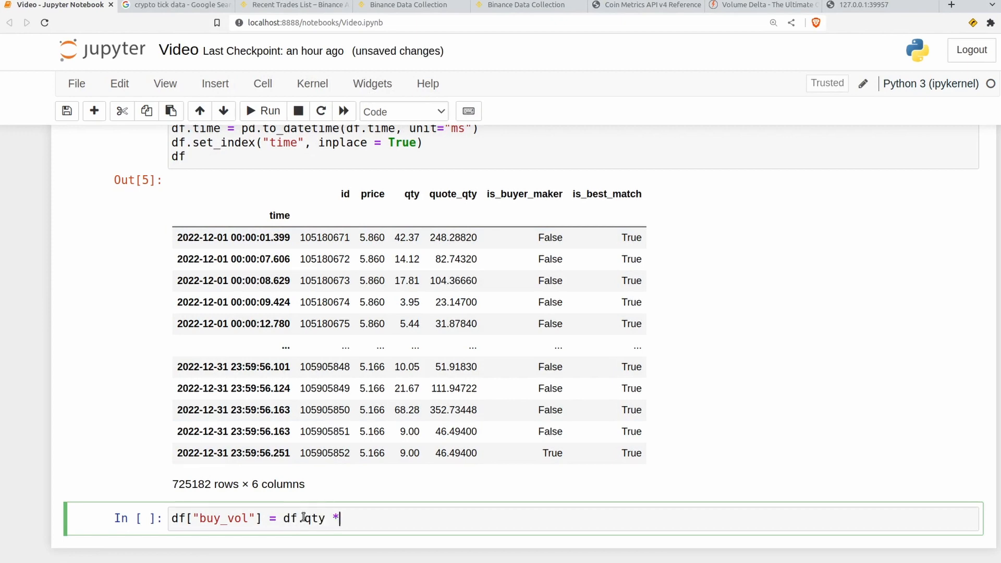
text(()
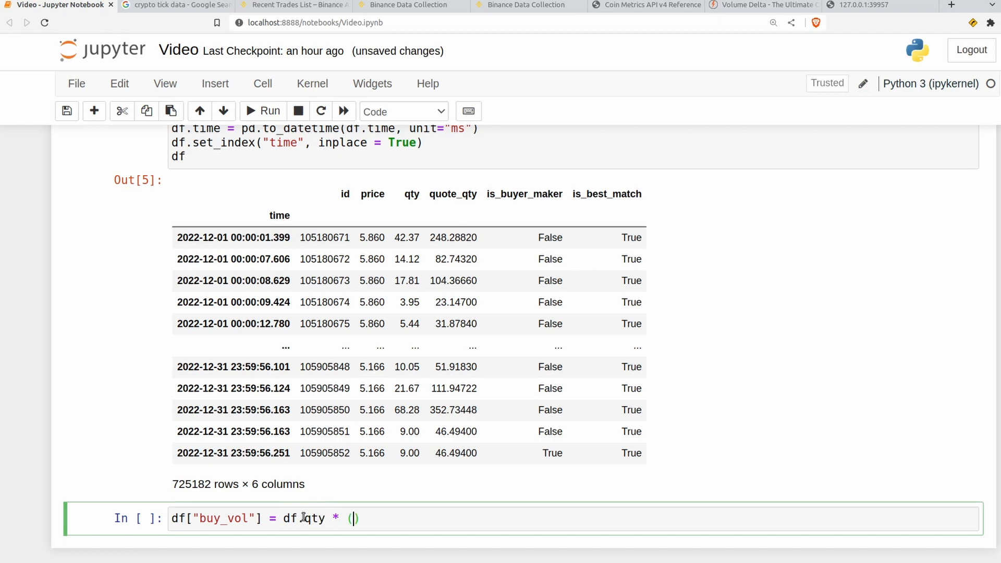
text(1-)
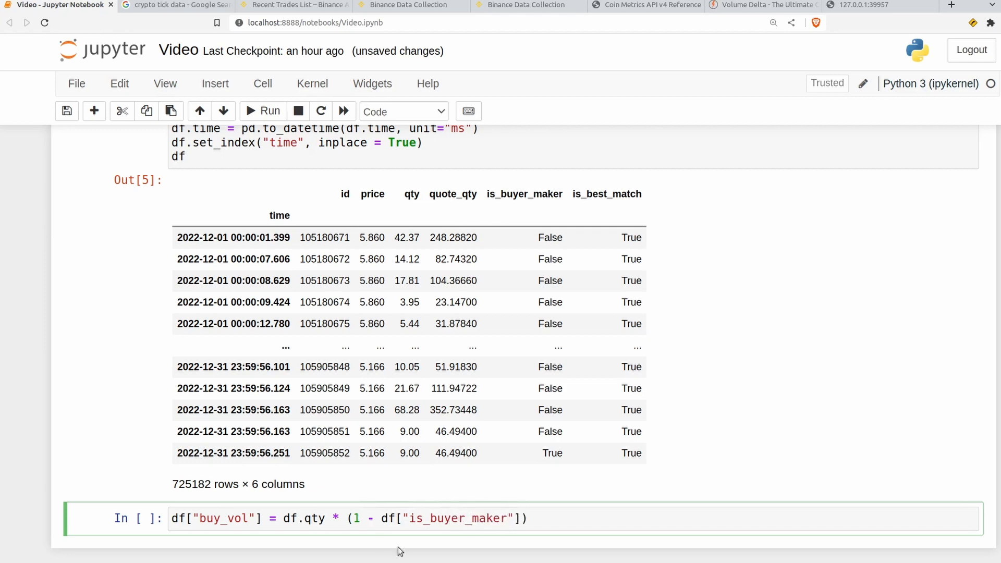
text(df)
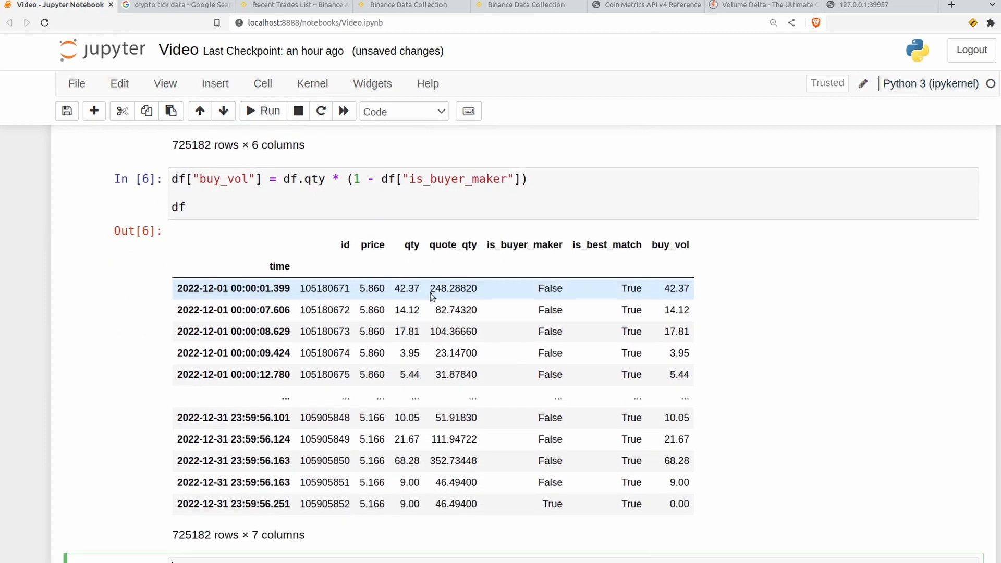
double_click(676, 288)
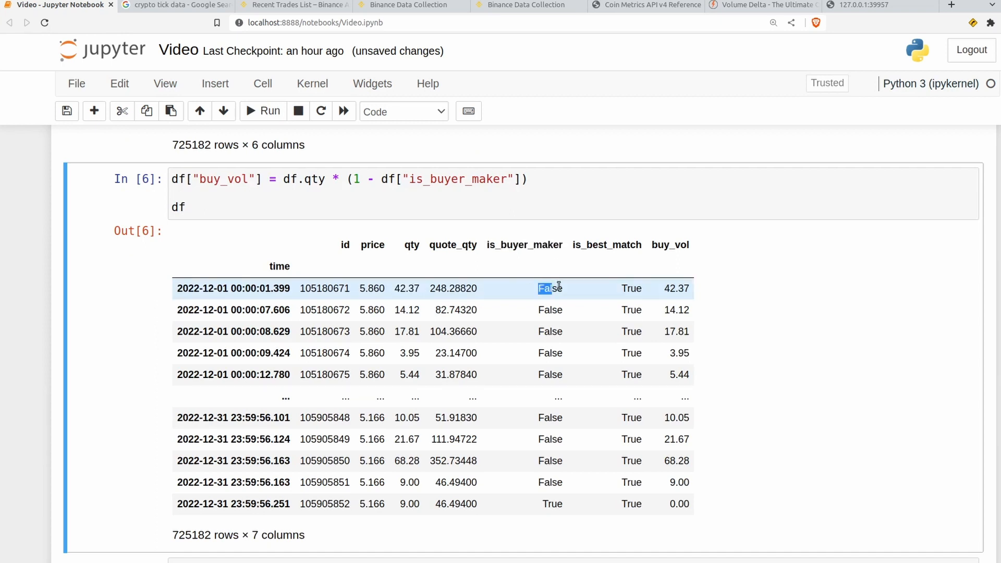
double_click(549, 287)
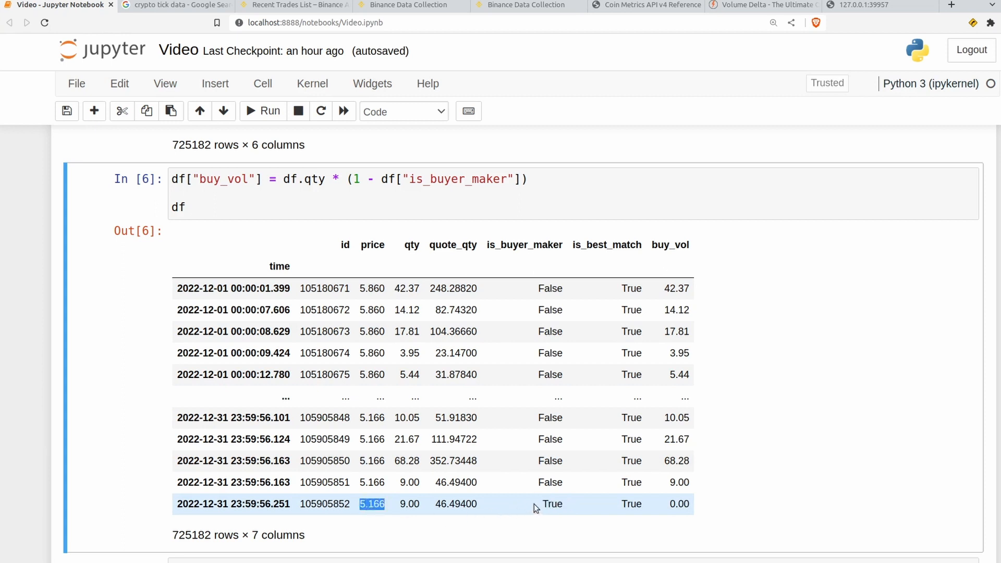
double_click(550, 504)
text(df["sell_vol"] = df.qty * df["is_buyer_maker"])
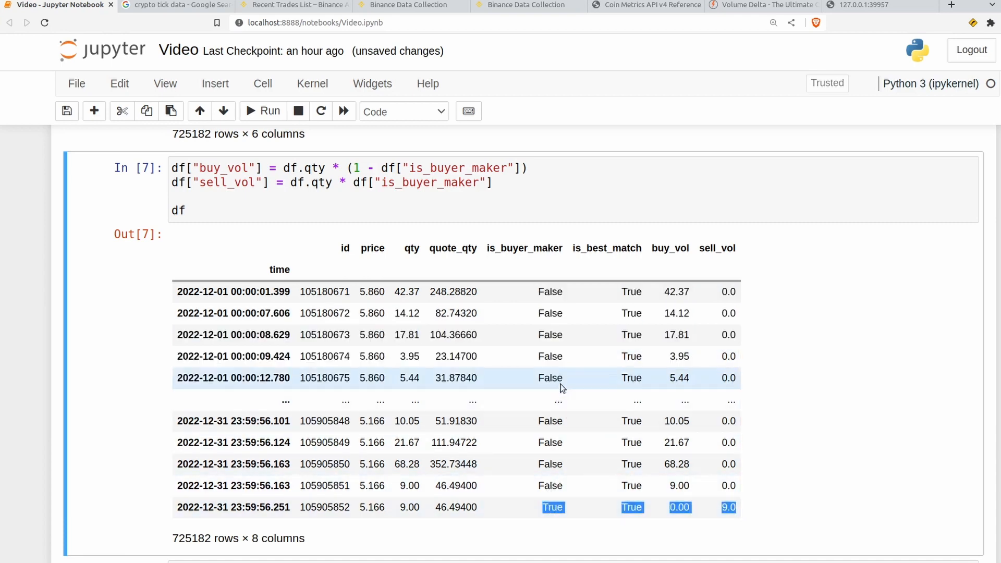
Highlight the is_buyer_maker heading and the last trade's value to verify sell_vol
double_click(528, 248)
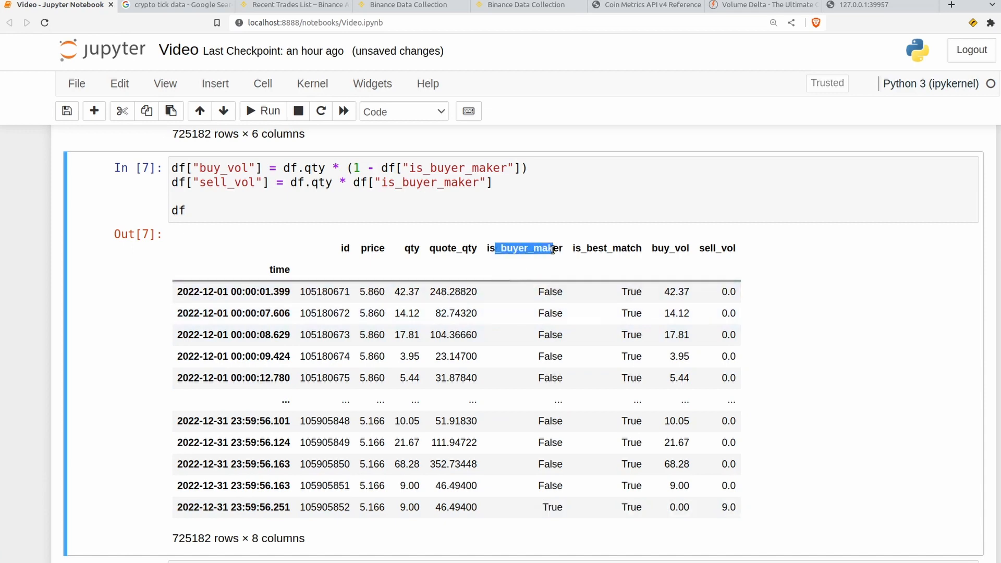
double_click(551, 507)
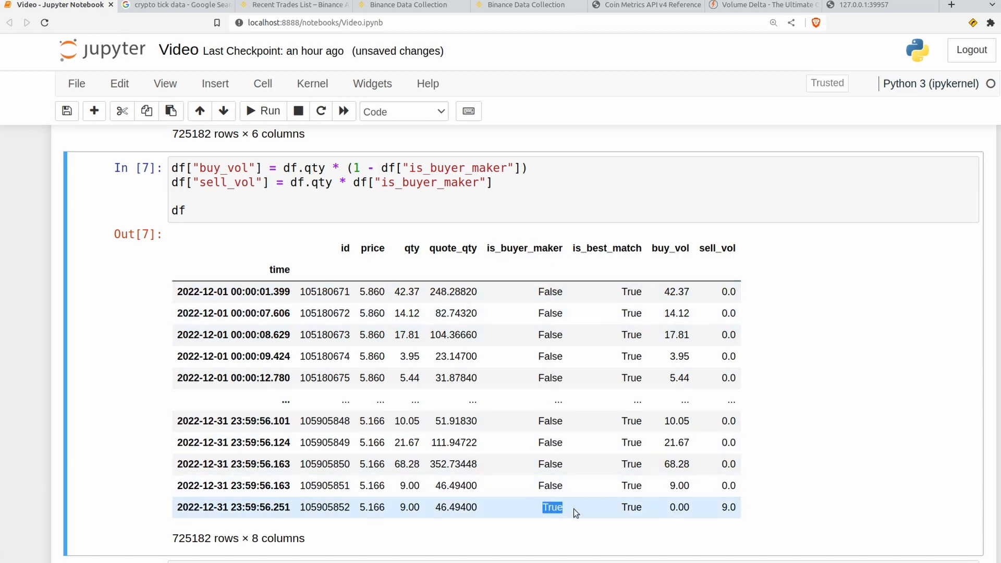
mouse_move(541, 510)
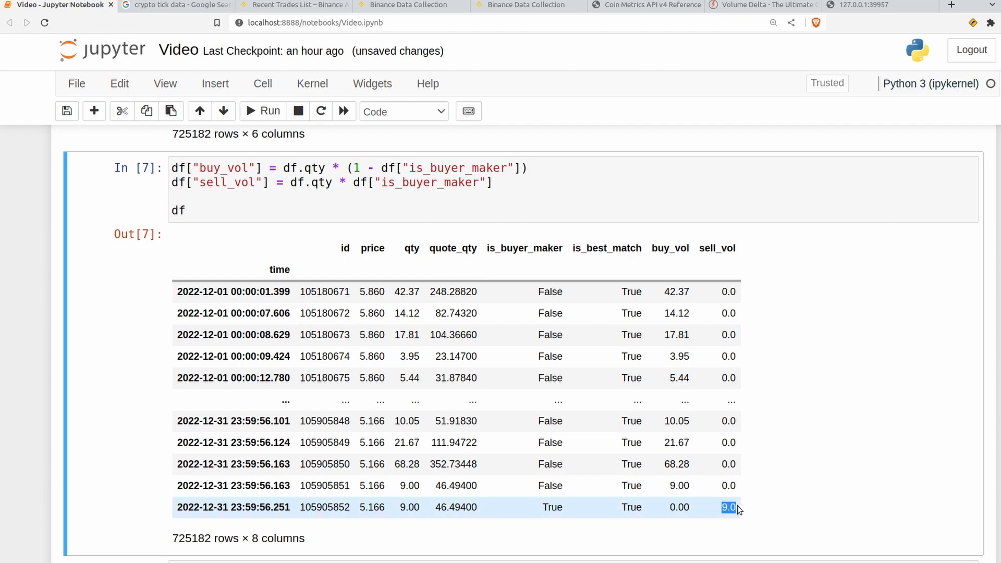
mouse_move(9, 311)
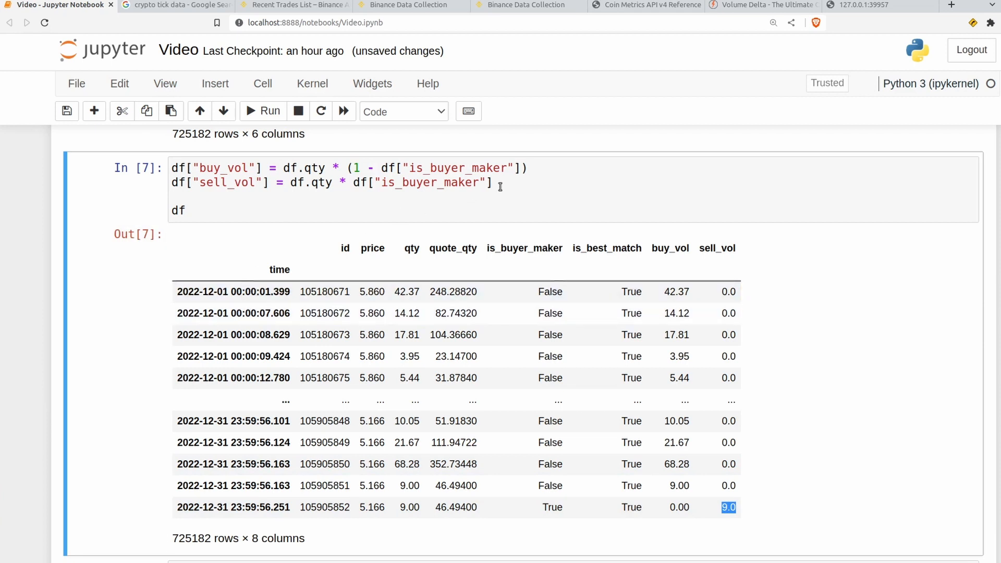
Add df["vol_delta"] = df["buy_vol"] - df["sell_vol"] and run the cell
text([])
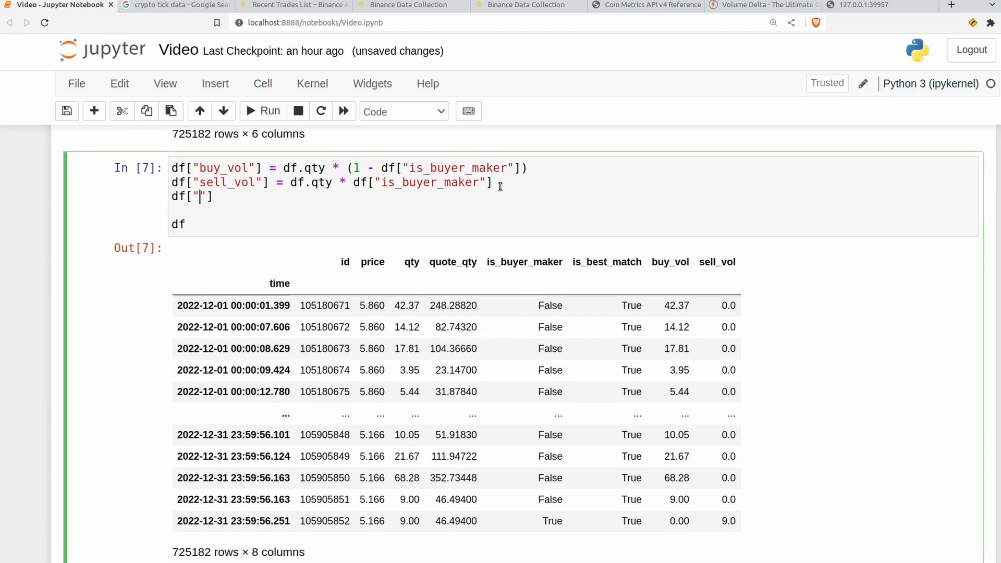
text(vol_delta)
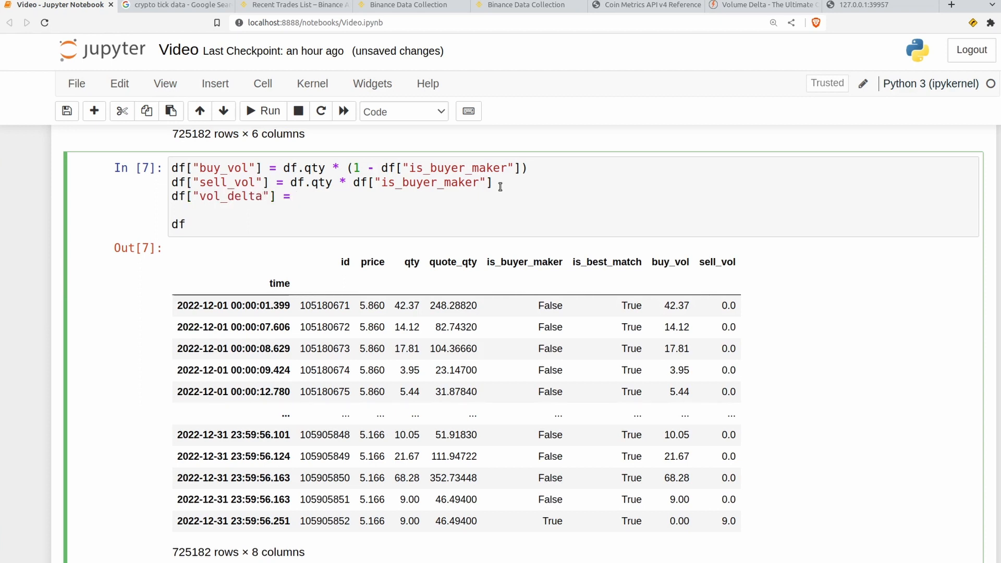
text(df[])
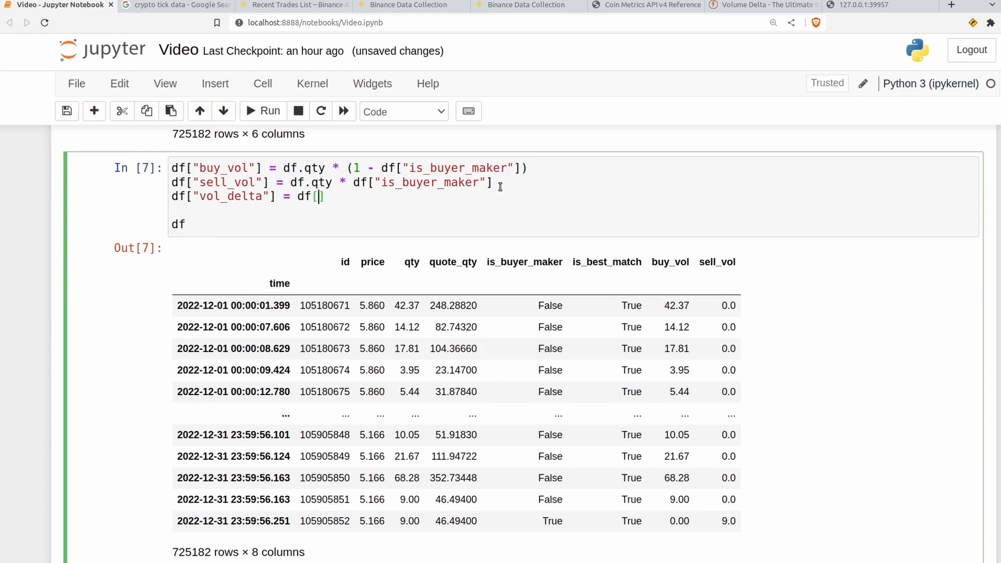
text("buy_vol")
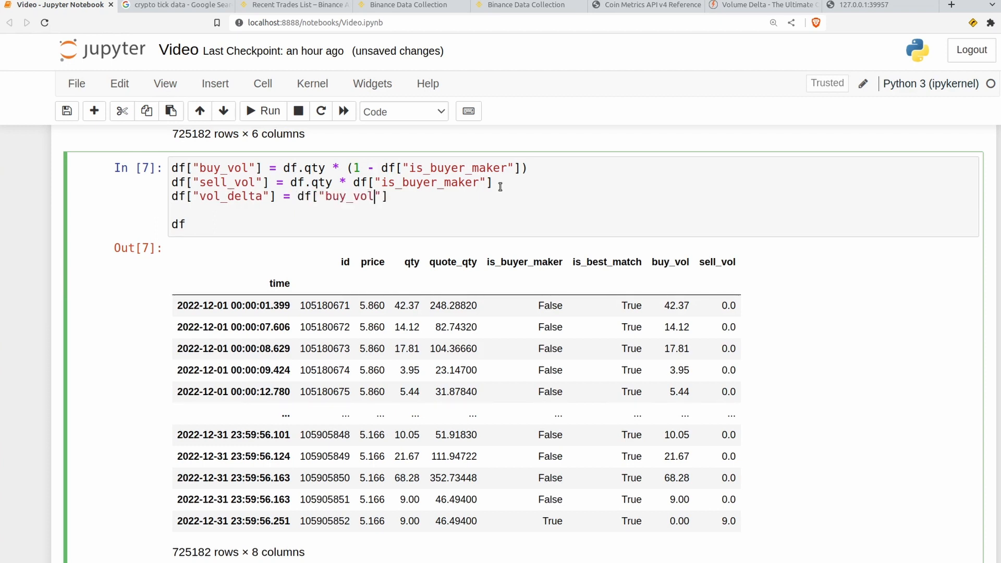
text(- df["sell_vol)
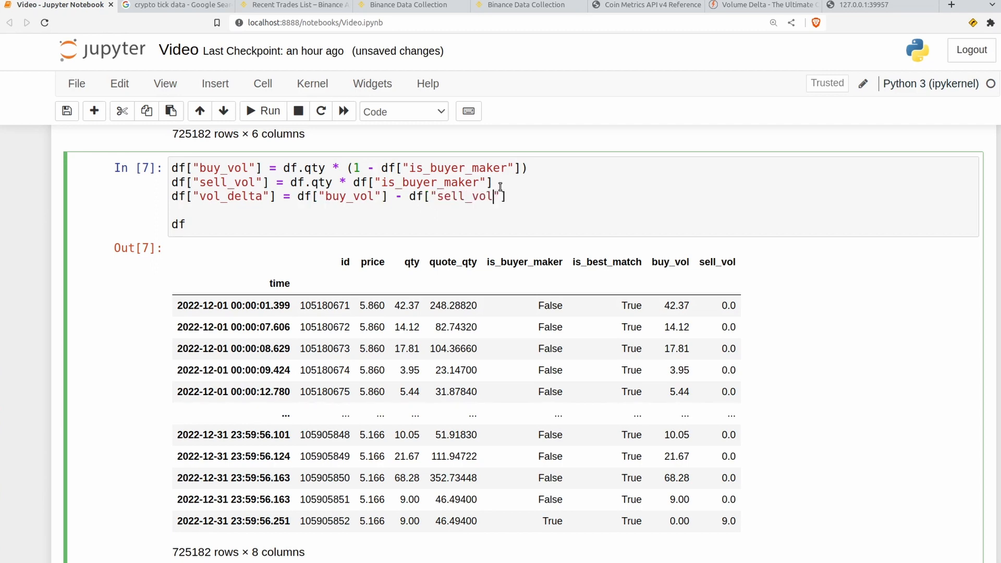
click(269, 110)
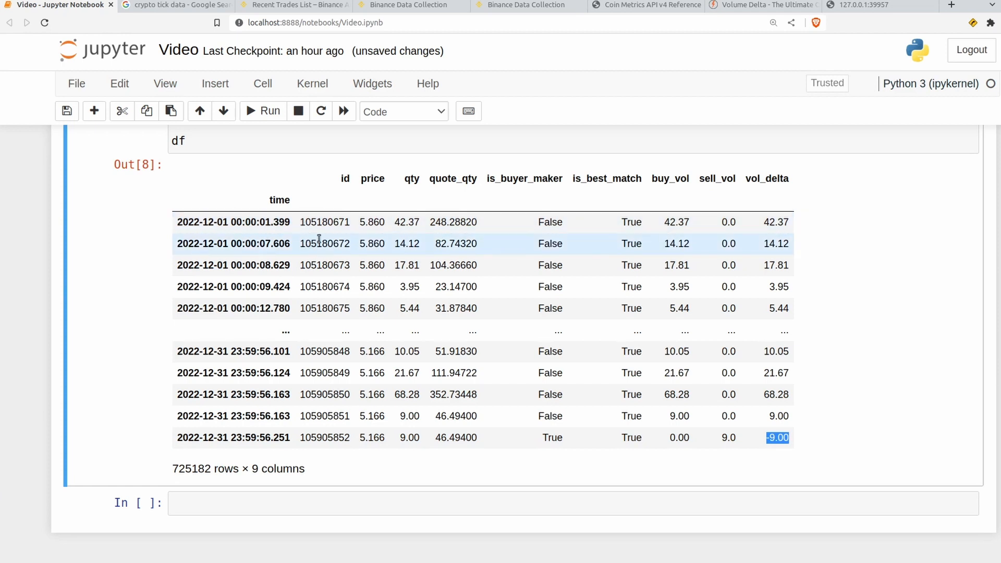
Assign vol_delta = df["vol_delta"] and run to display the 725,182-value series
scroll(down, 3)
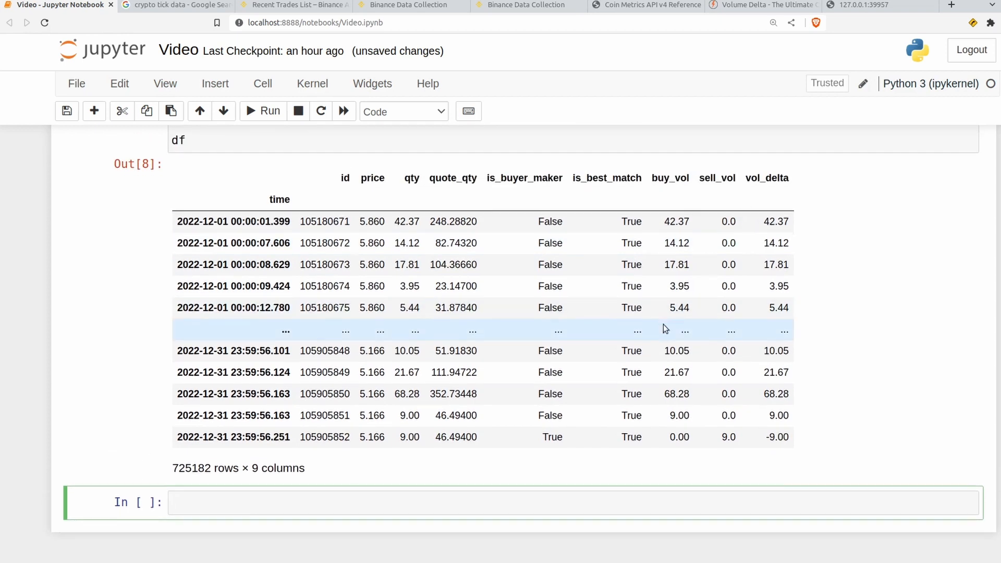
text(vol)
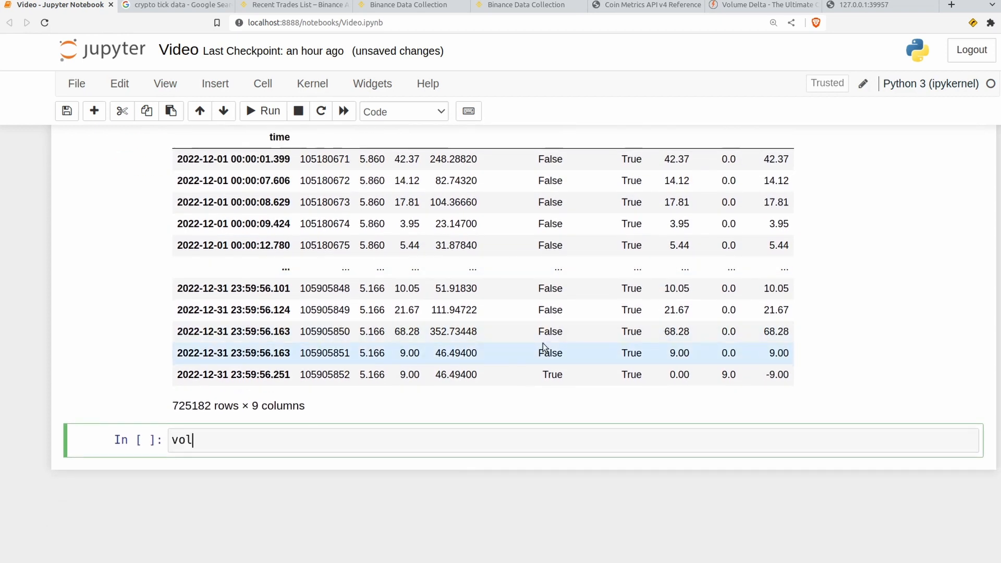
text(_delt)
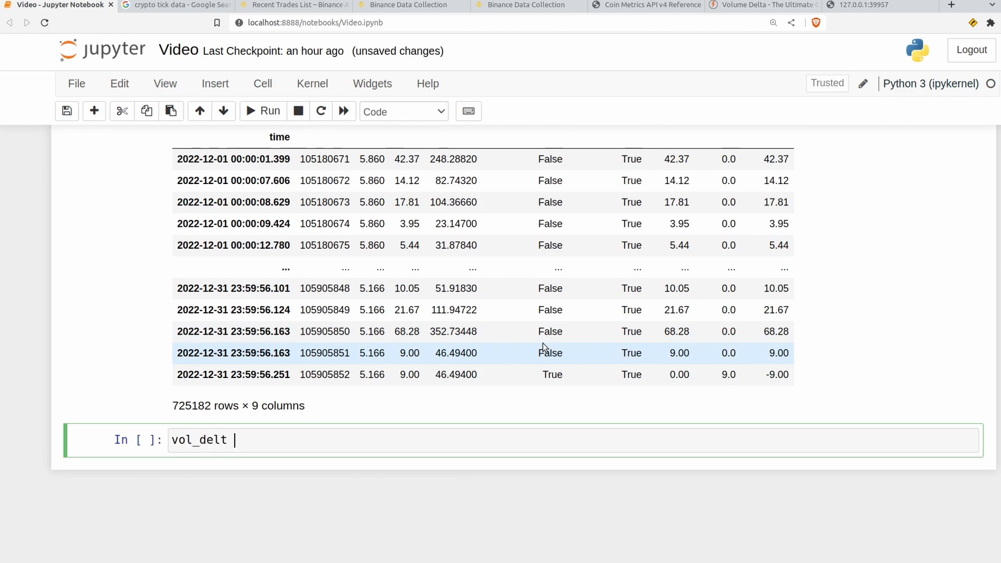
text(a)
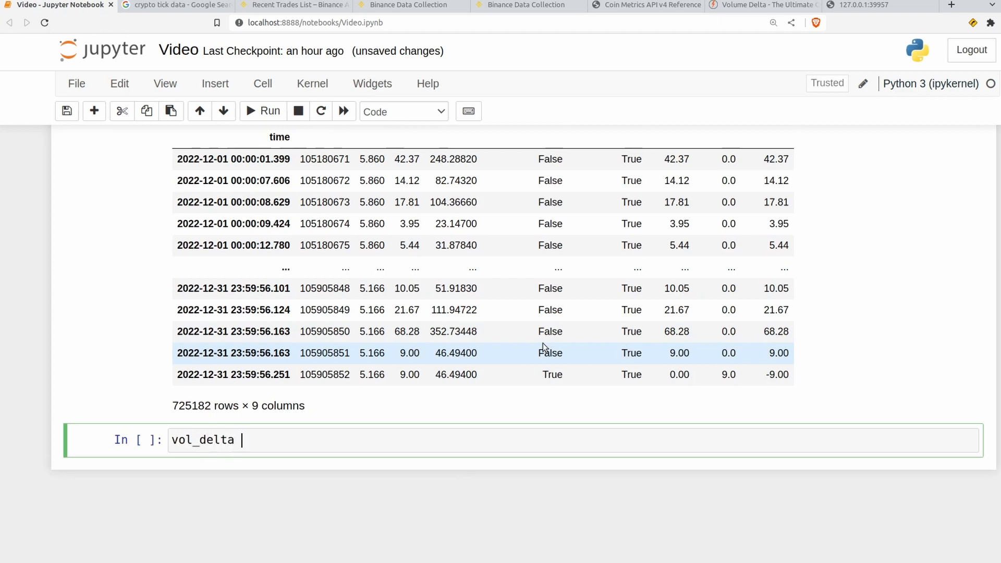
text(= df[])
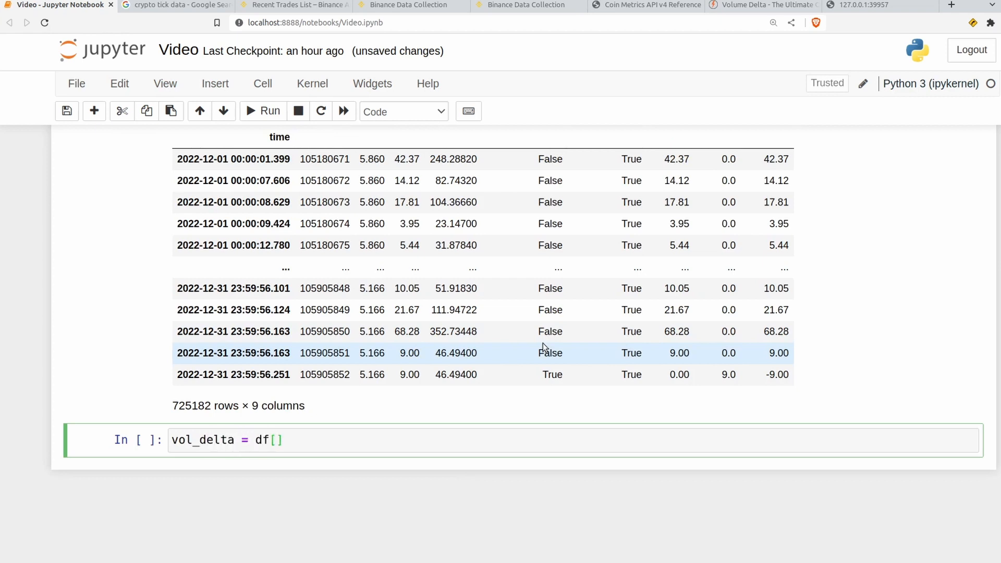
text("vol_delta")
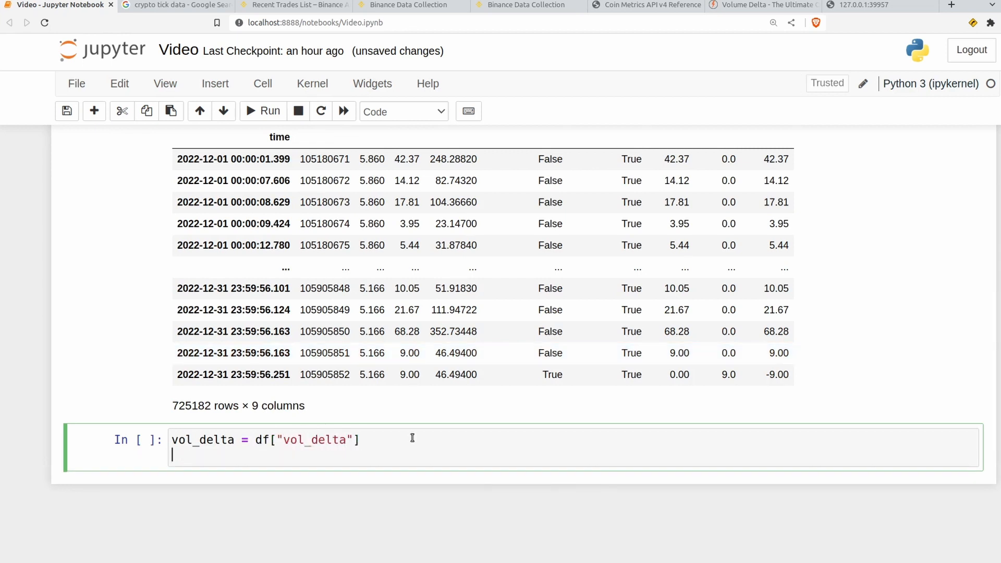
click(262, 112)
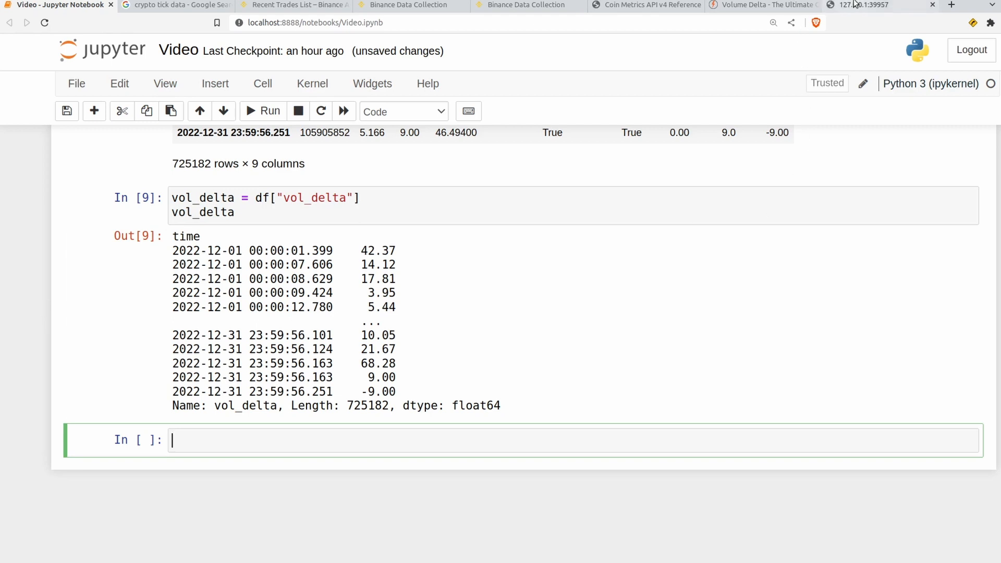
click(865, 5)
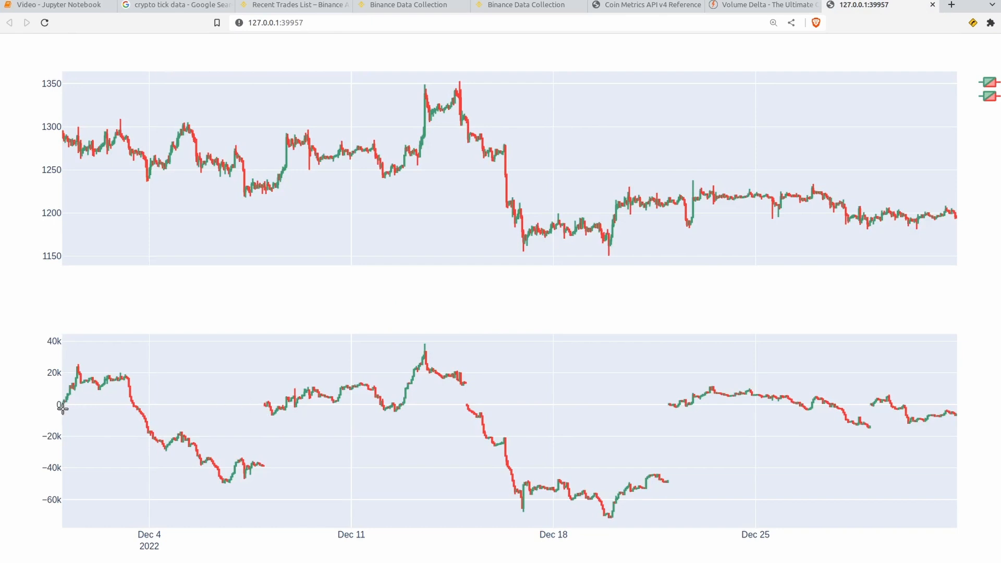
mouse_move(260, 403)
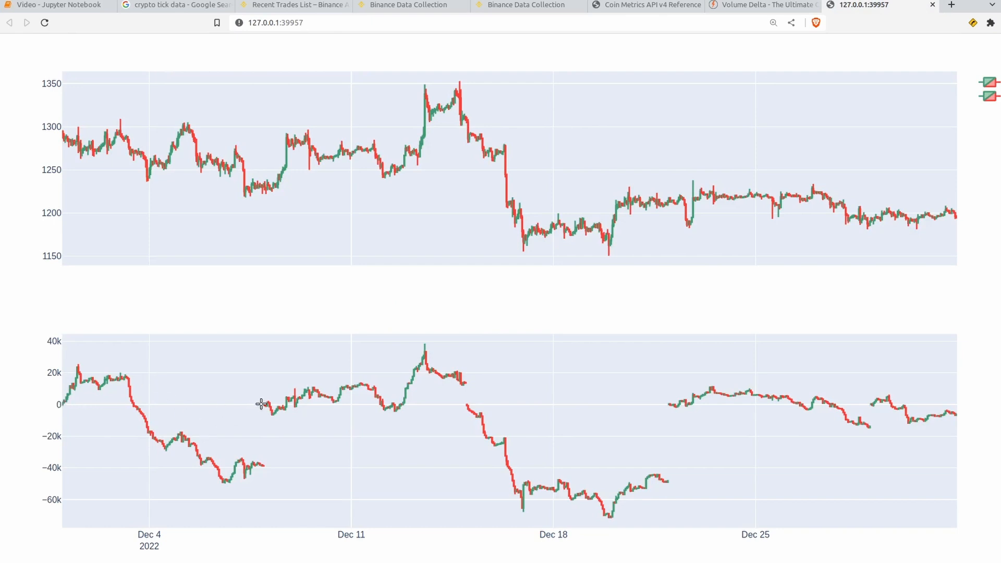
mouse_move(451, 415)
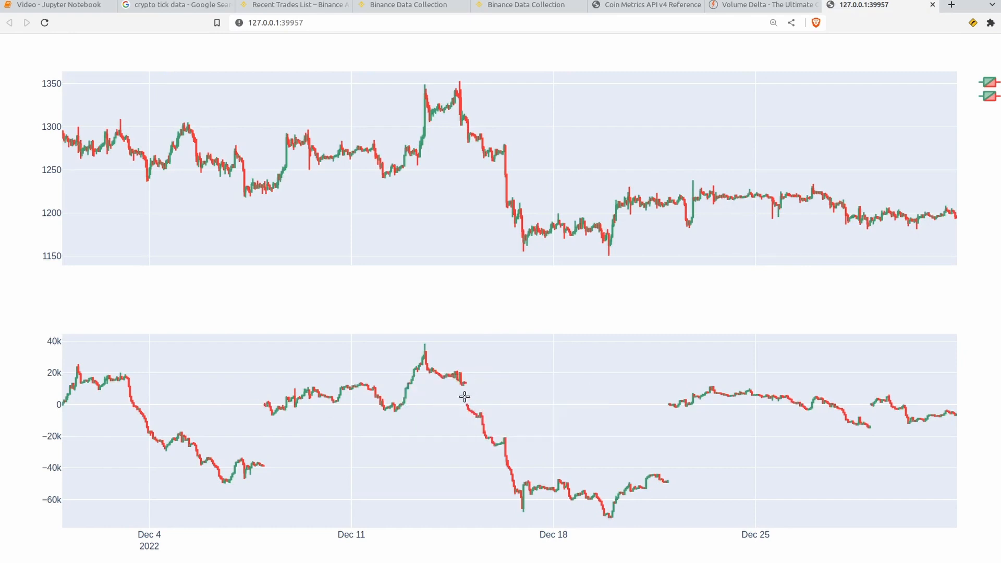
mouse_move(463, 405)
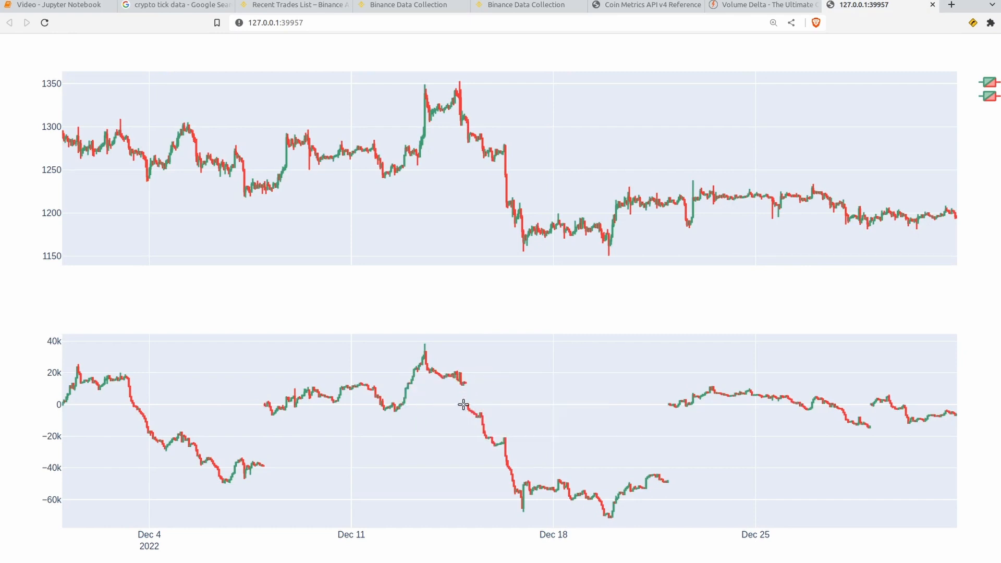
mouse_move(459, 411)
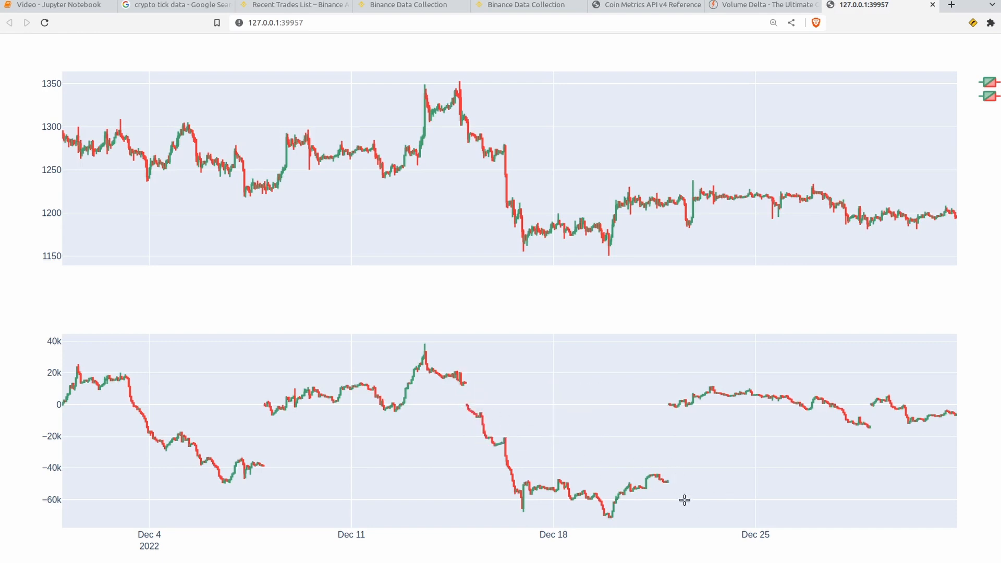
mouse_move(261, 445)
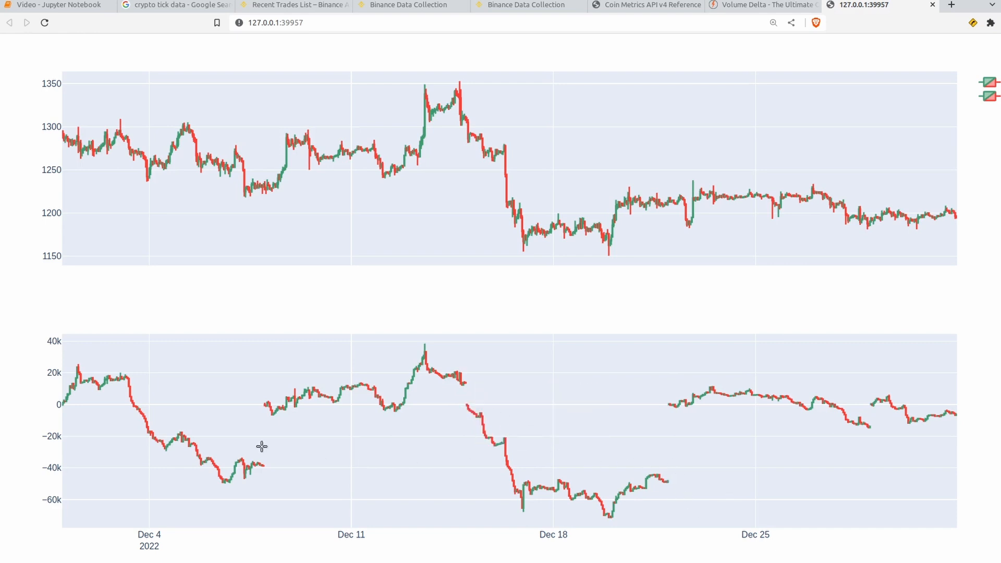
mouse_move(60, 404)
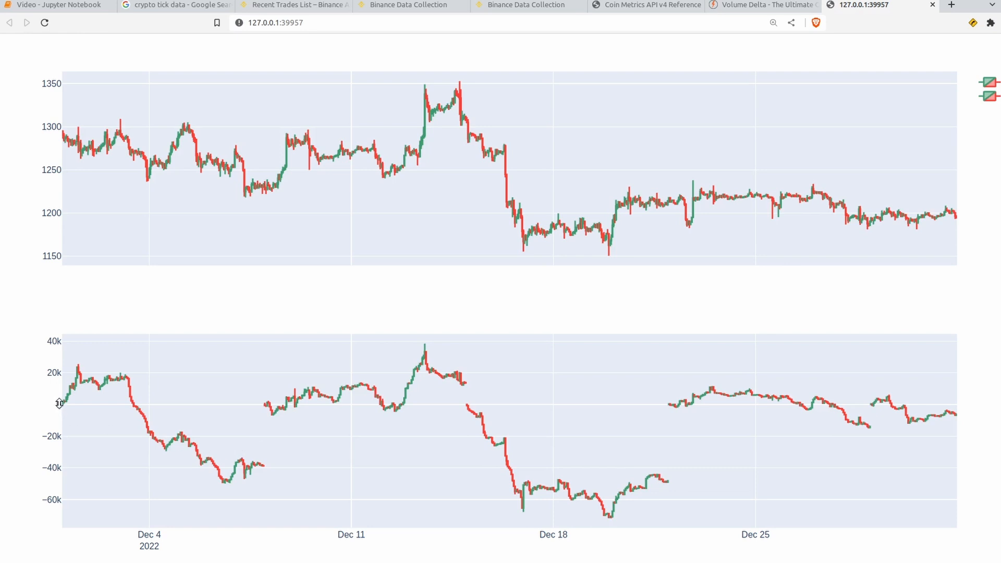
mouse_move(149, 431)
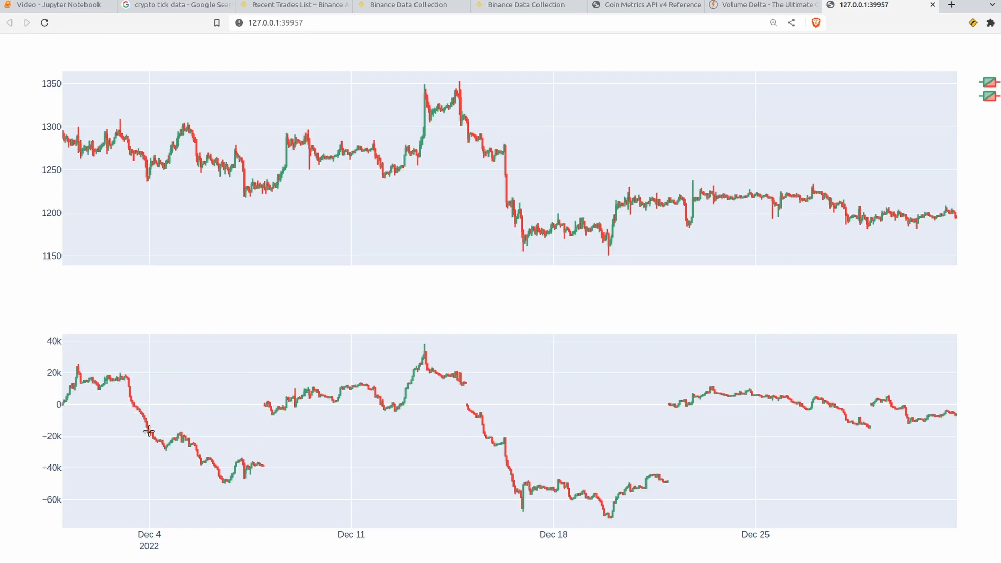
click(58, 5)
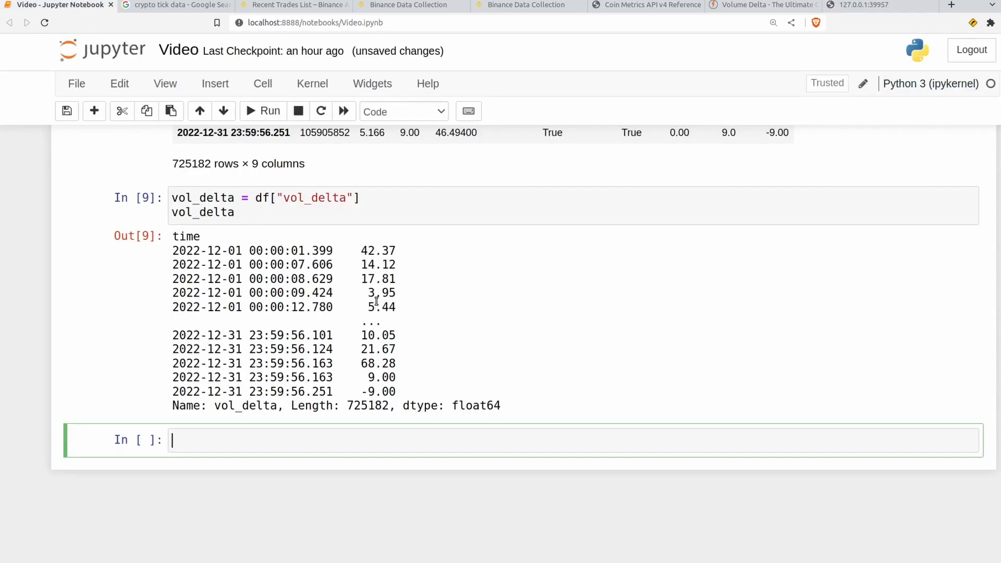
mouse_move(263, 447)
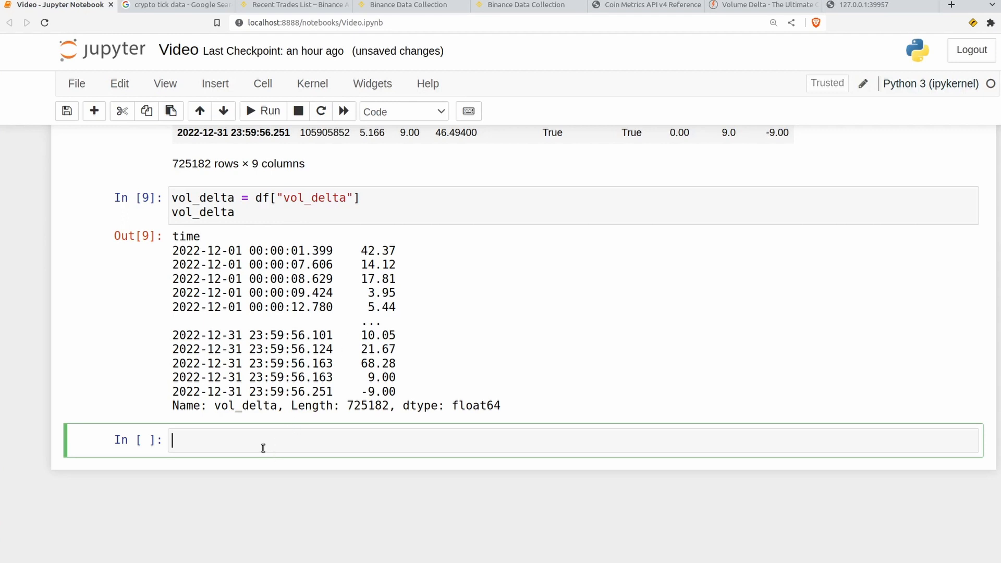
Compute cvd = vol_delta.groupby(pd.Grouper(freq="7D")).cumsum() and display cvd
text(cvd)
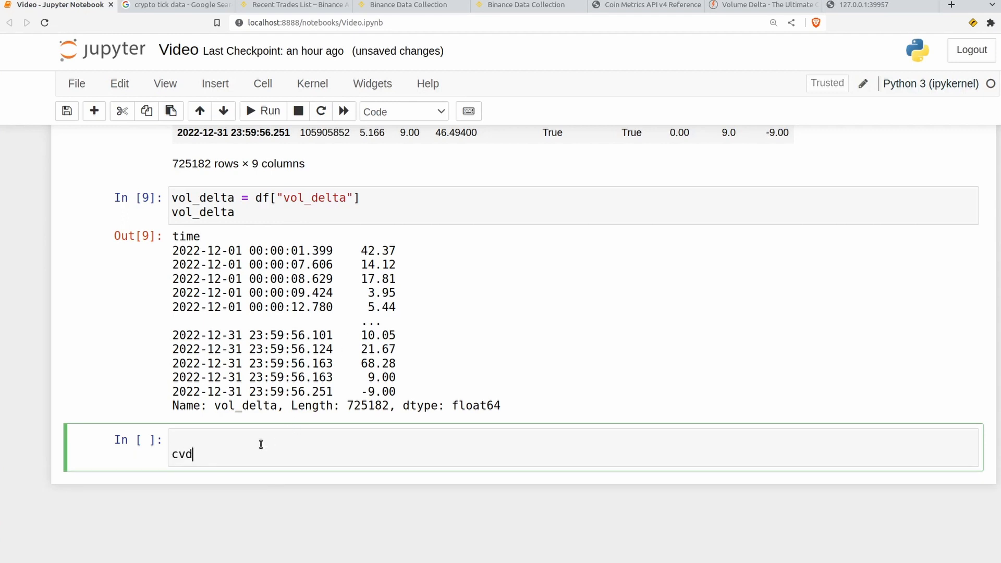
text(=)
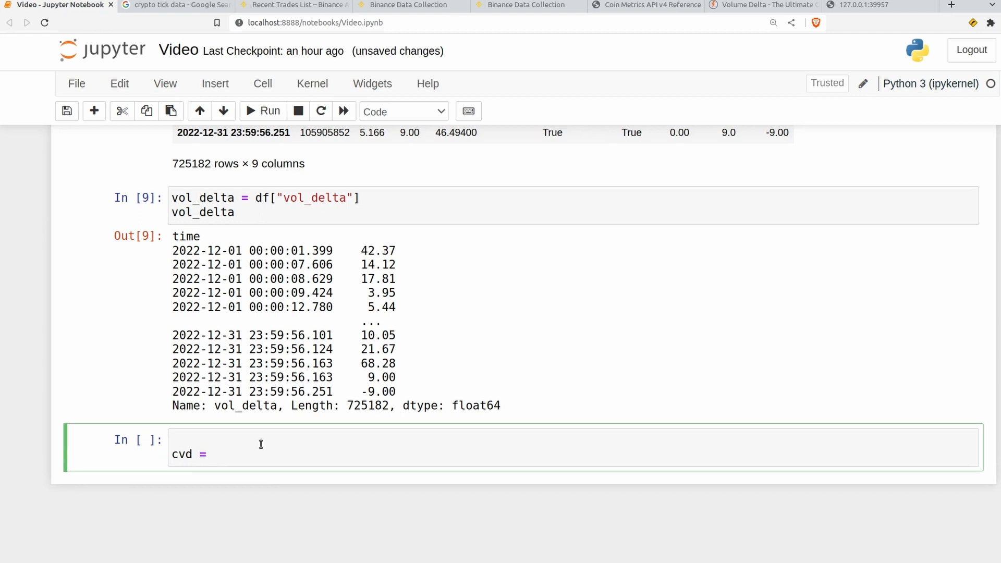
text(vol_delta)
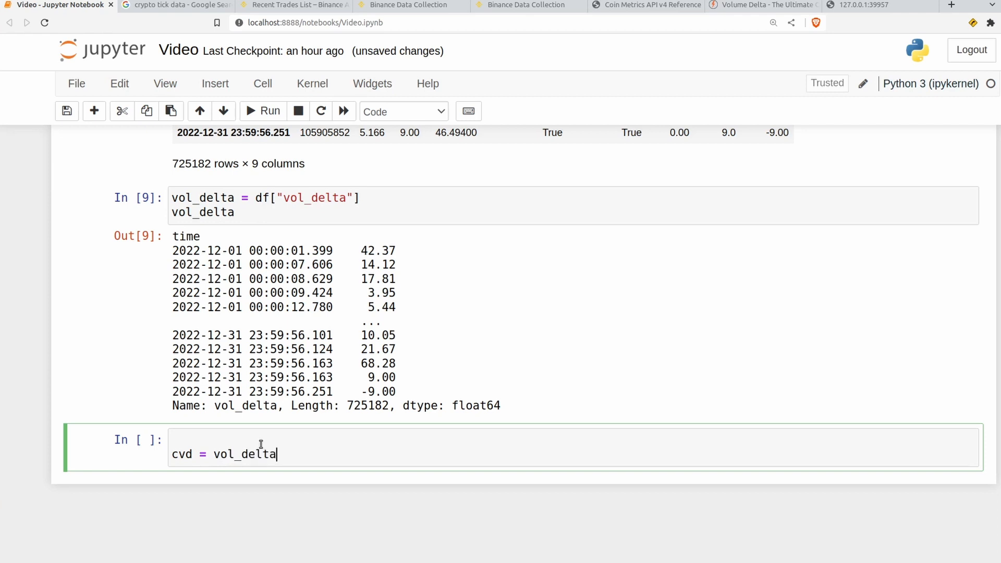
text(.groupby()
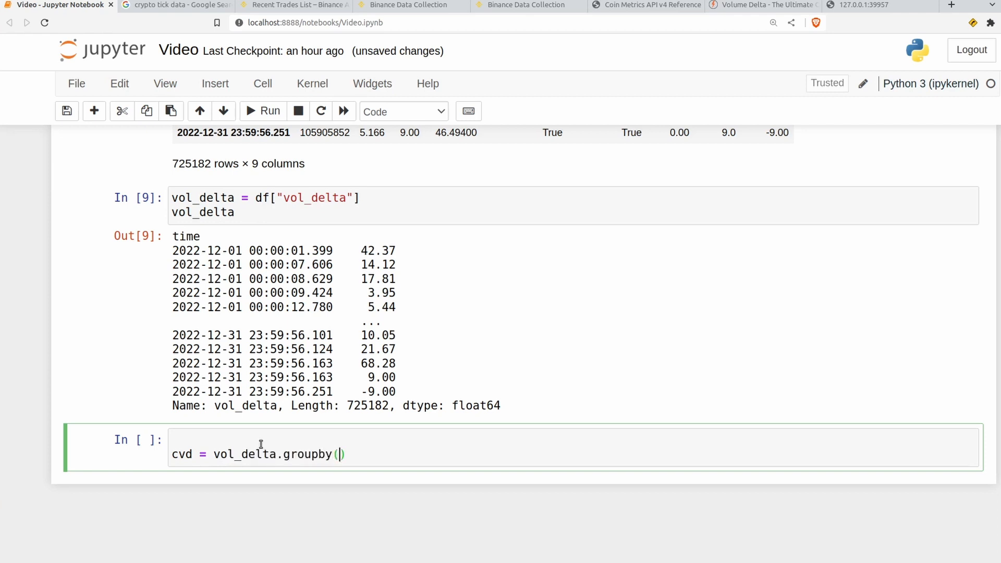
text(pd.Gr)
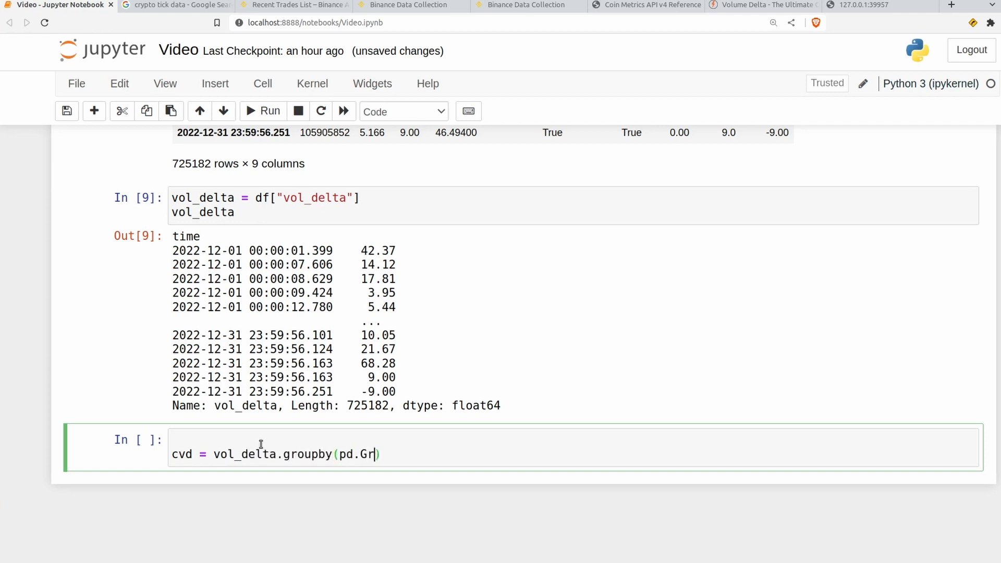
text(ouper(freq=)
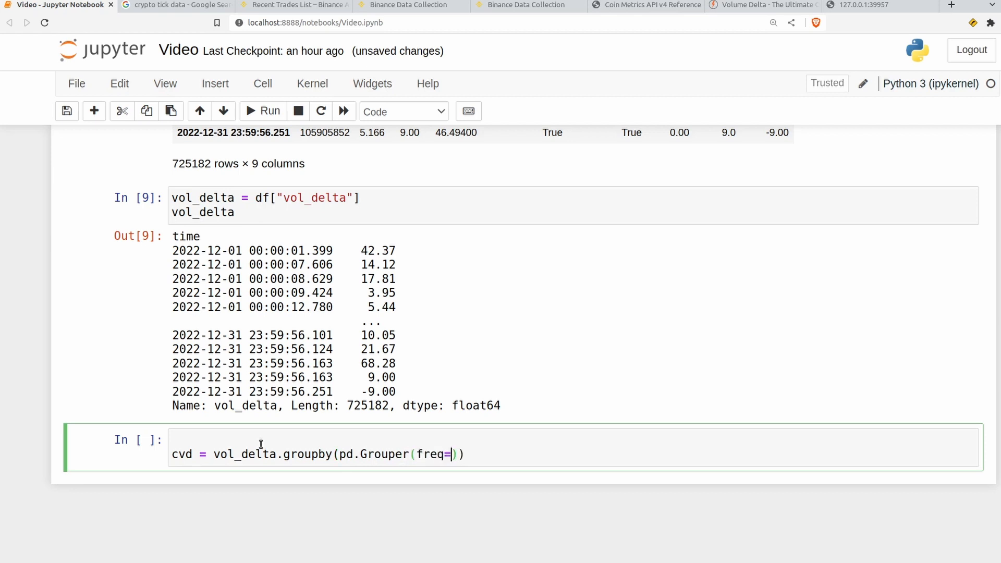
text("")
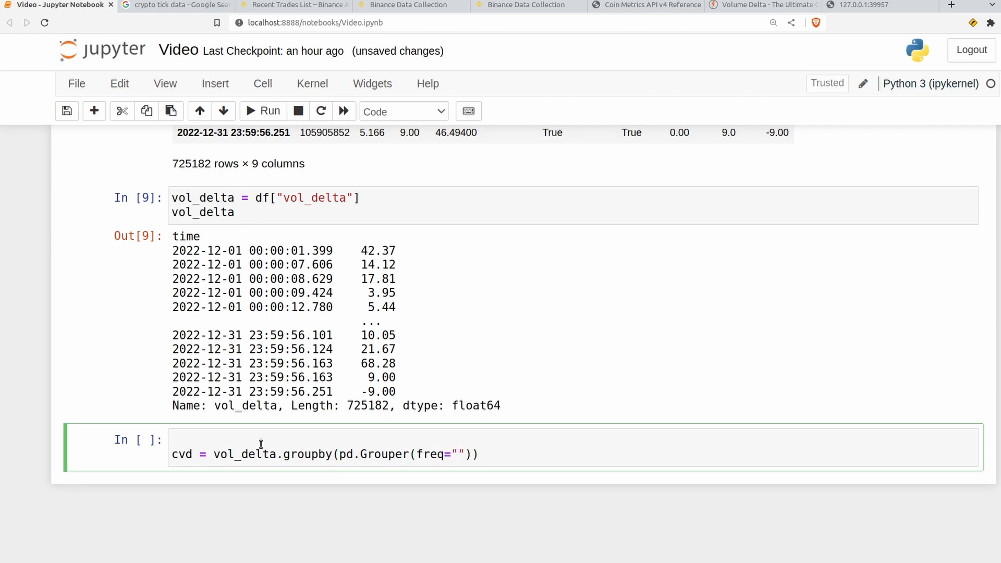
text(7D)
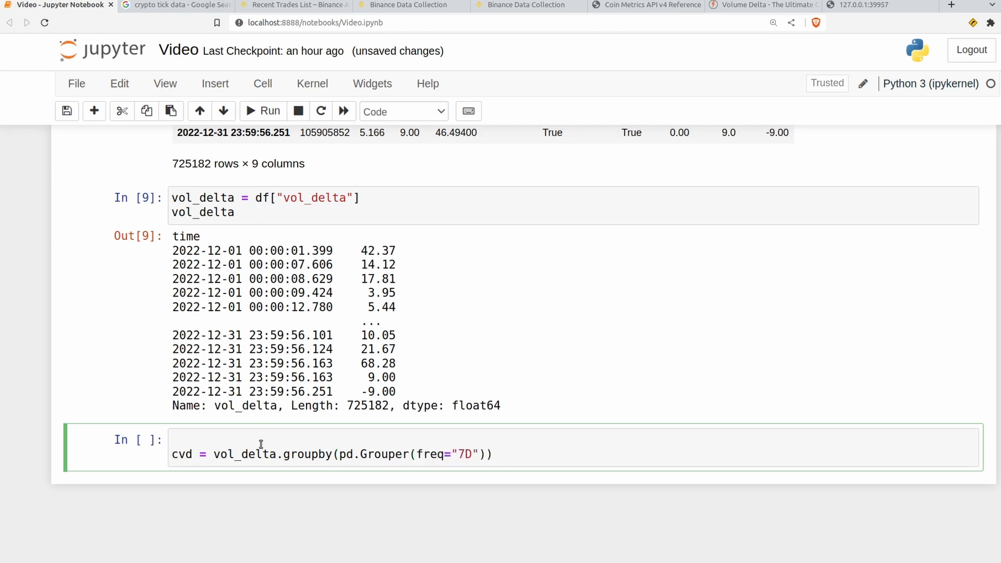
text(.cum)
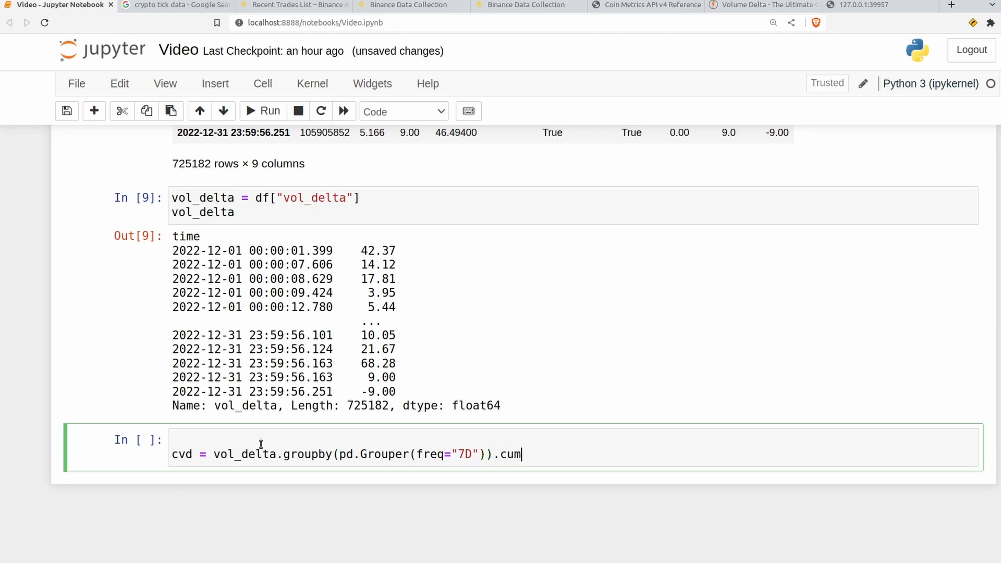
text(sum())
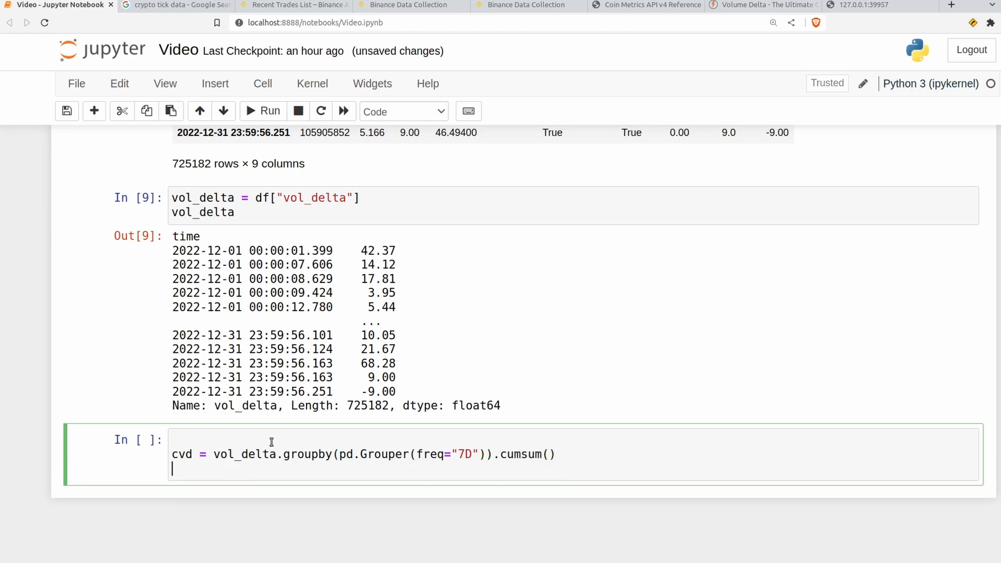
text(cvd)
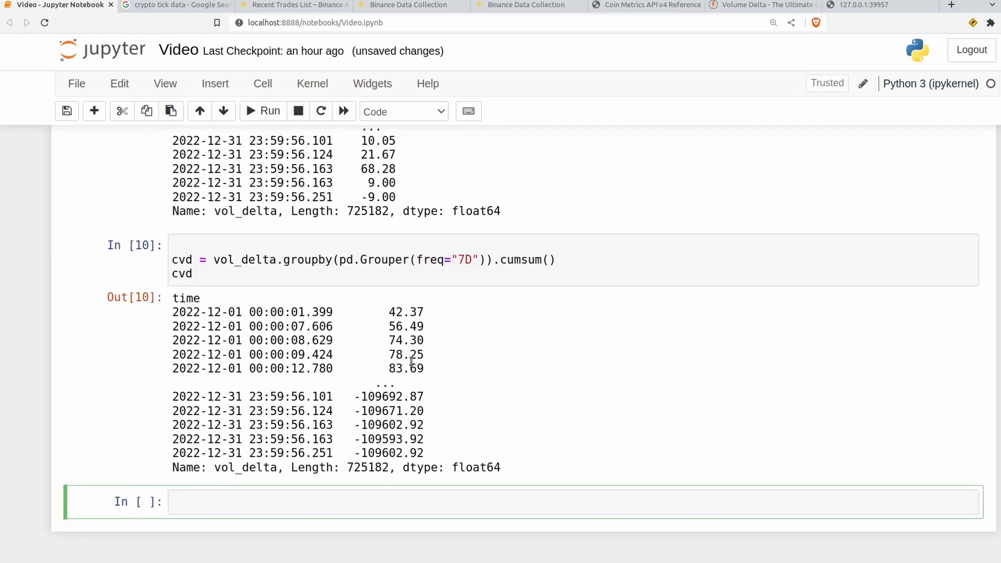
Try reset frequencies 1T, 1W and back to 7D in the cvd grouper
click(460, 259)
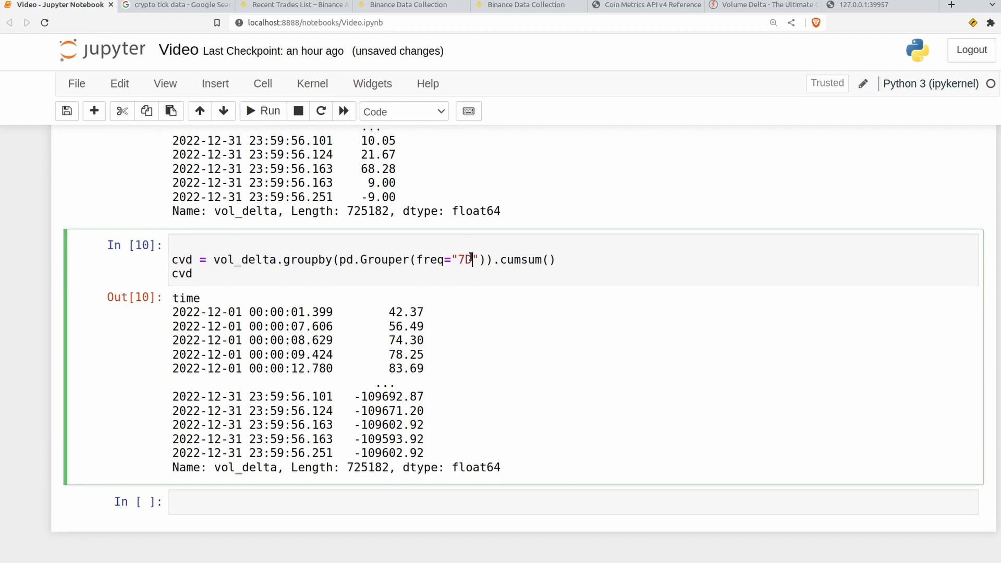
key(Backspace)
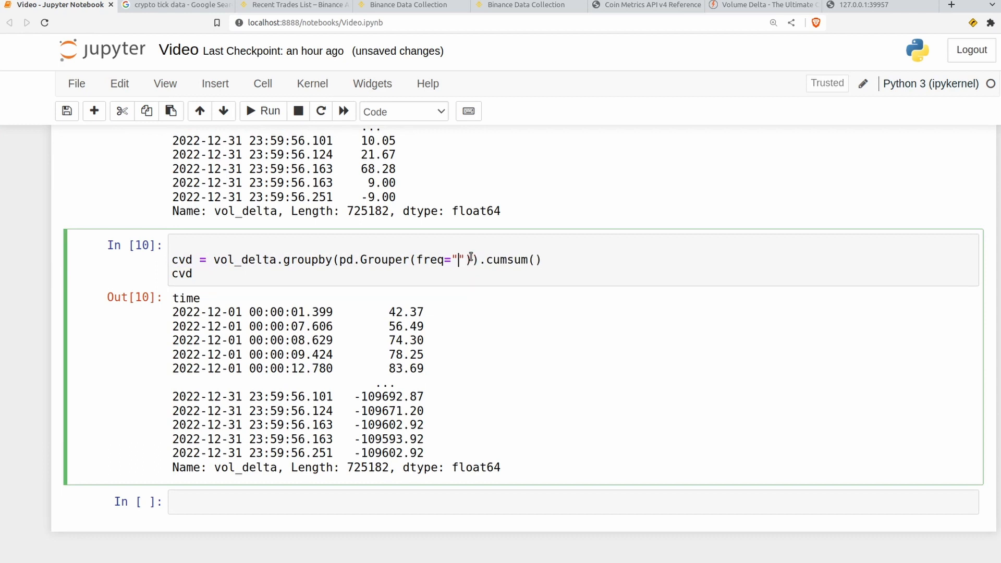
text(1T)
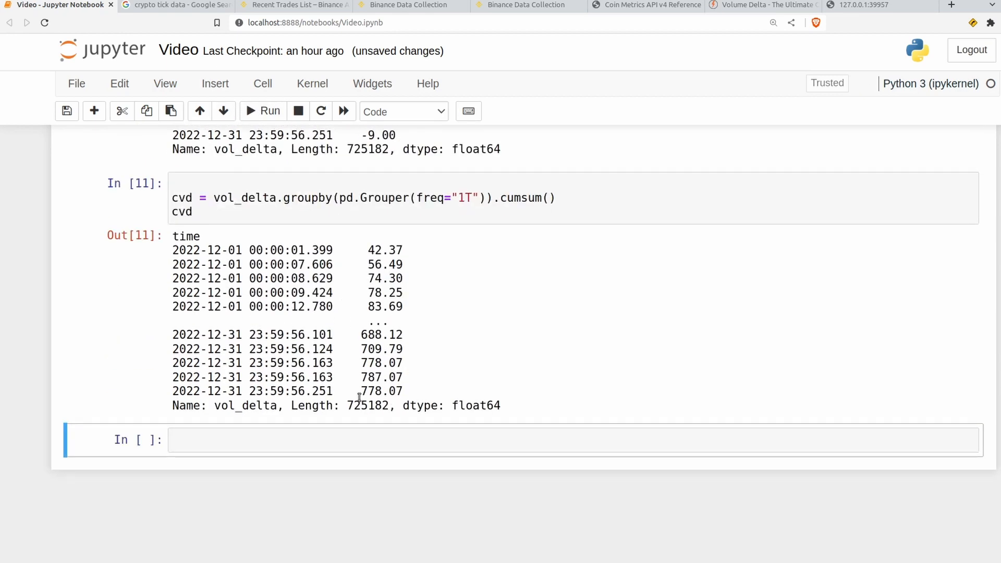
double_click(381, 391)
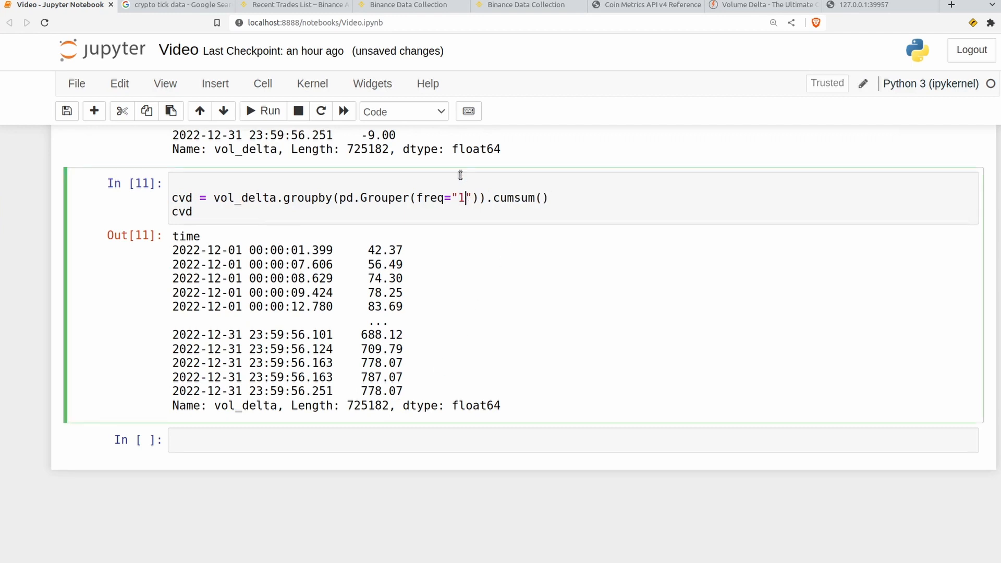
text(W)
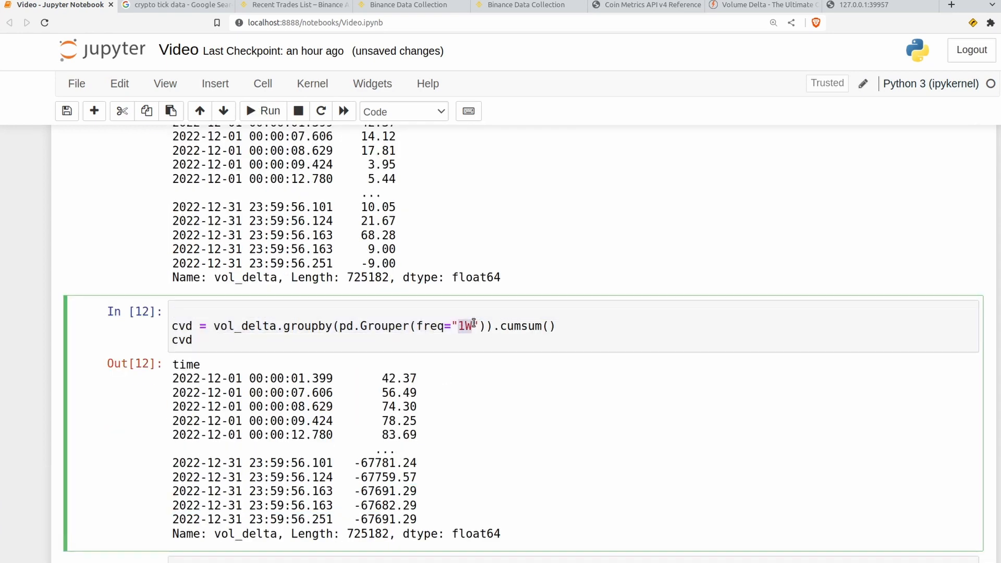
text(7D)
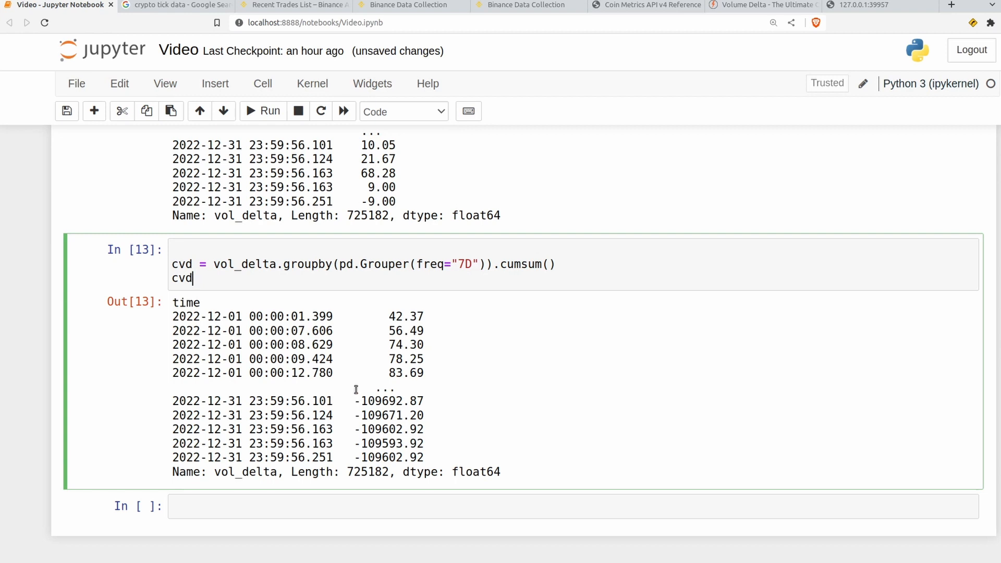
Inspect the cumulative values, then remove the groupby leaving a plain vol_delta.cumsum()
drag(309, 345, 421, 457)
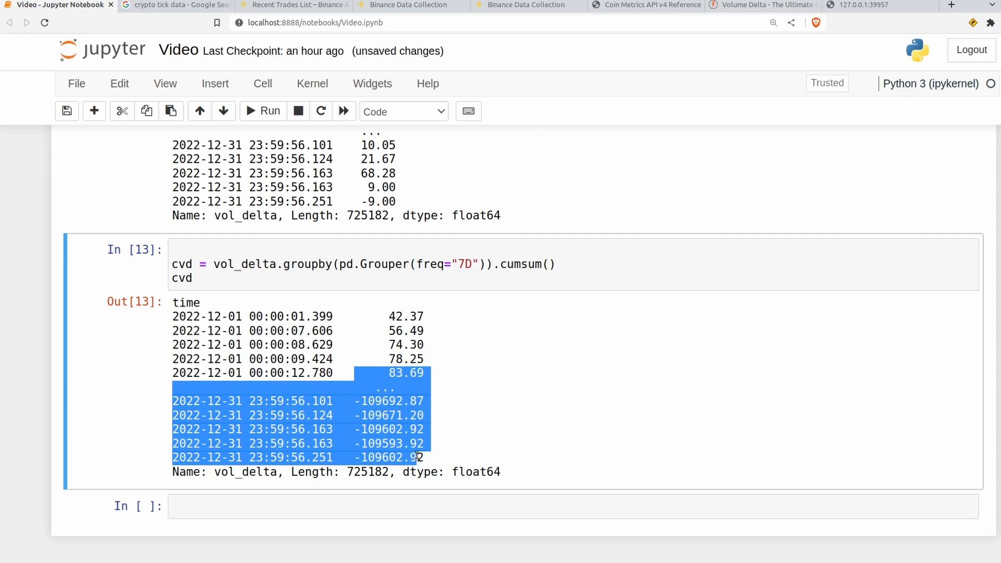
mouse_move(430, 383)
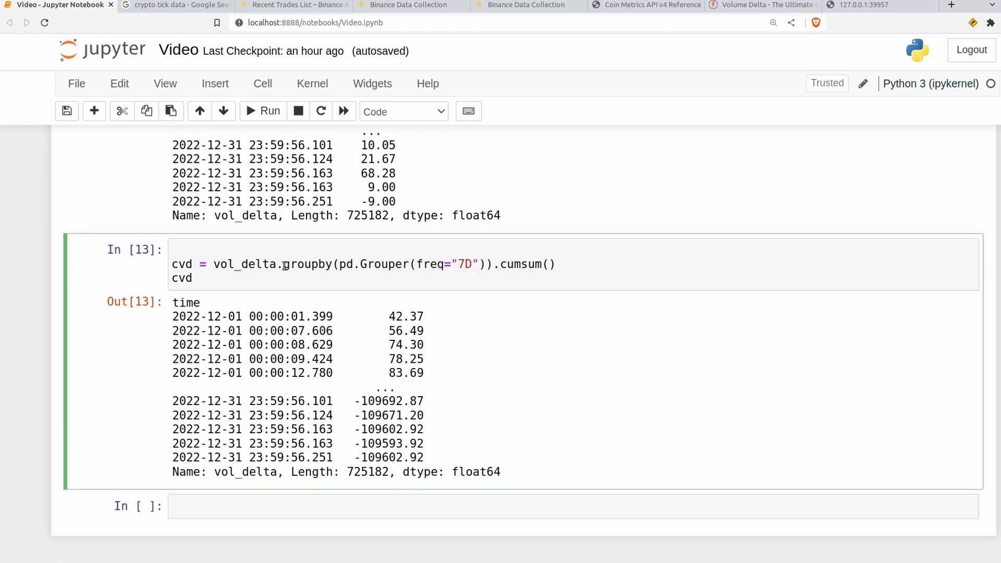
drag(283, 263, 490, 264)
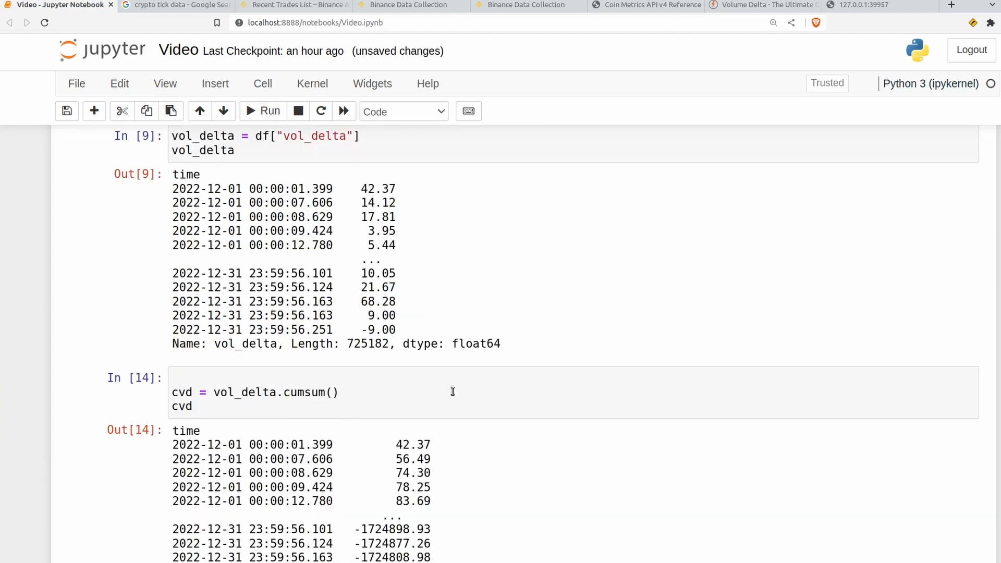
Restore the 7D grouper, rerun cvd and highlight the first cumulative delta values
scroll(down, 3)
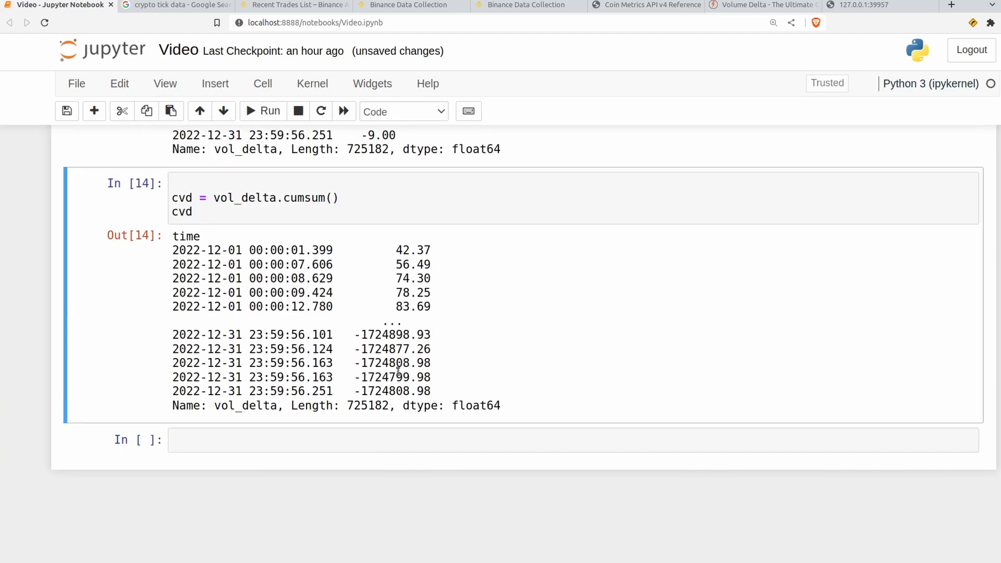
click(342, 197)
text(groupby(pd.Grouper(freq="7D")).)
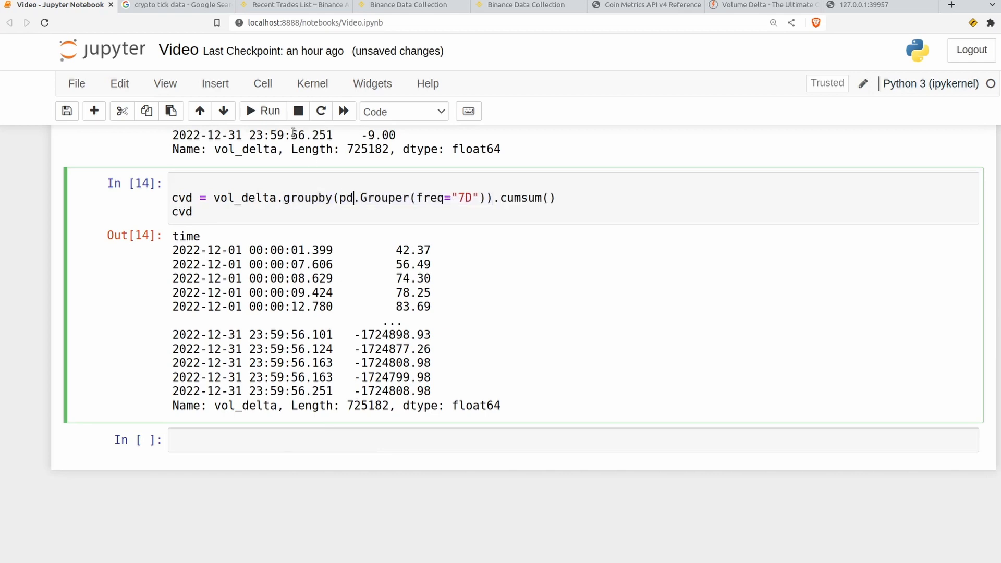
click(269, 111)
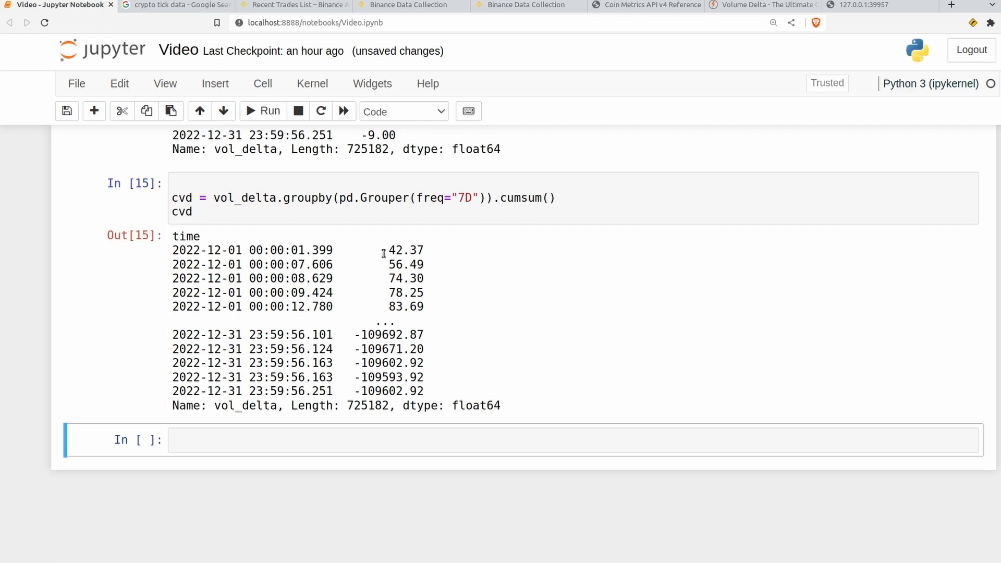
drag(383, 250, 424, 306)
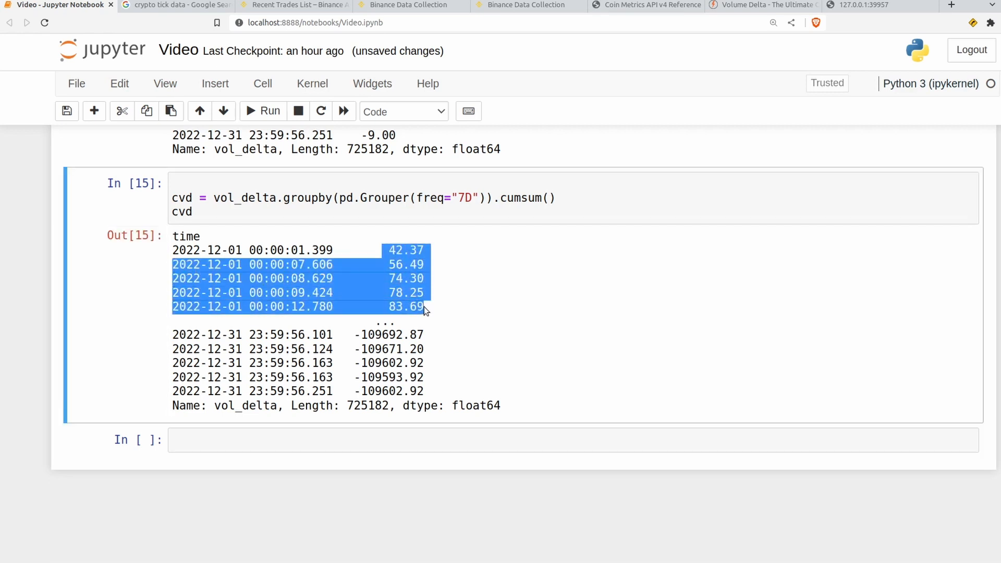
mouse_move(421, 306)
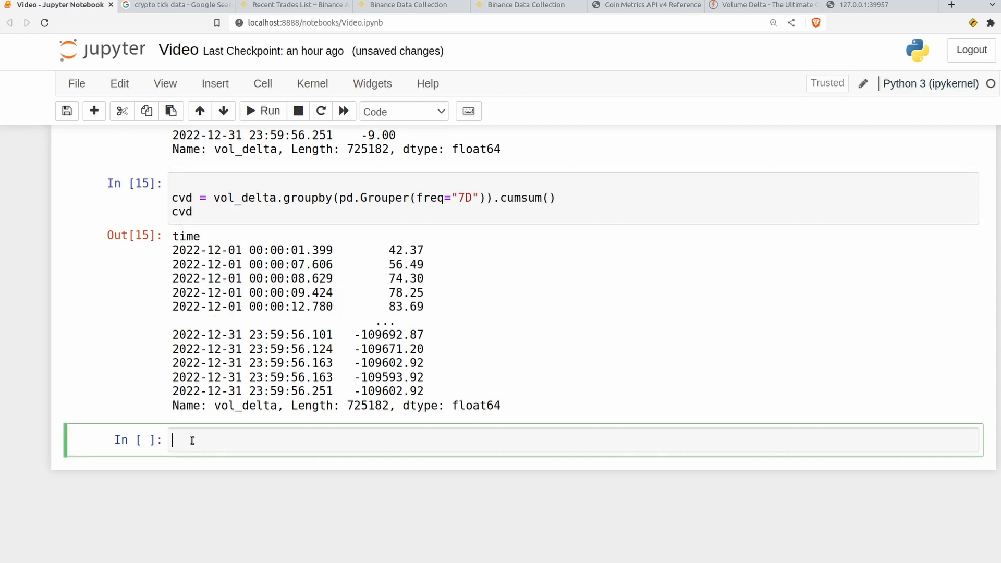
Define cvd_candles = cvd.resample("1H").agg(["max","min","first","last"])
text(cd v)
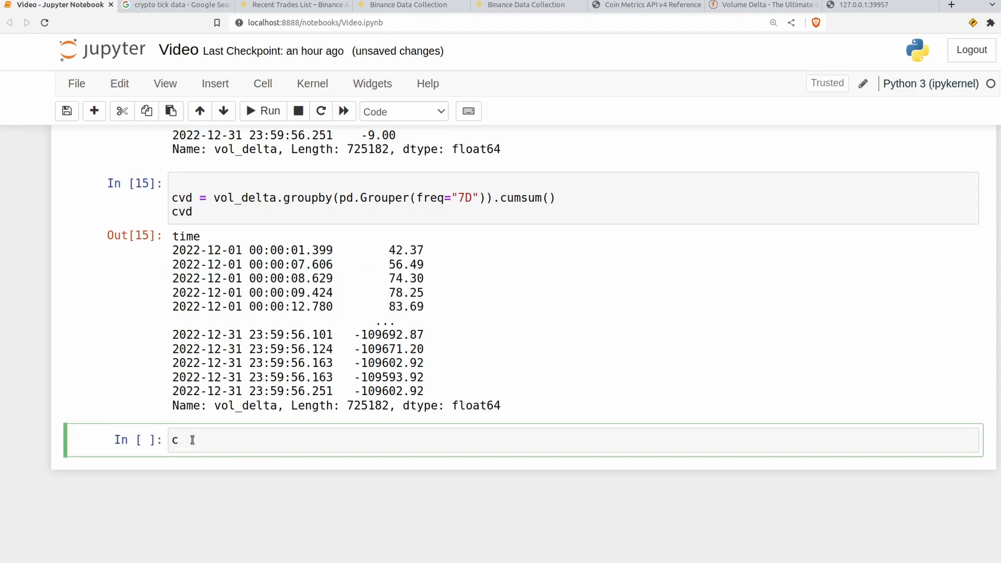
text(vd)
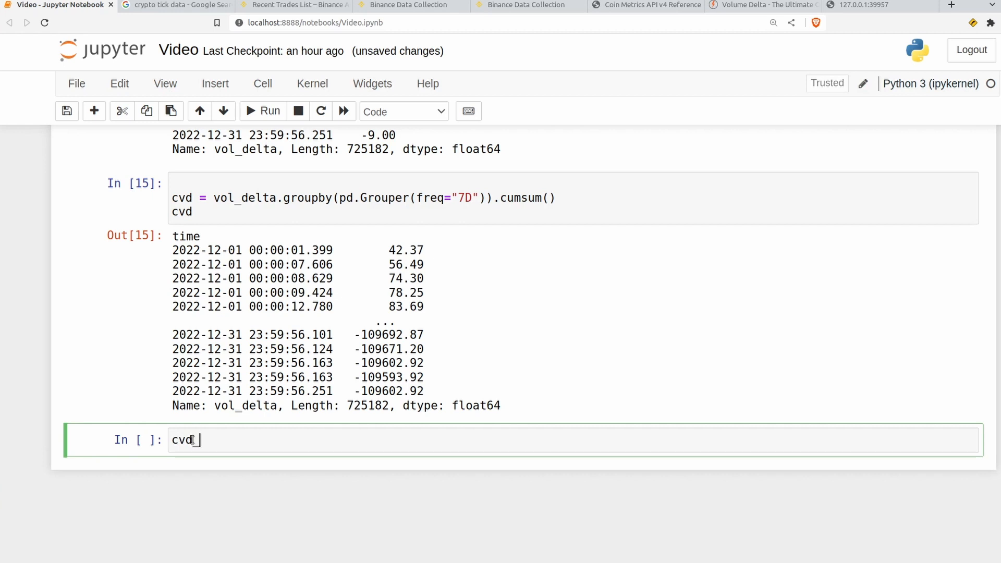
text(_candles =)
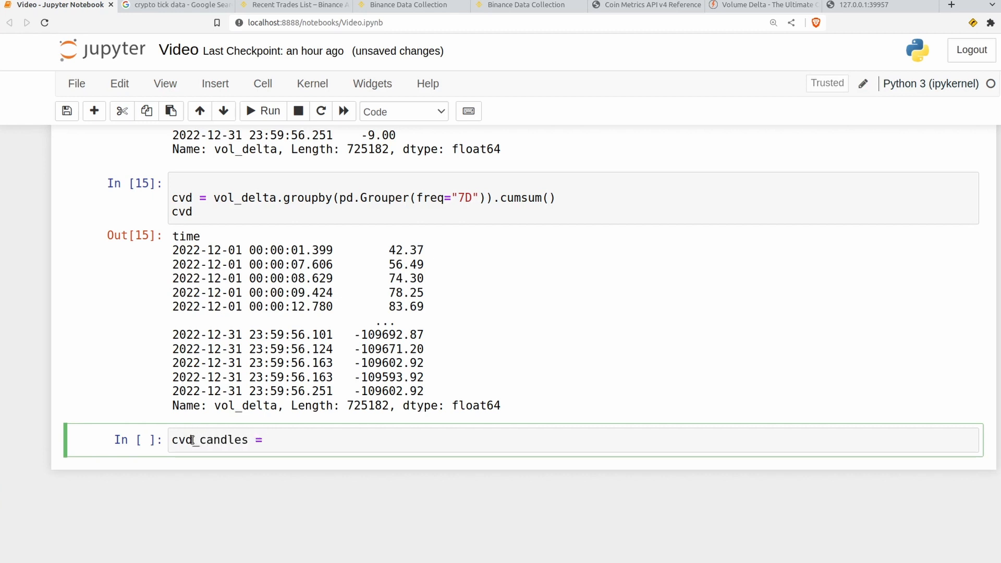
text(cvd.)
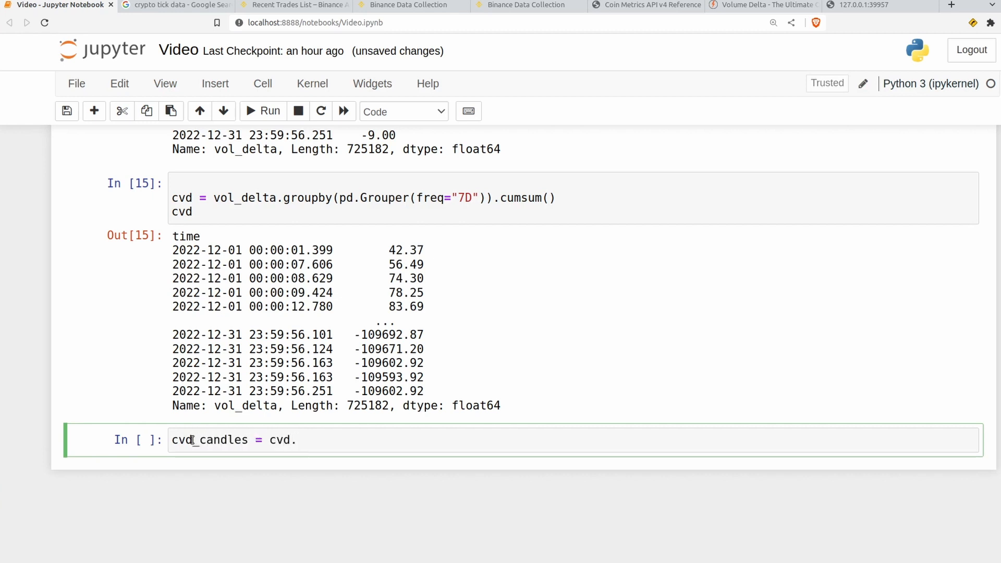
text(resample)
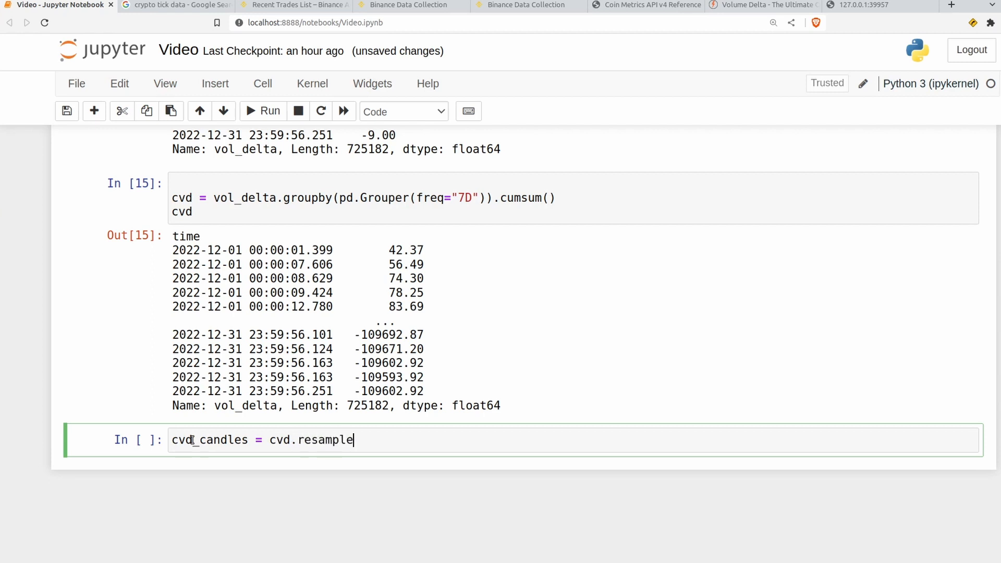
text(())
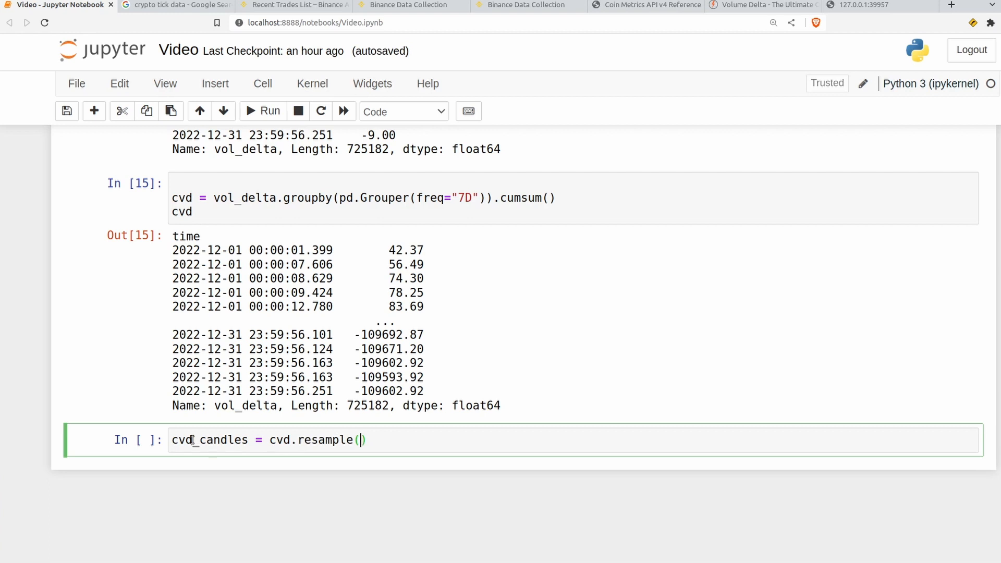
text("1H").agg(["max",]))
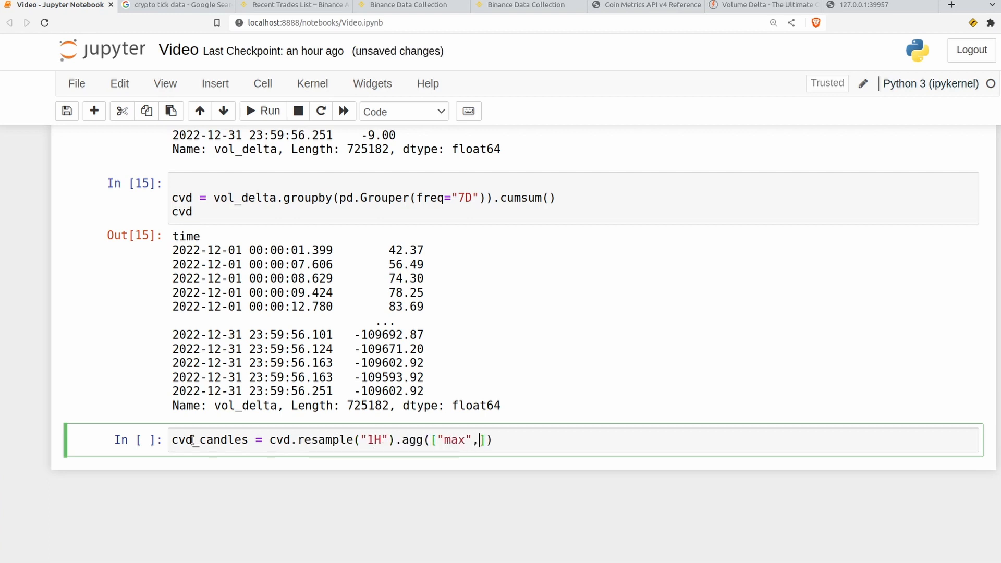
text("min","first","last"]))
text(cvd_candles)
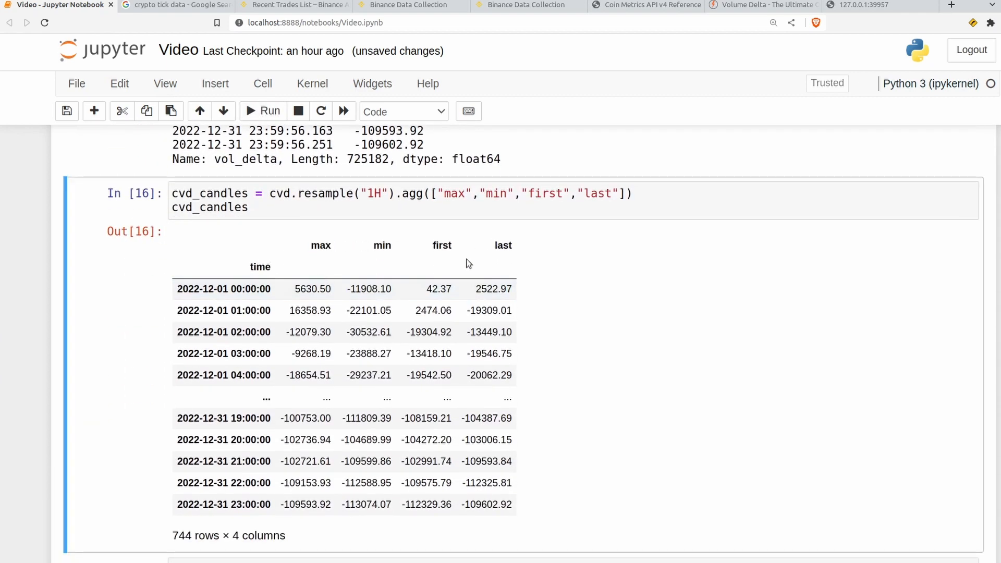
click(264, 208)
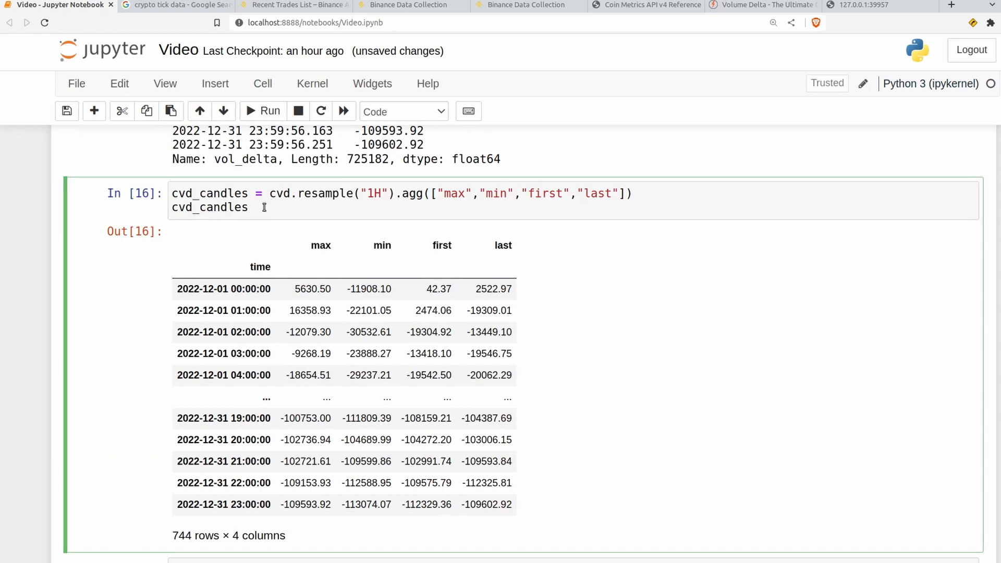
text(.max)
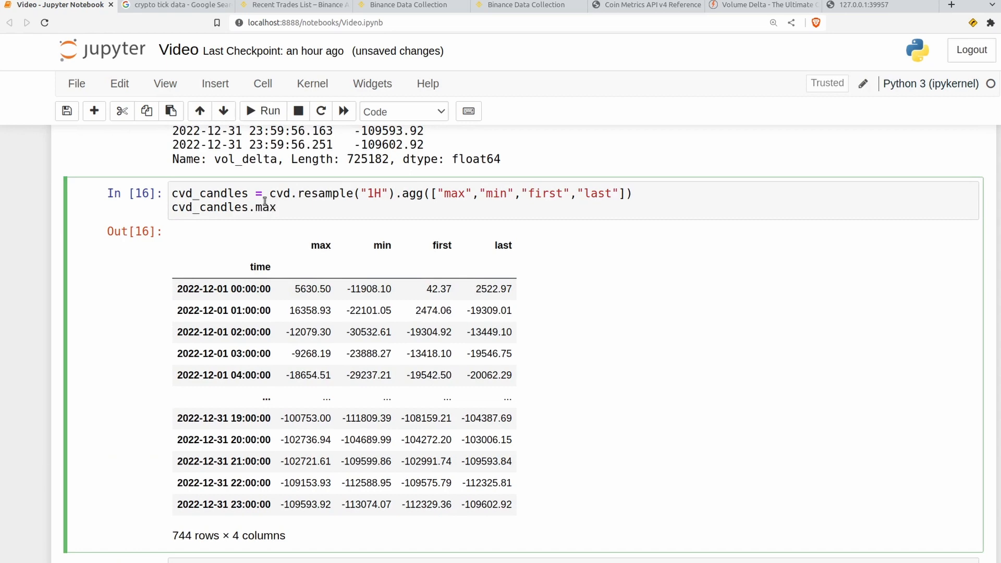
click(262, 110)
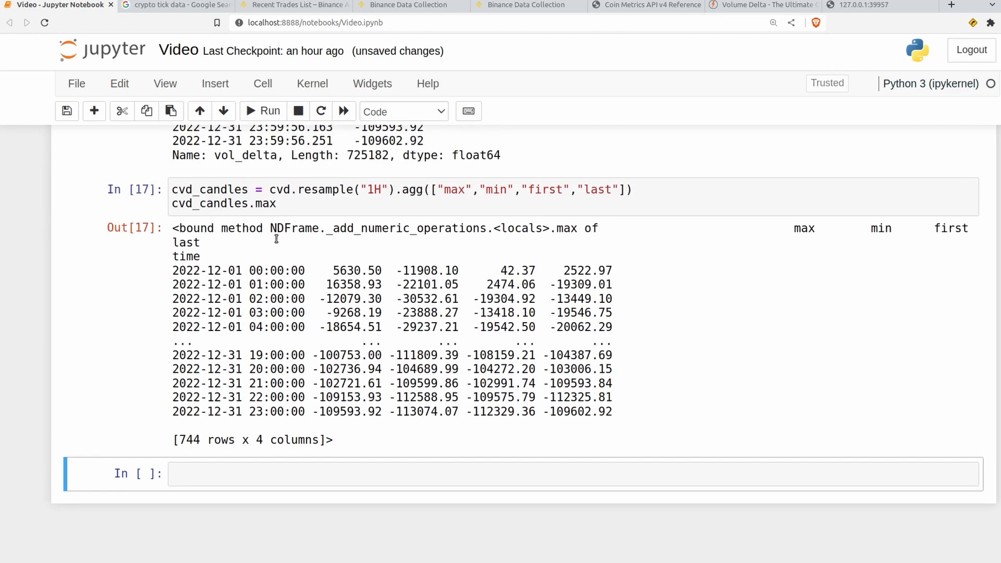
click(275, 237)
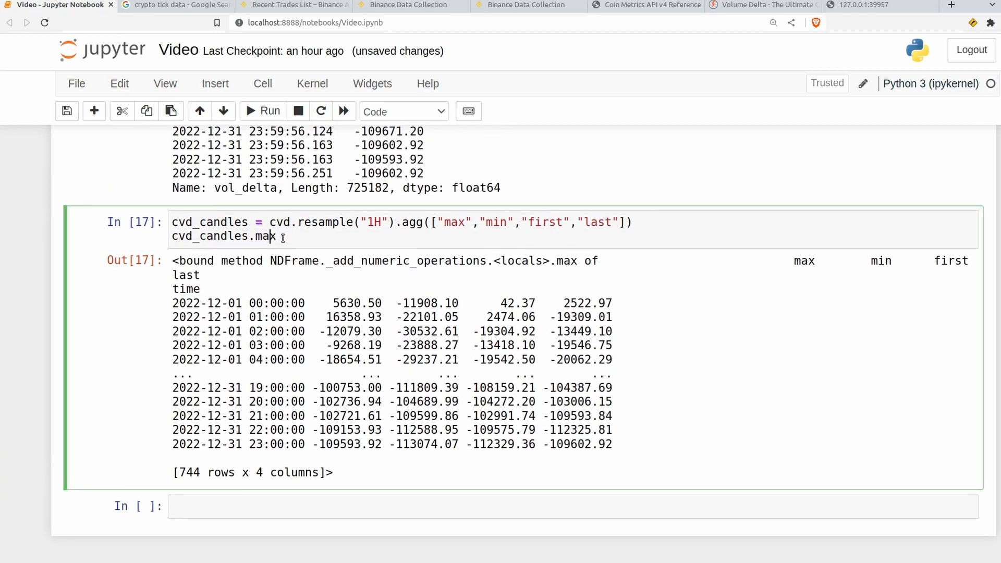
key(BackSpace)
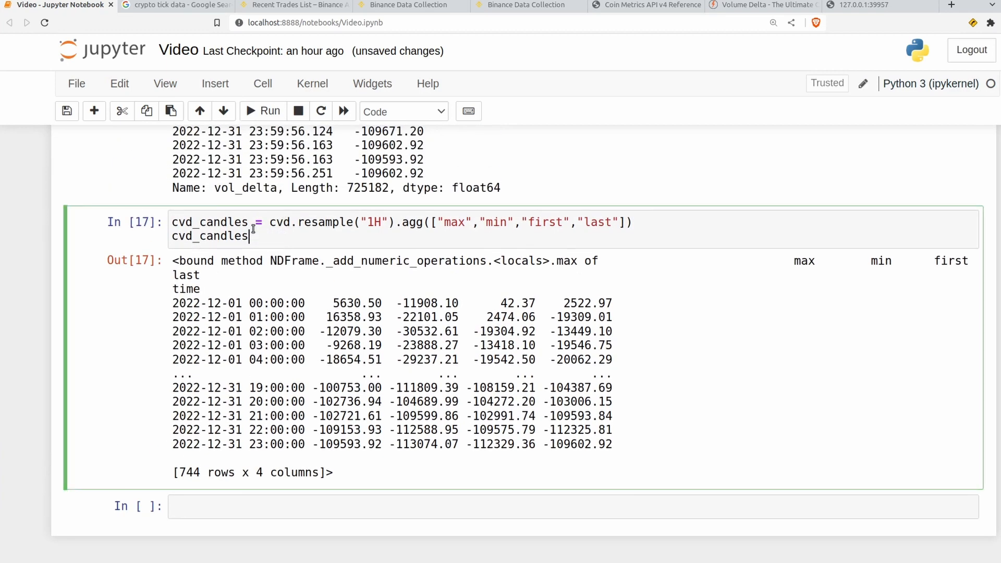
text(.)
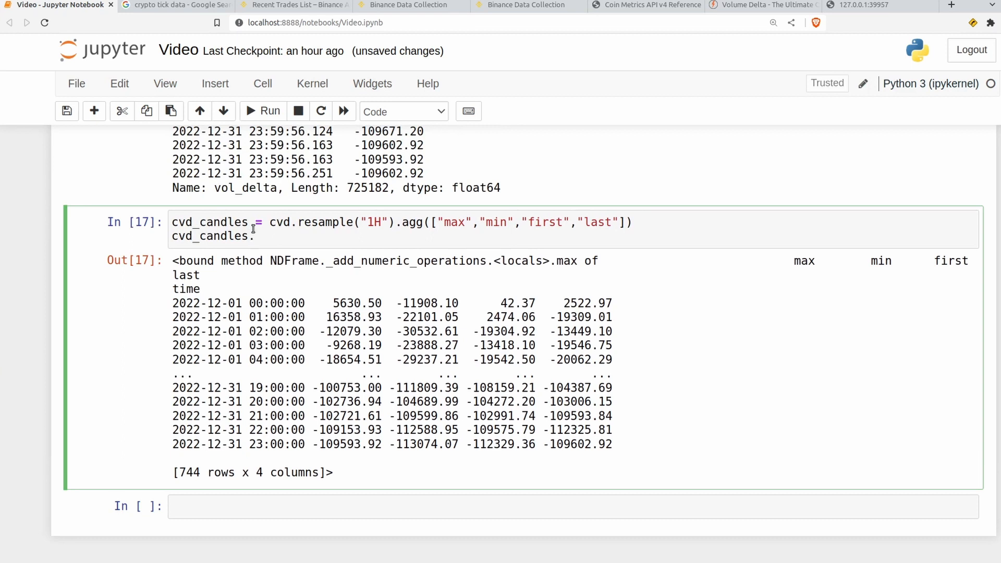
text(["max"])
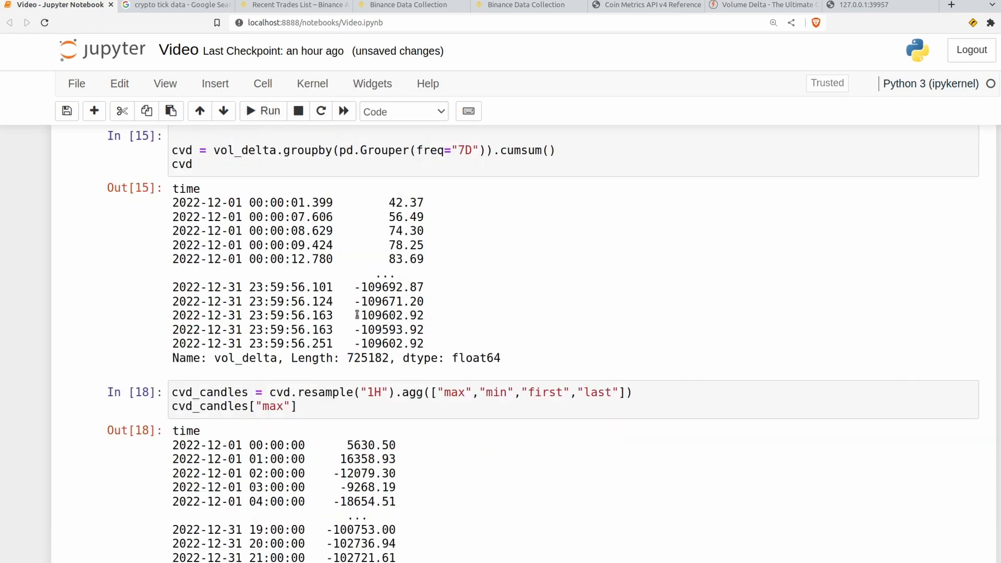
scroll(down, 3)
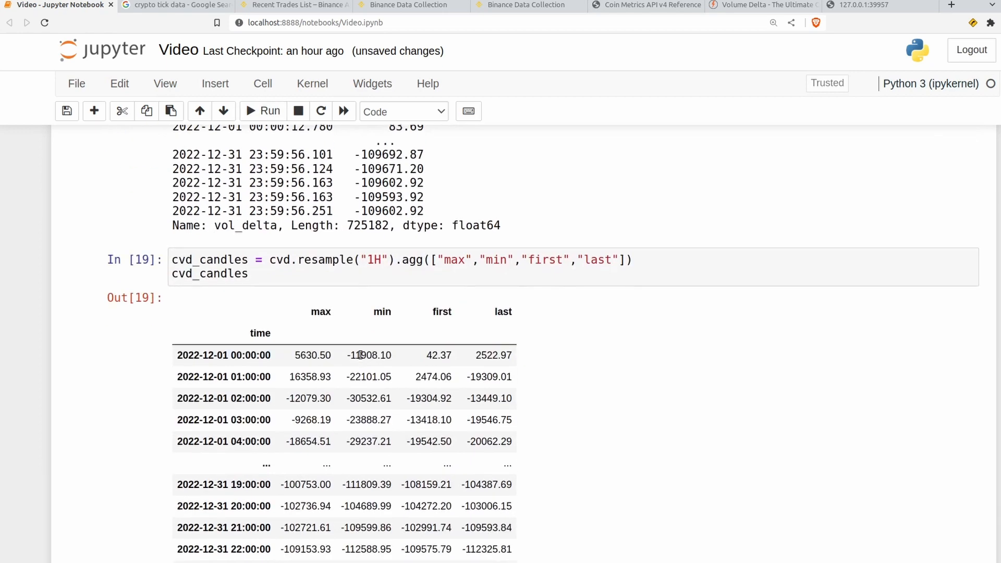
Rename cvd_candles columns to high, low, open, close and move to the empty cell below
click(644, 260)
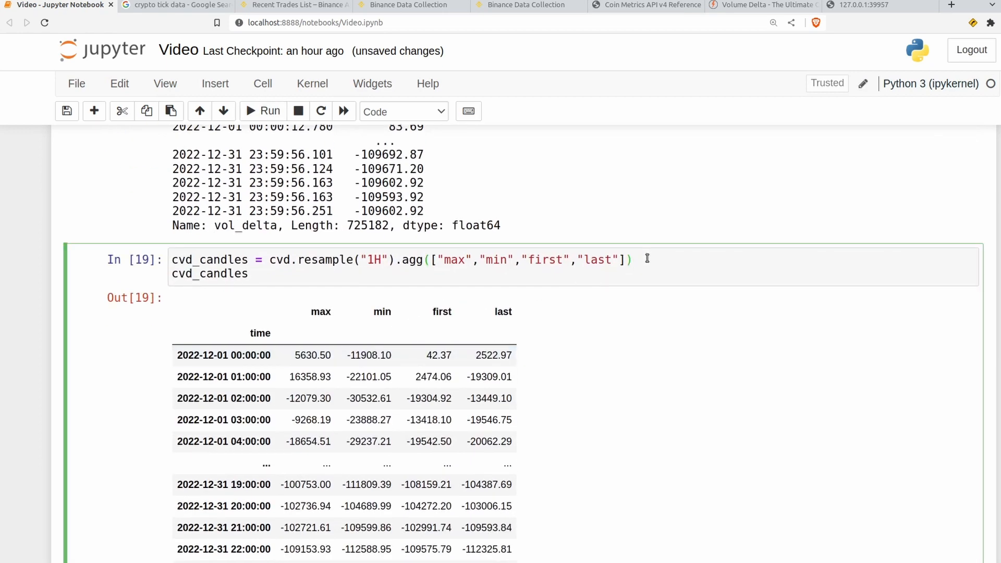
text(cvd_candles.columns = ["high","low","open","close)
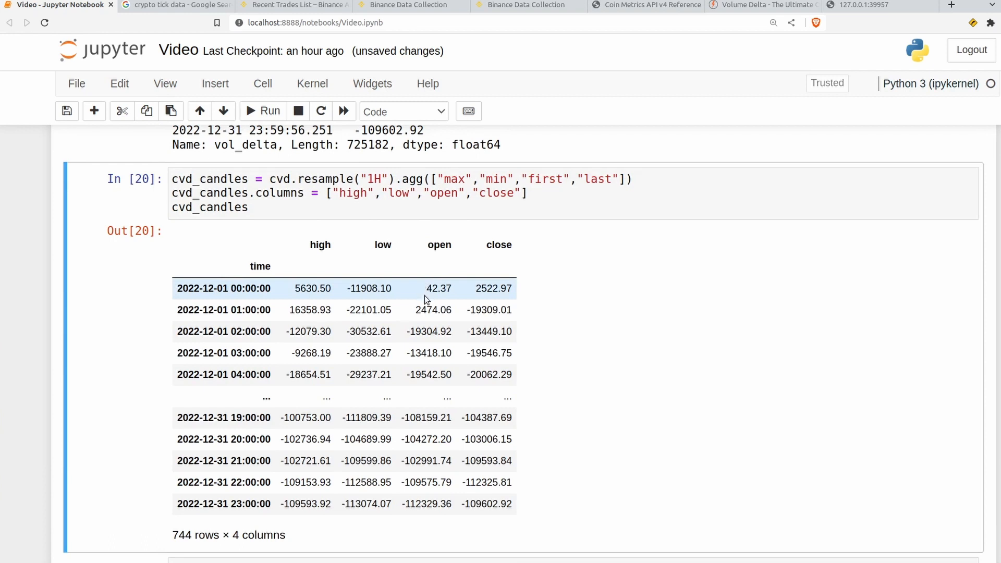
mouse_move(364, 353)
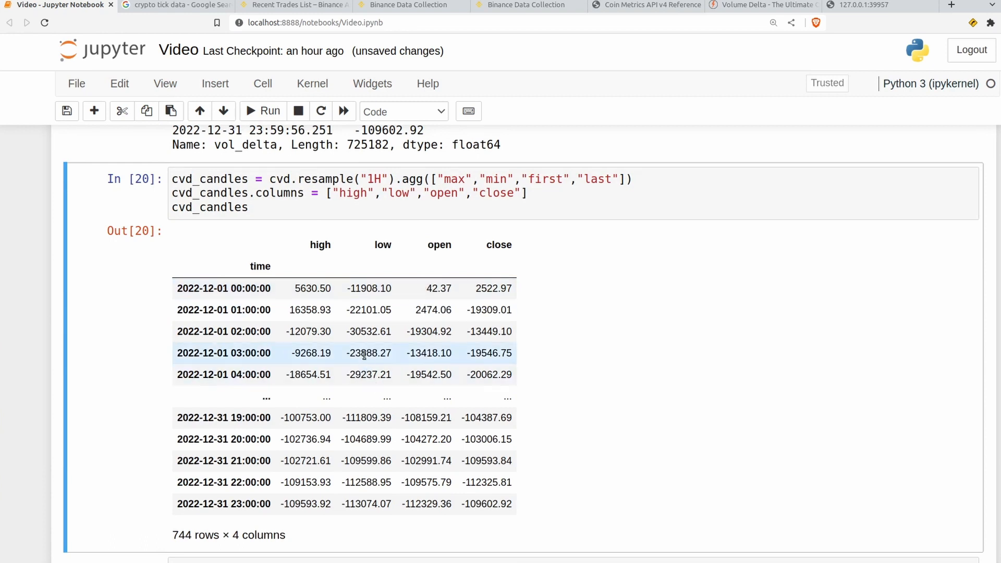
scroll(down, 3)
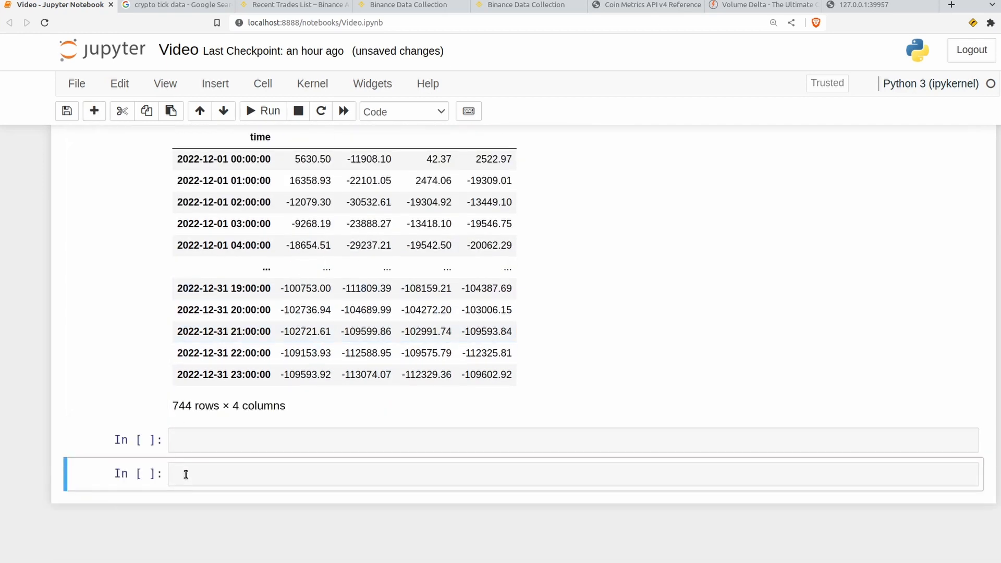
click(121, 111)
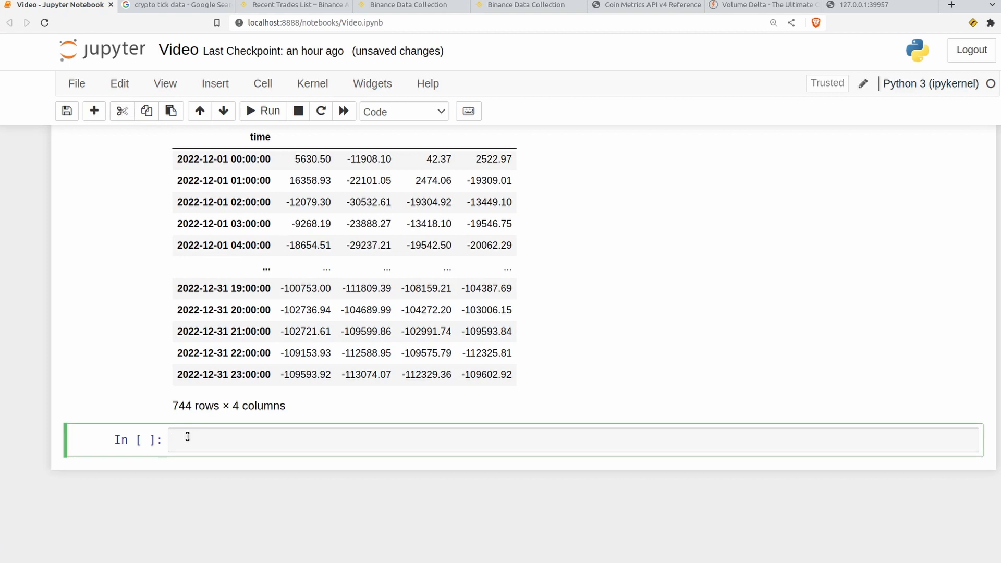
Import plotly.graph_objects and build a go.Candlestick figure from cvd_candles with fig.show()
text(import plotly.graph_objects as go)
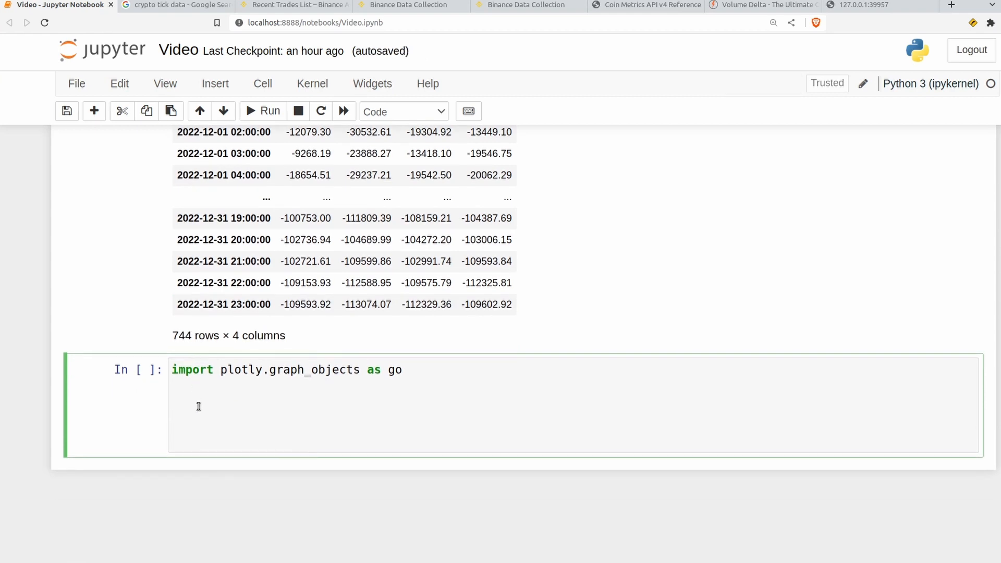
text(fig = go.Figure(data=[go.Candlestick()
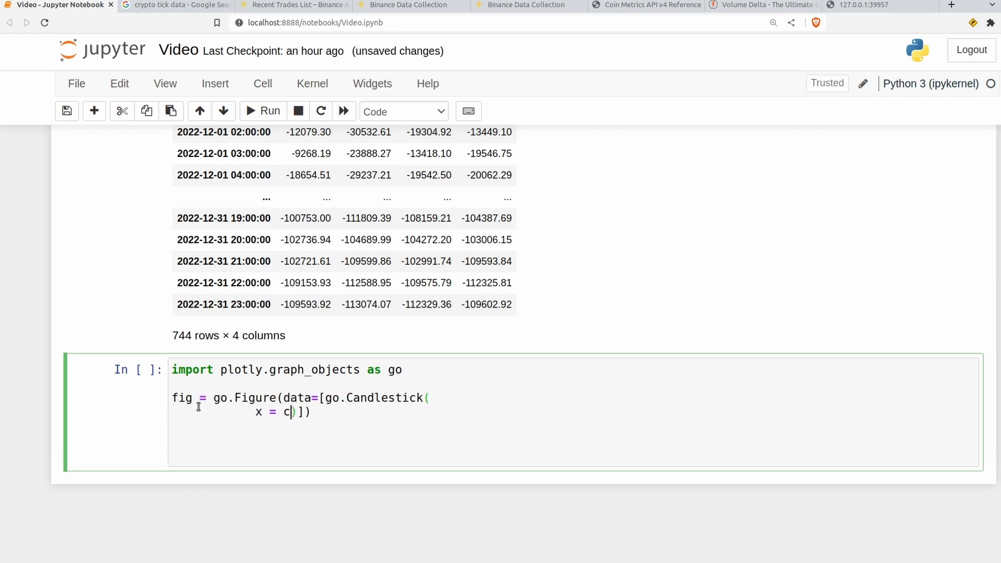
text(vd_candles.index,)
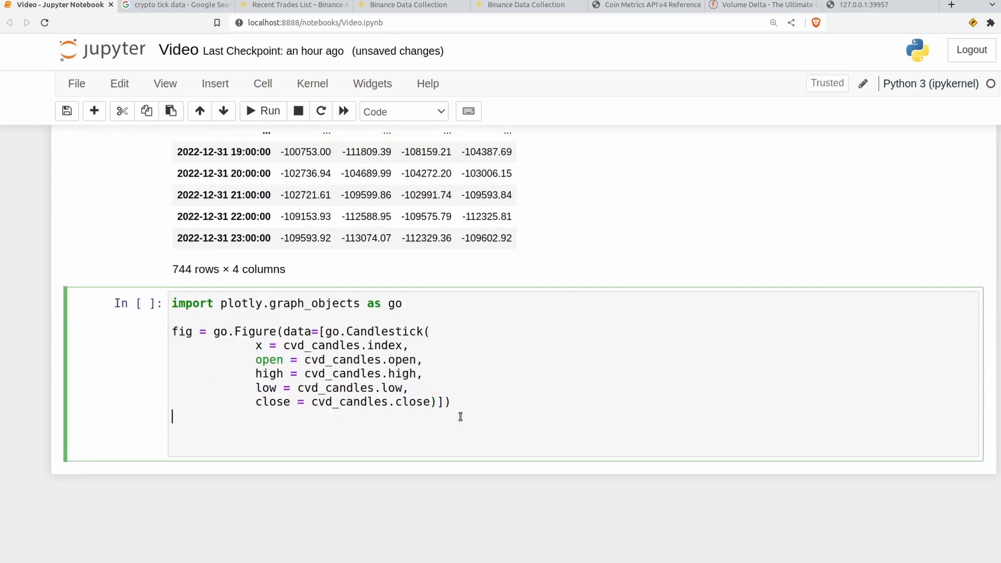
text(fig.show()
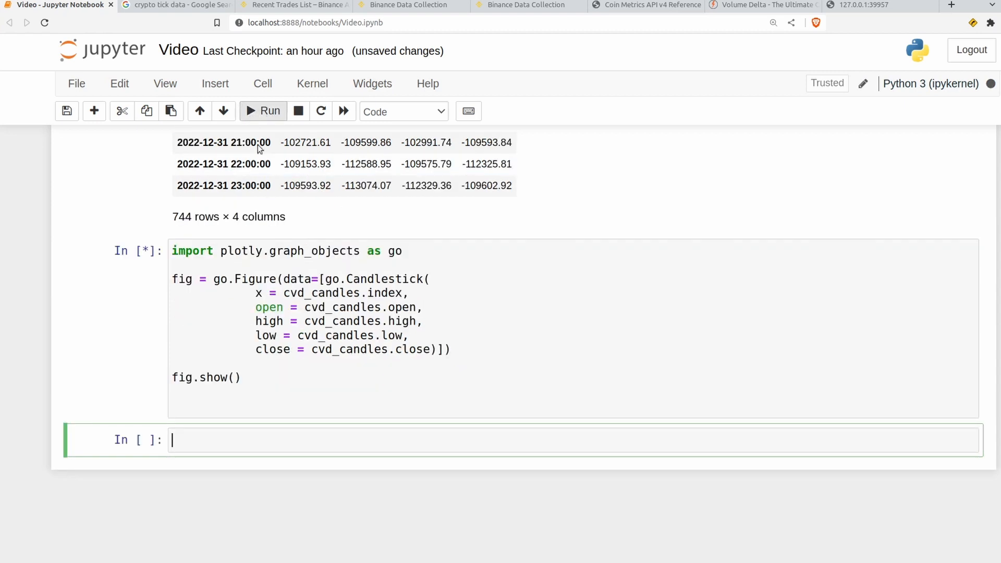
click(263, 111)
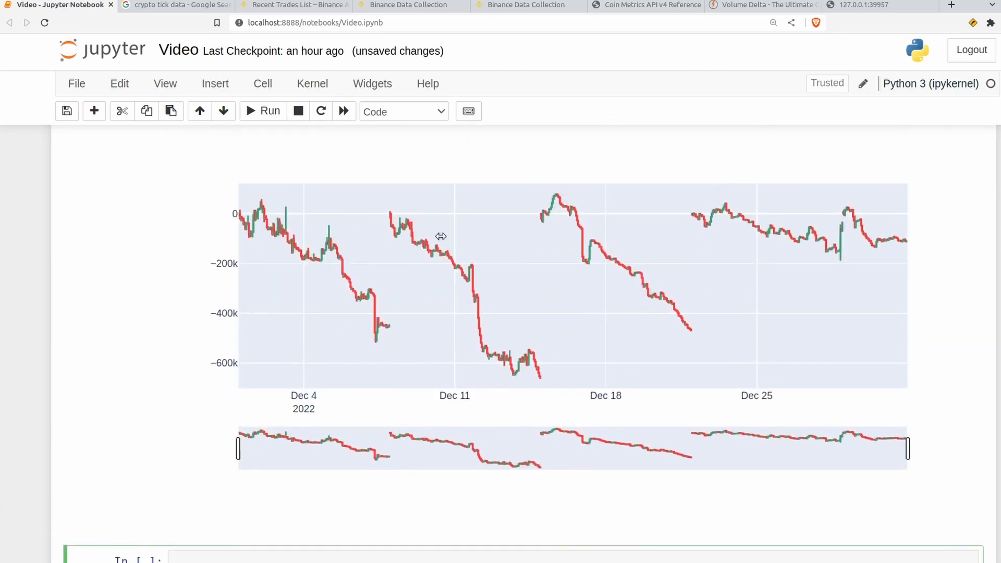
mouse_move(418, 241)
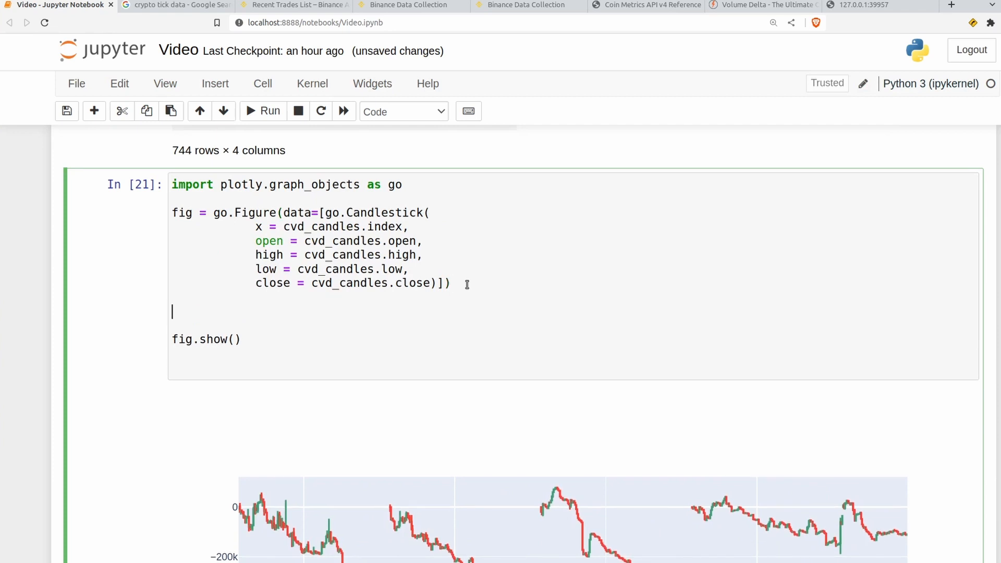
Add fig.update_layout to the CVD chart and review the open, high, low, close arguments
text(fig.update_layout(xaxis_rangeslider_visible=False)
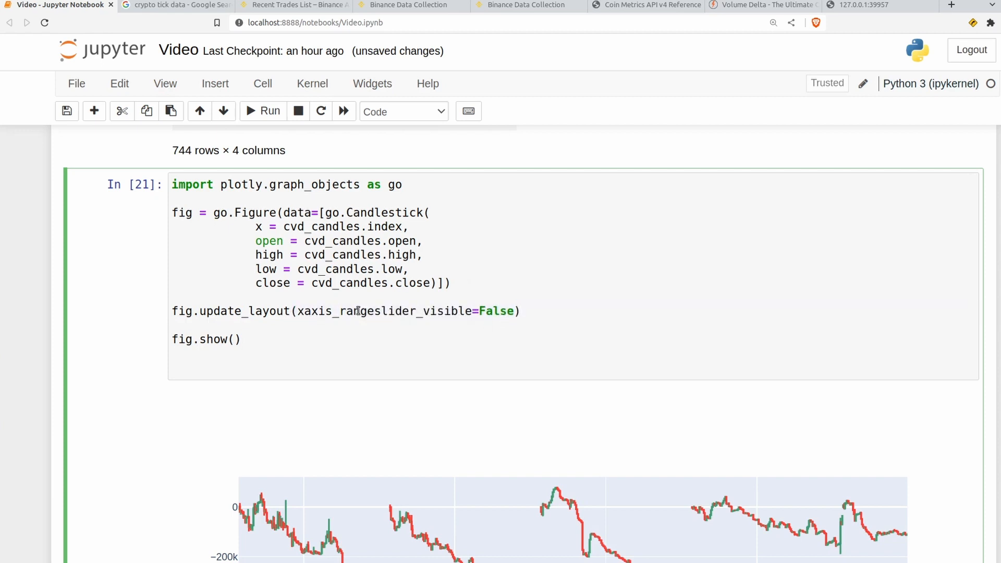
drag(360, 311, 517, 310)
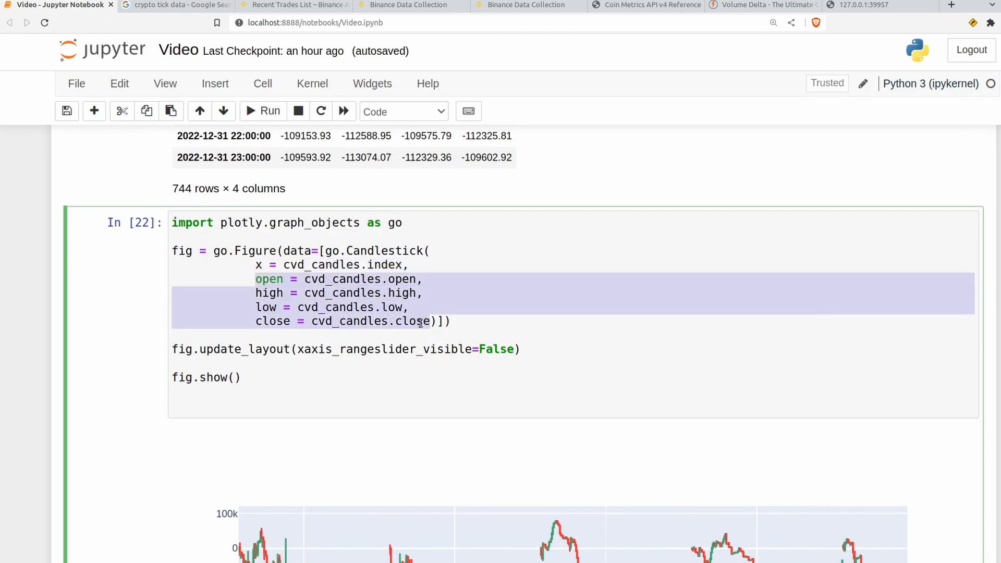
scroll(down, 3)
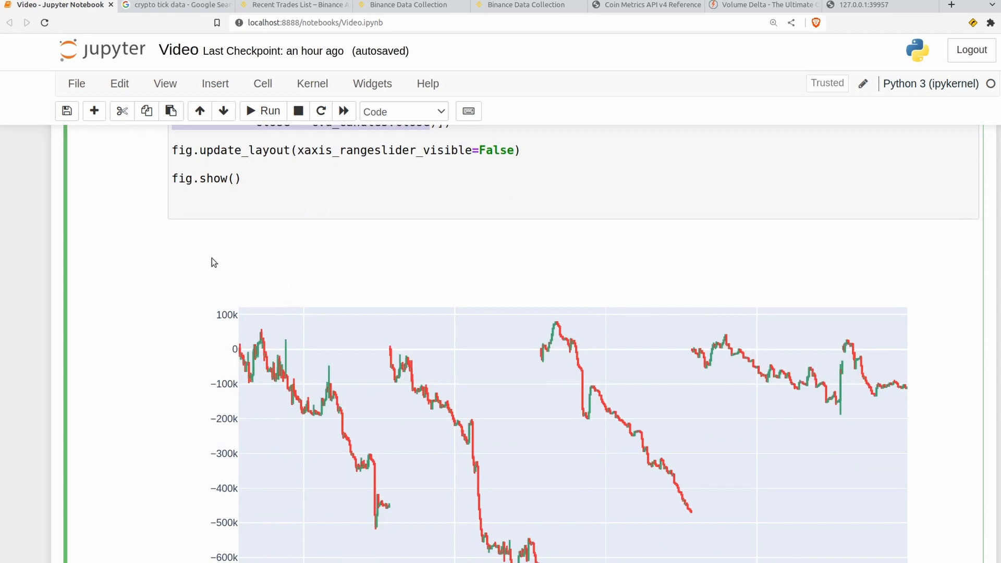
Write the price_candles hourly resample with max, min, first, last aggregation and renamed columns
scroll(down, 3)
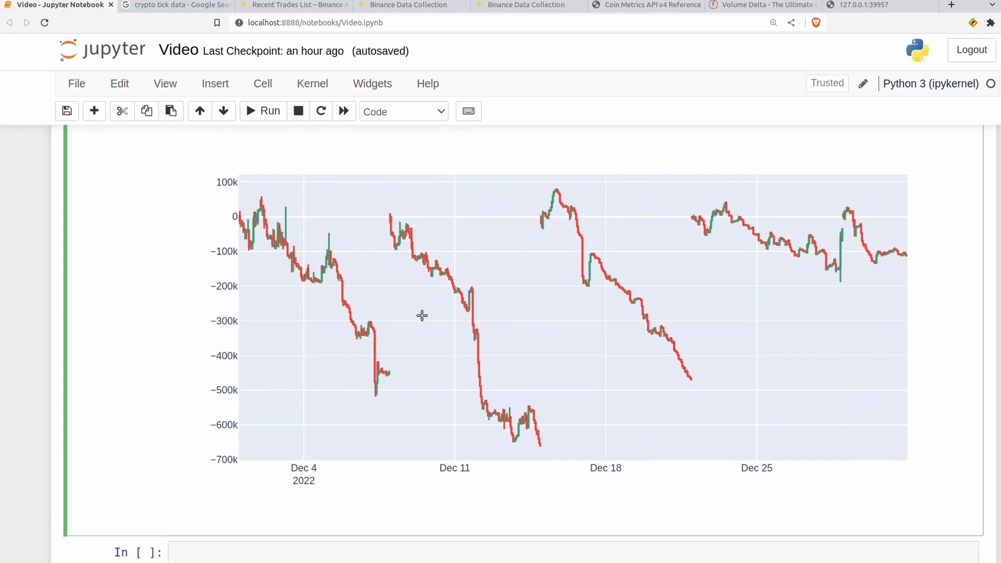
mouse_move(421, 313)
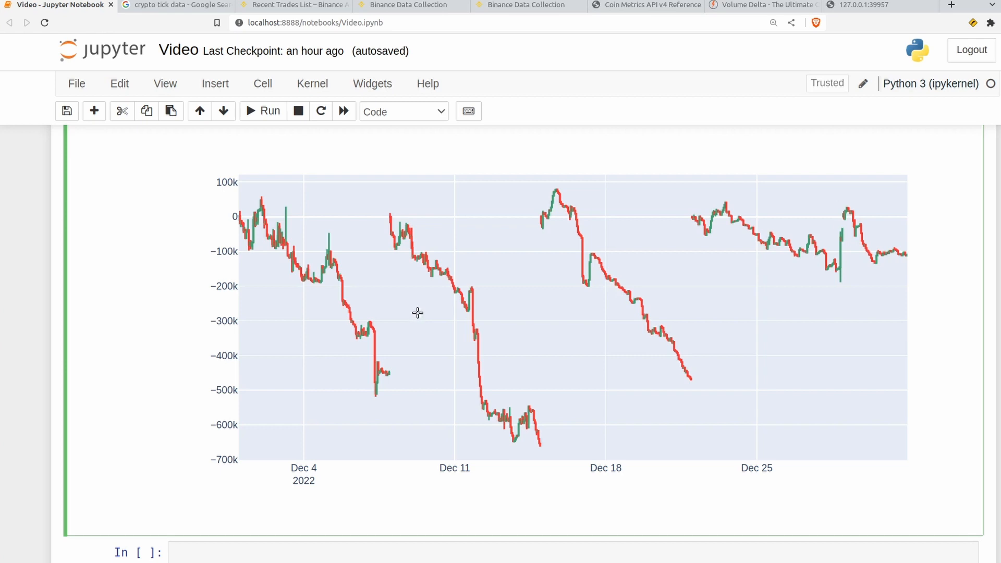
mouse_move(418, 305)
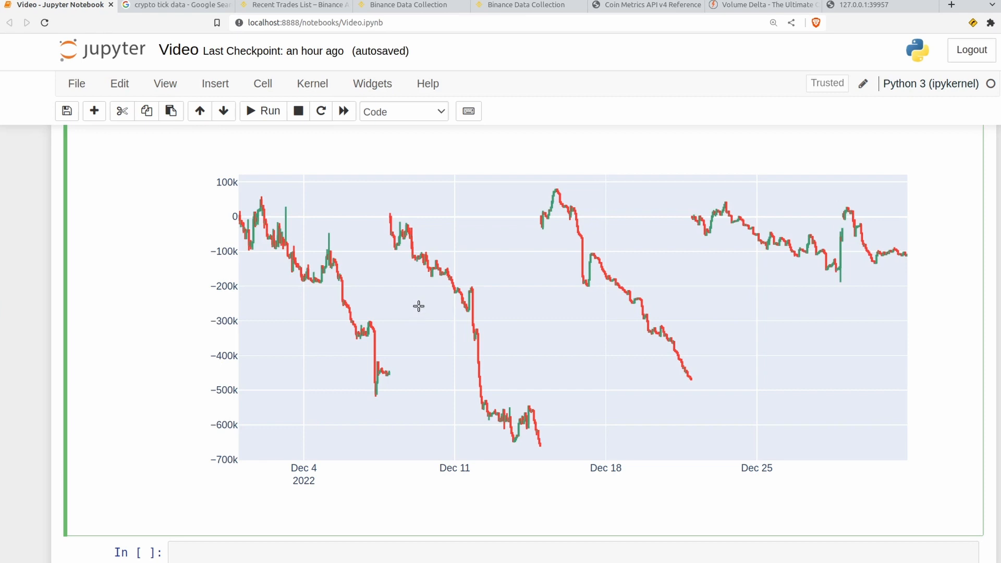
scroll(down, 3)
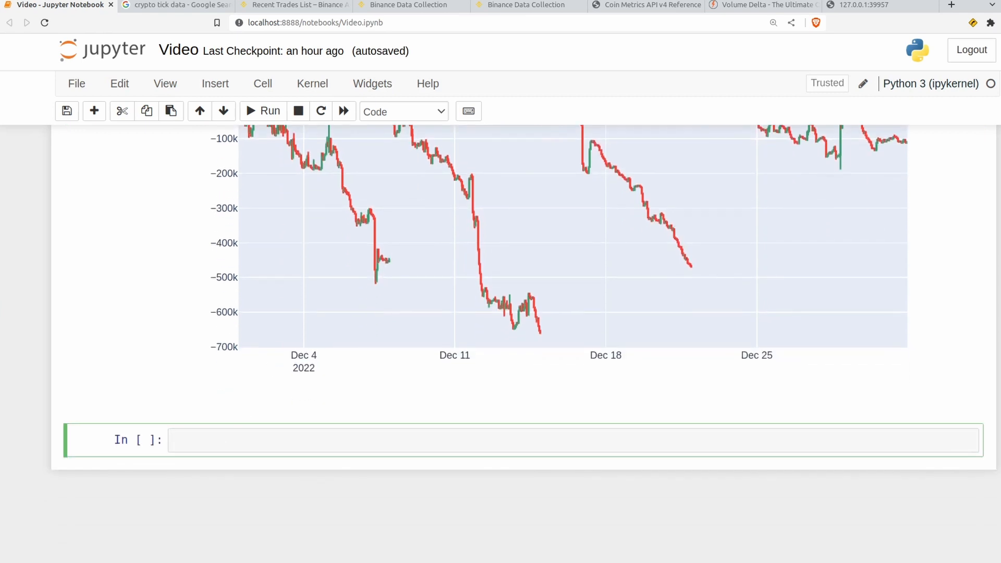
mouse_move(174, 362)
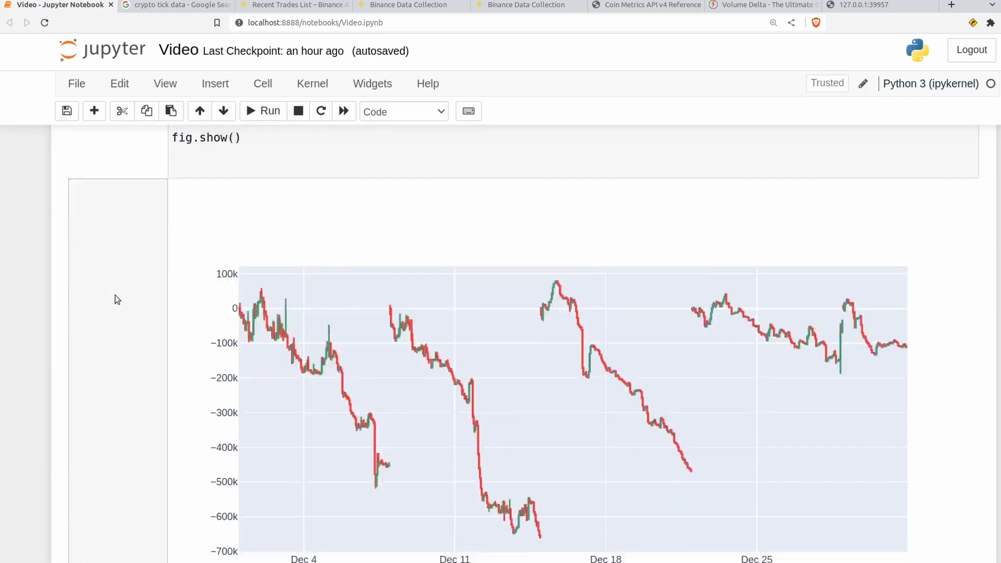
scroll(down, 3)
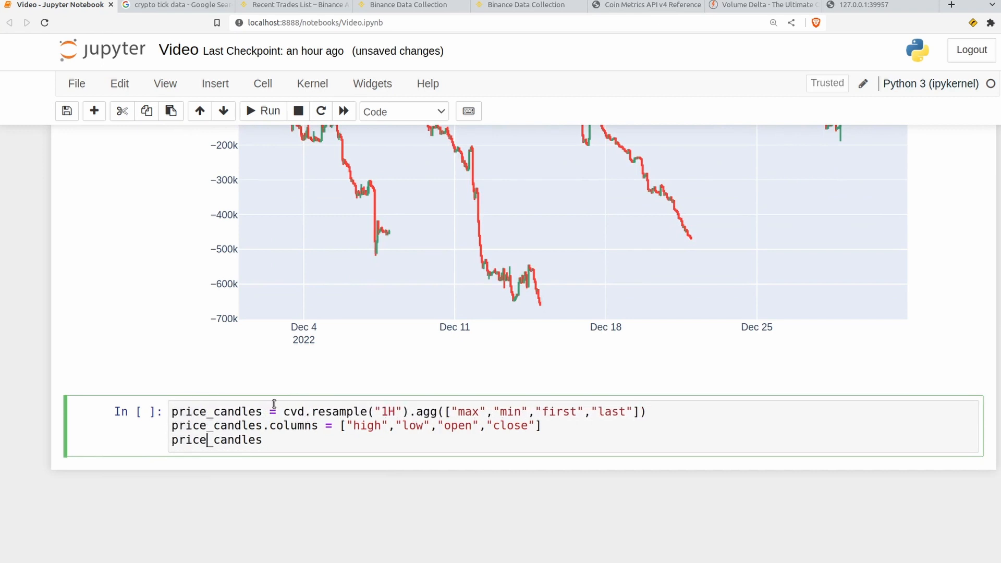
Change the resample source to df.price and run to get 744 hourly price candle rows
double_click(294, 411)
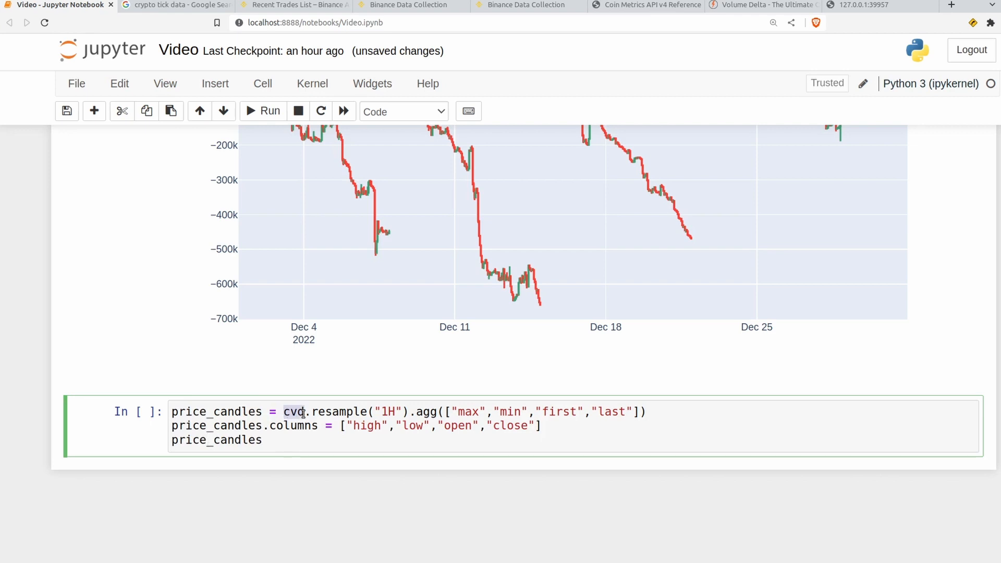
mouse_move(328, 389)
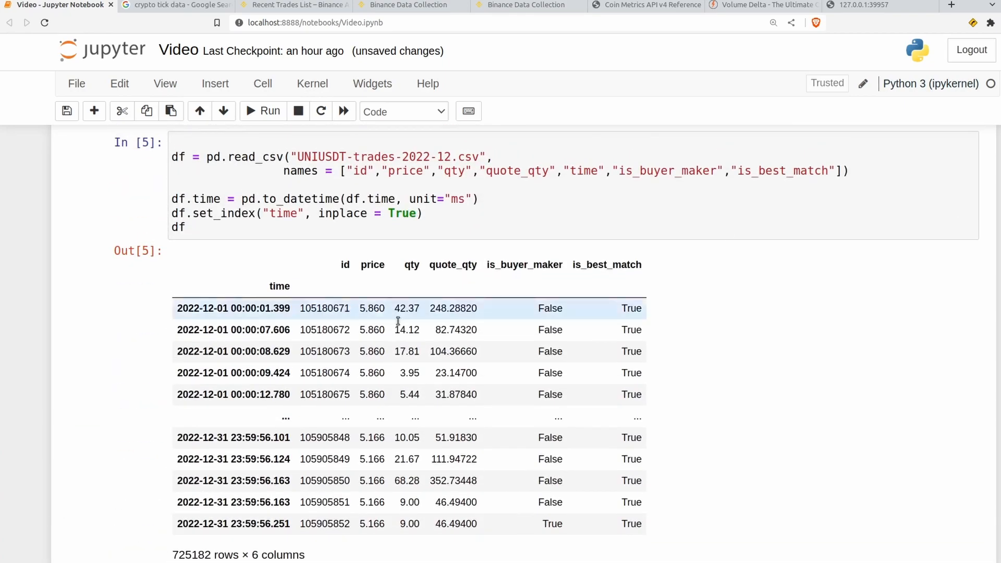
double_click(372, 308)
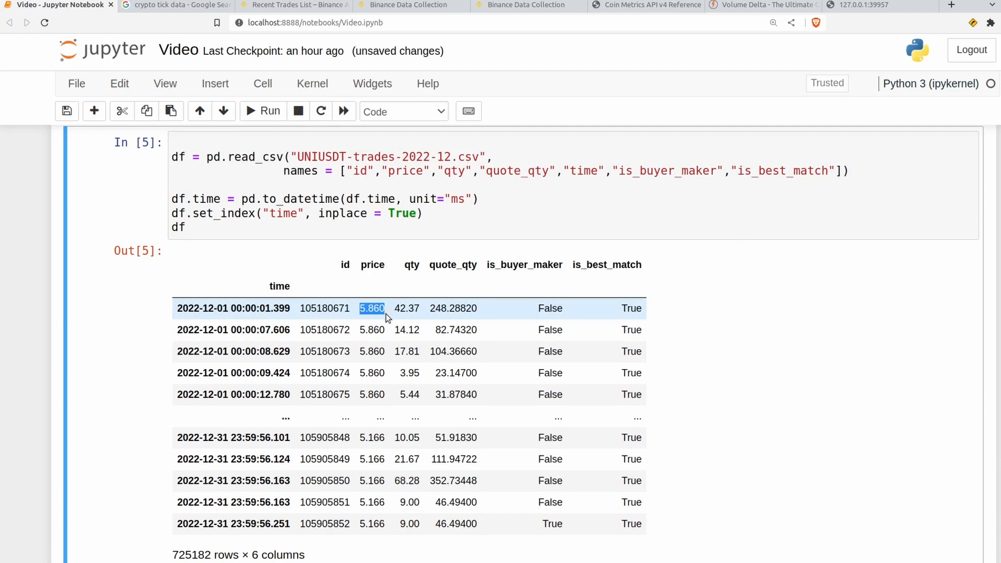
mouse_move(483, 351)
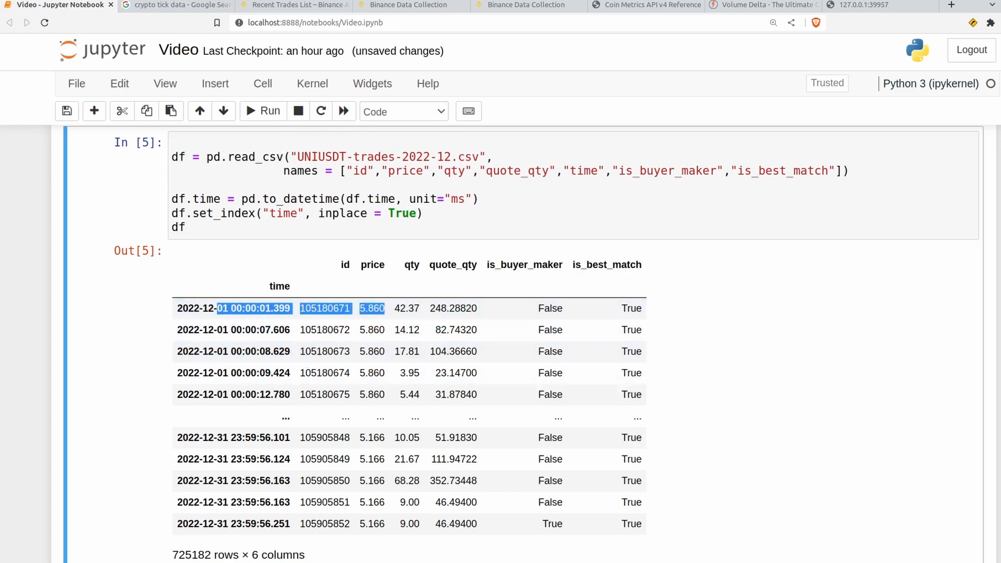
scroll(down, 3)
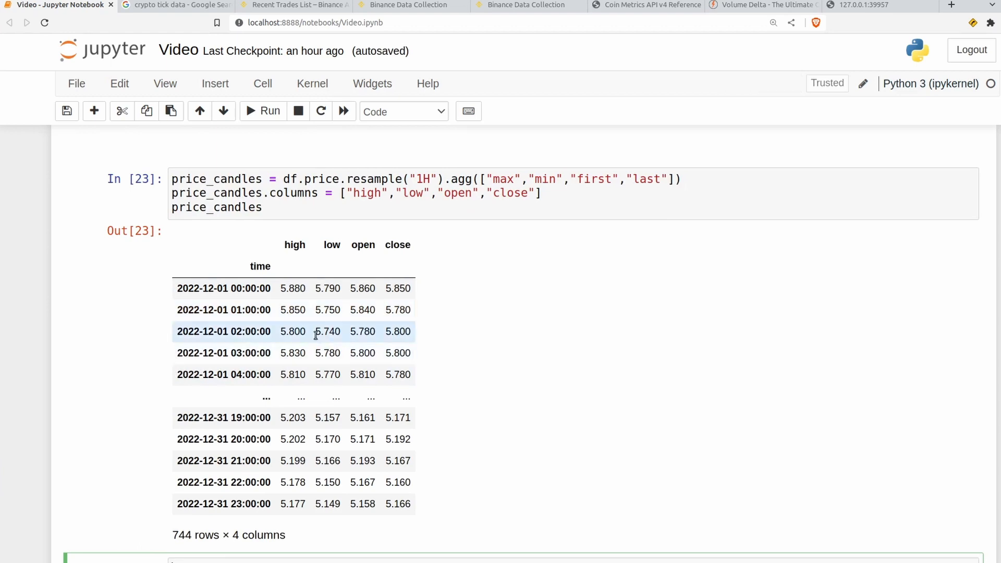
scroll(down, 3)
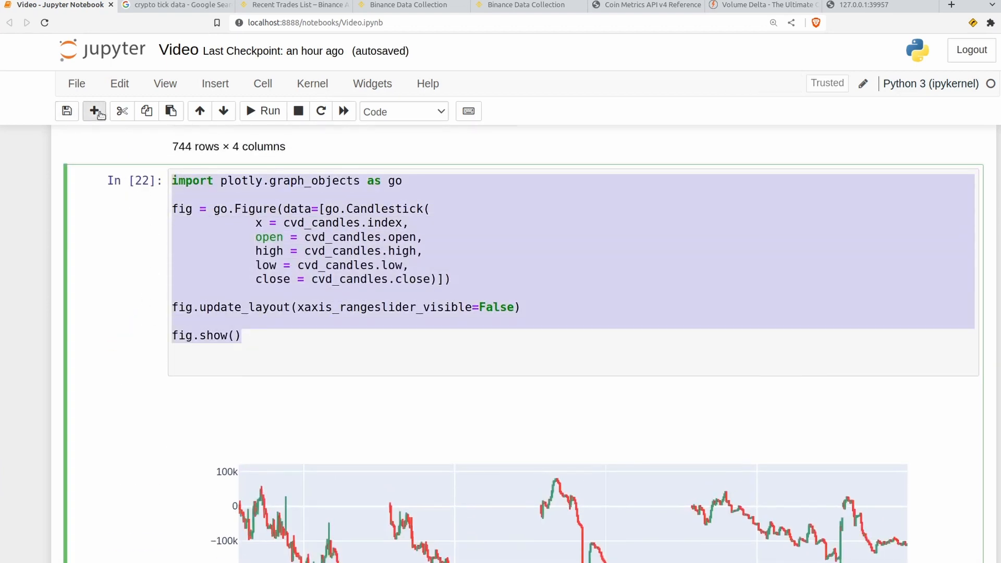
Import make_subplots and create fig as make_subplots(rows=2, cols=1, shared_xaxes=True)
click(94, 111)
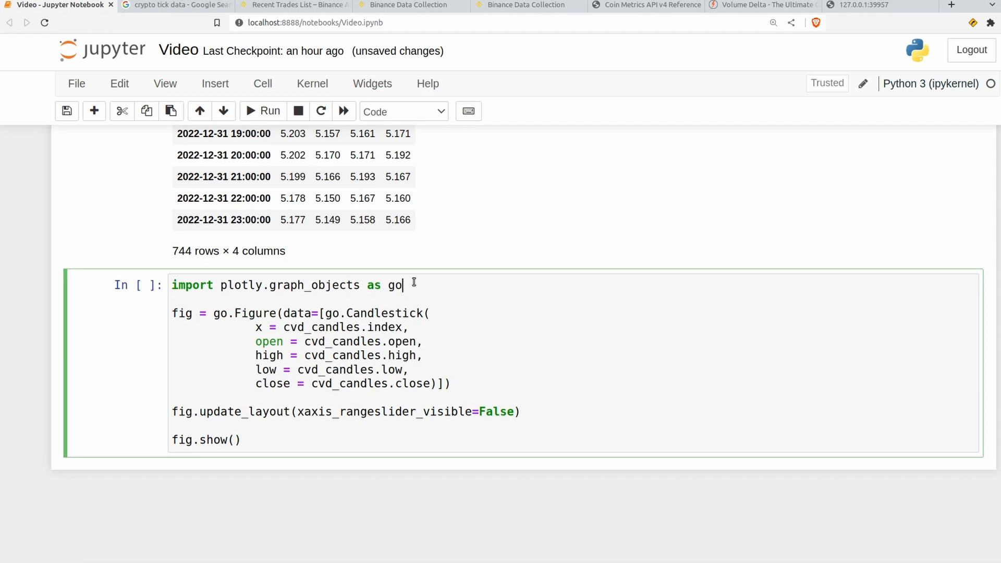
text(from plotly.sub)
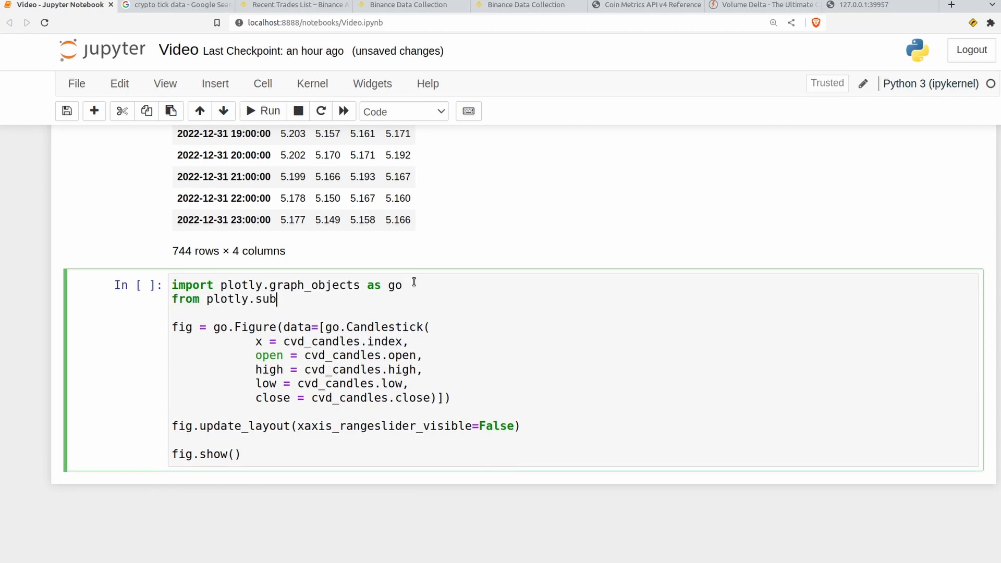
text(plots import make_subplots)
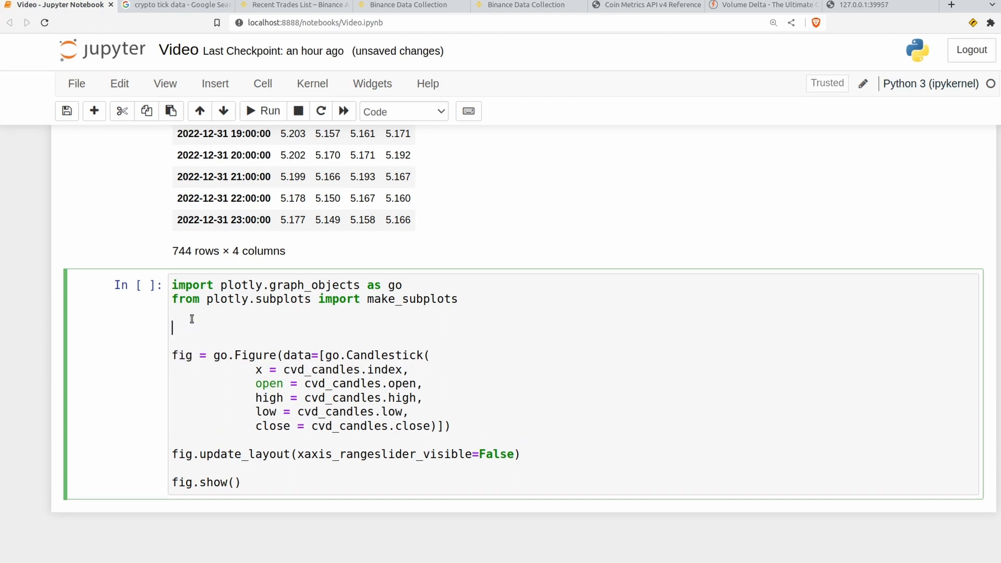
text(fig = make_subplots(rows=2, cols=1, shared_xaxes=T)
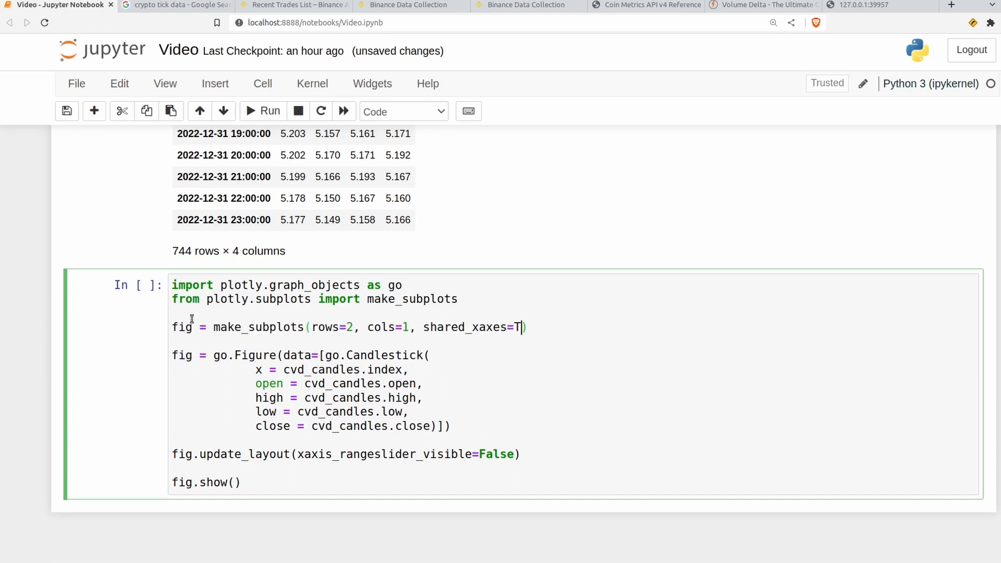
text(rue)
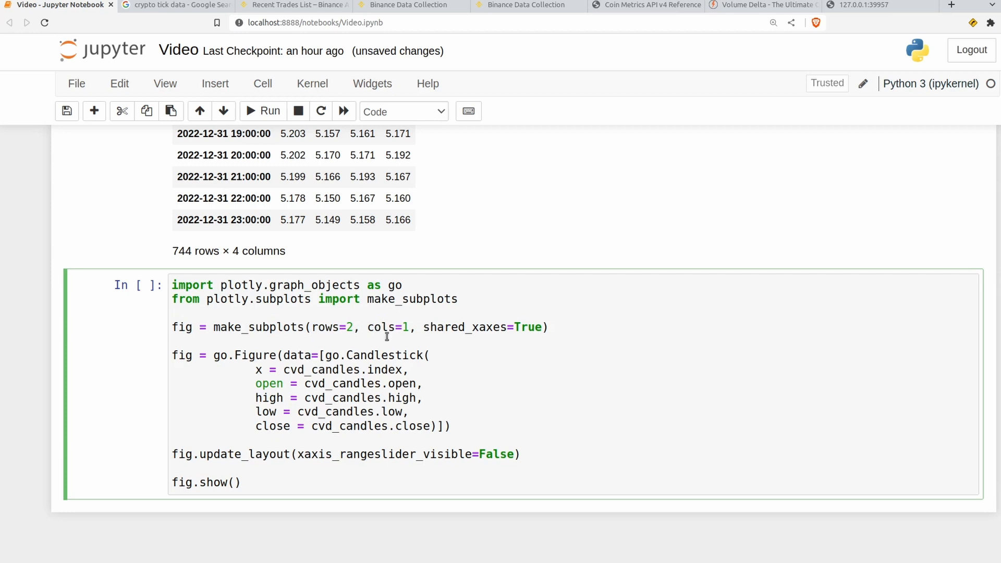
click(444, 326)
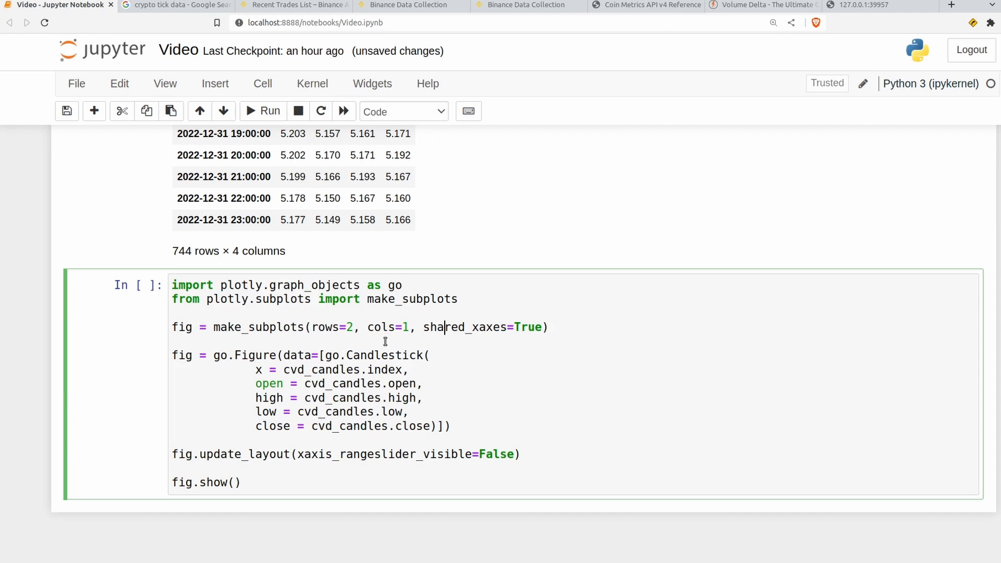
scroll(down, 3)
text(fig.)
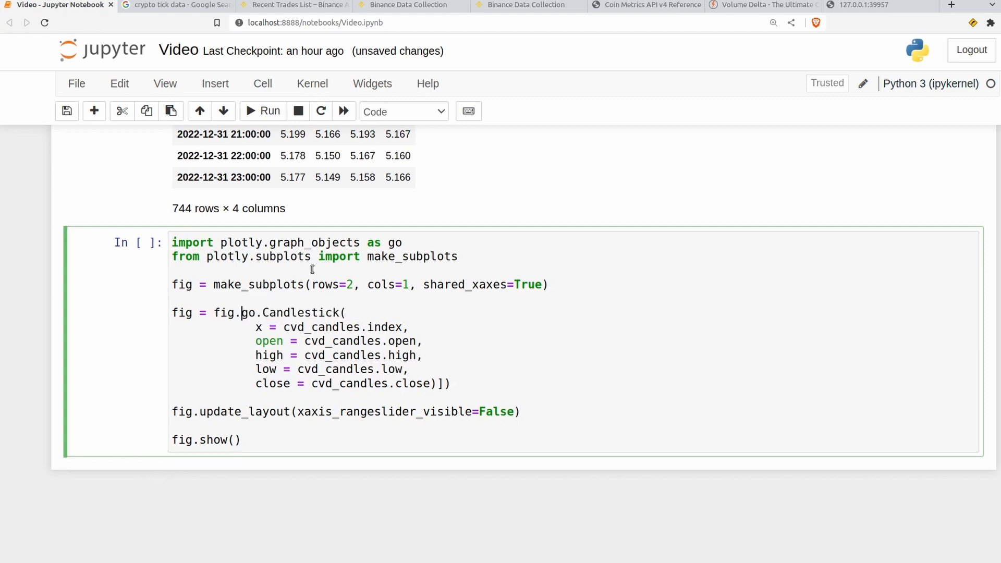
Convert to fig.add_trace Candlestick calls for price in row 1 and CVD in row 2, col 1, and run
text(add_trace)
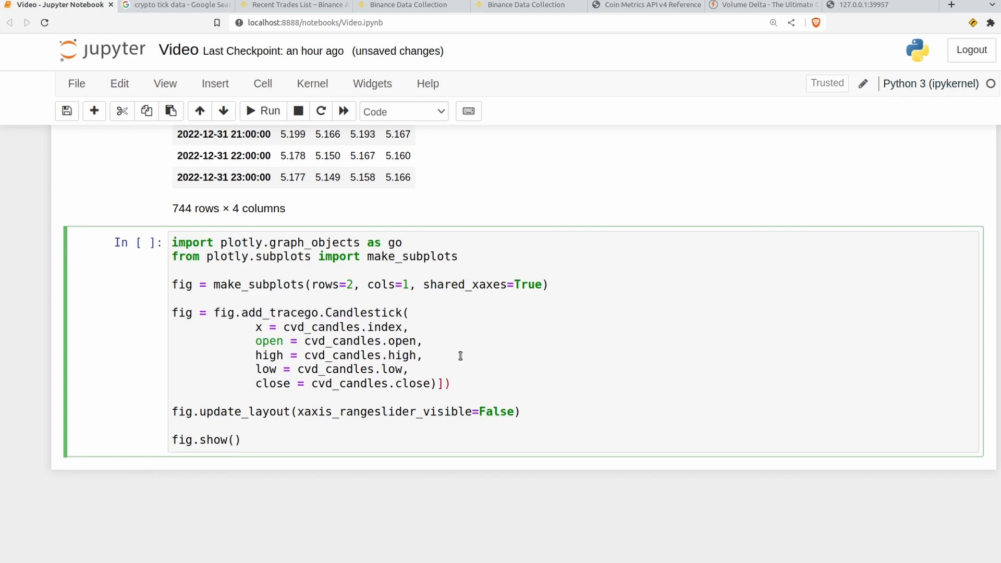
click(449, 383)
text(,)
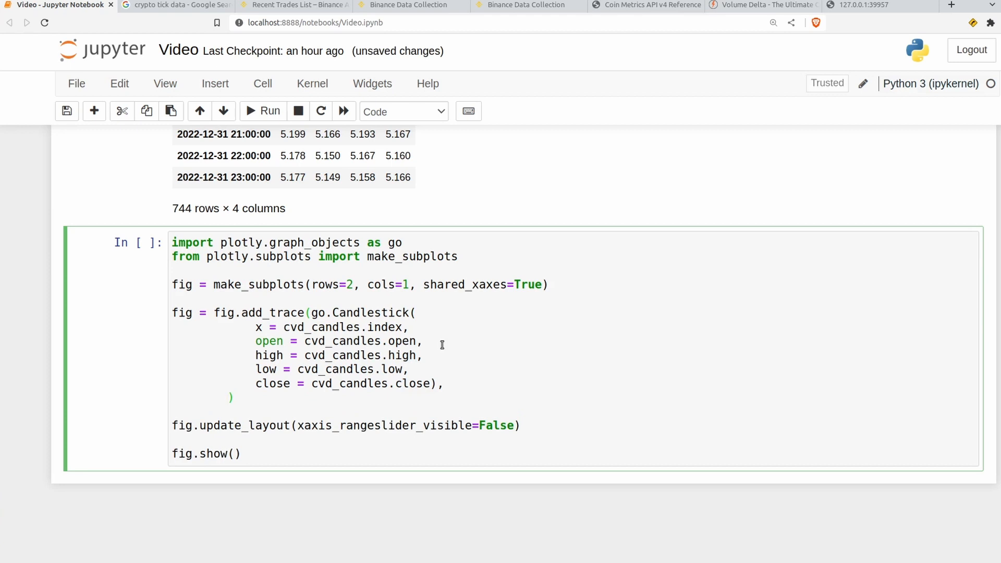
text(row=)
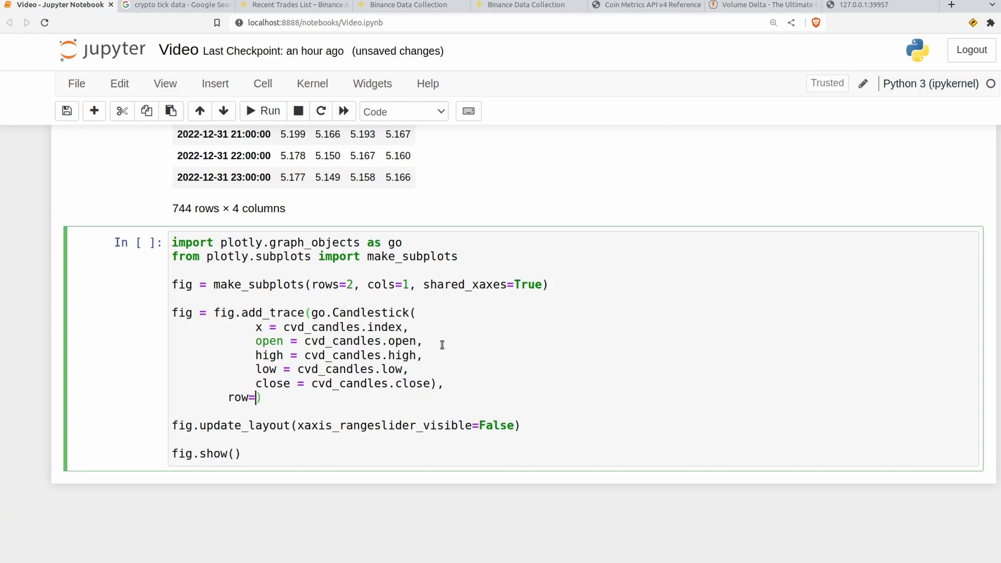
text(2, col=1)
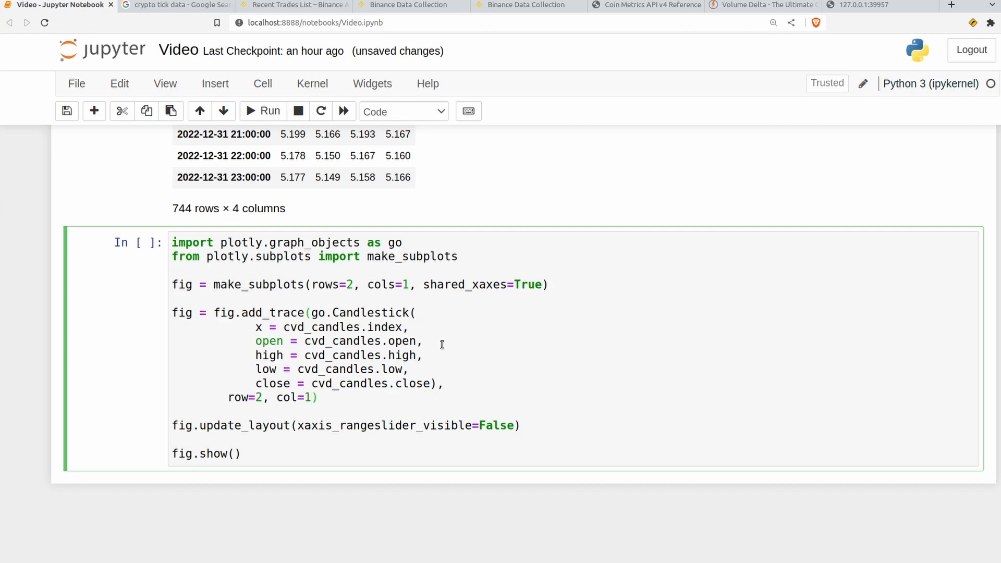
drag(172, 312, 318, 397)
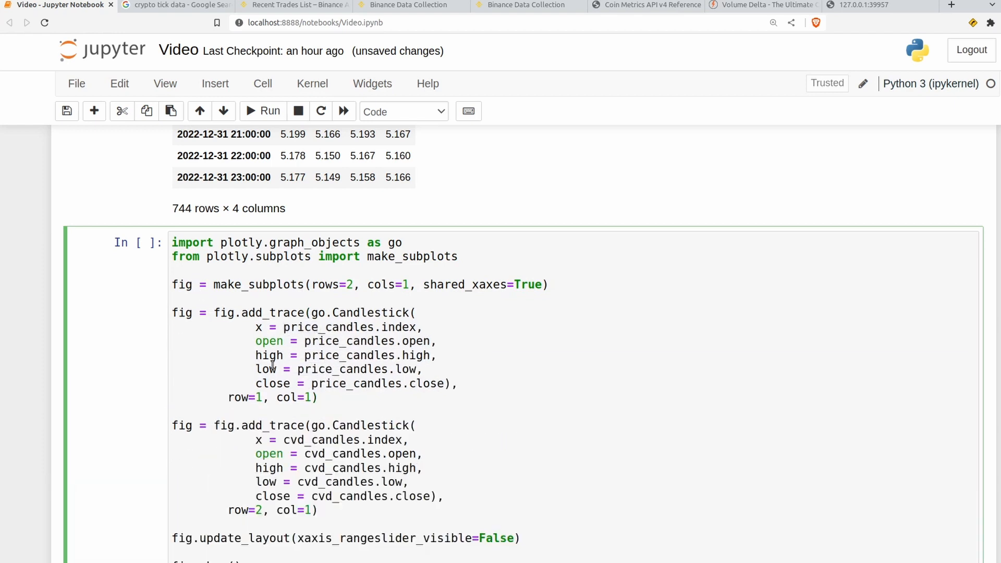
scroll(down, 3)
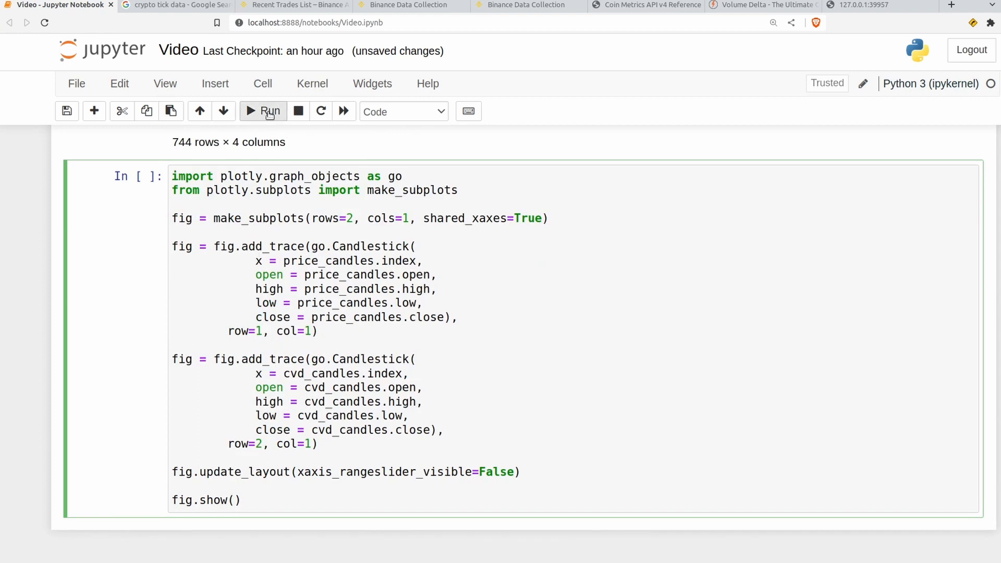
click(263, 112)
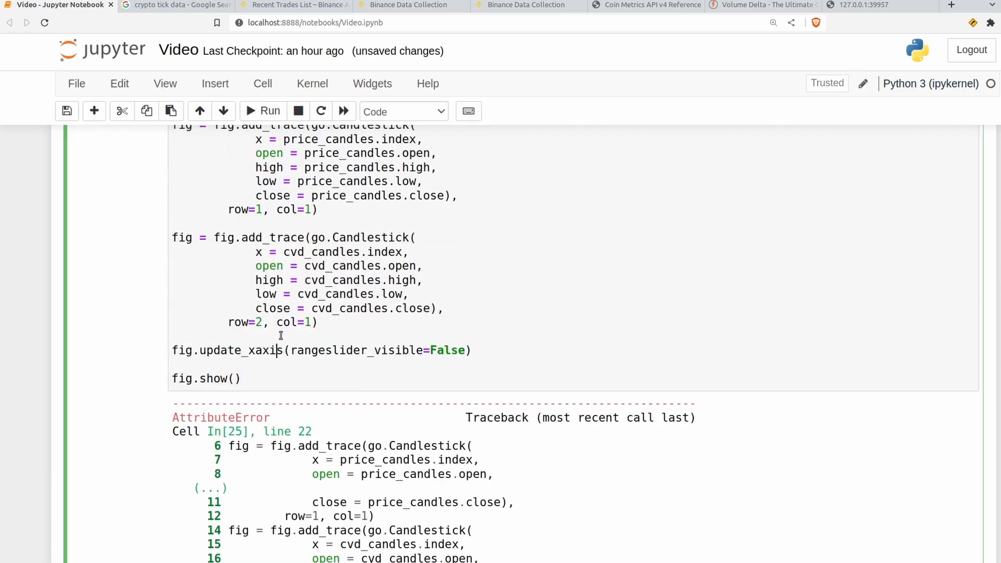
Rerun the cell with fig.update_xaxes(rangeslider_visible=False) to render the stacked charts
click(262, 112)
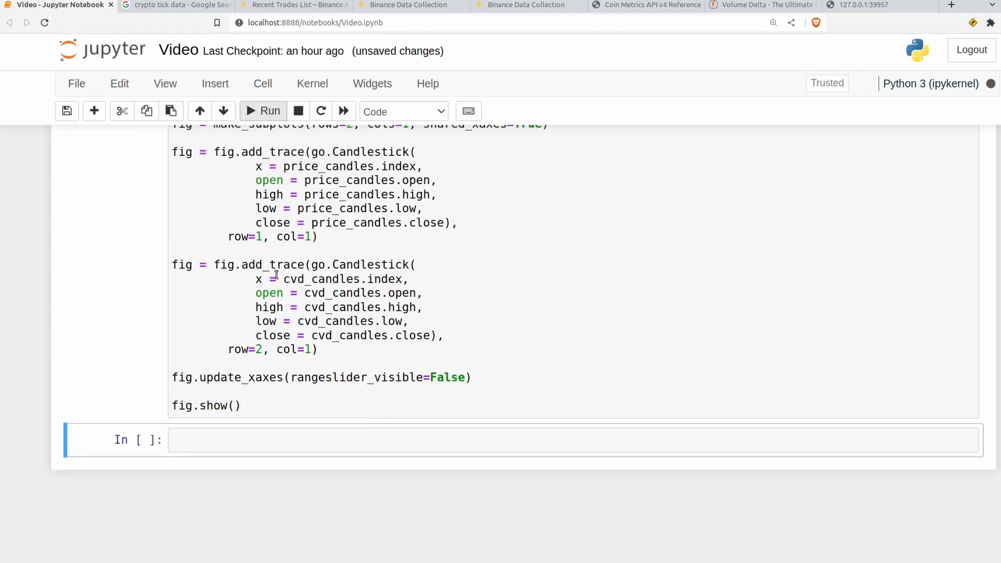
click(262, 111)
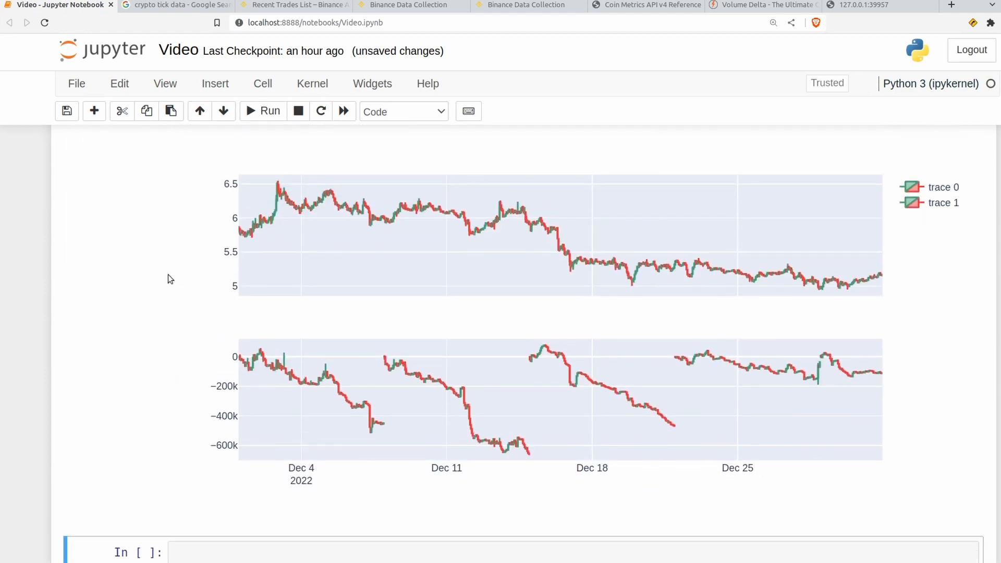